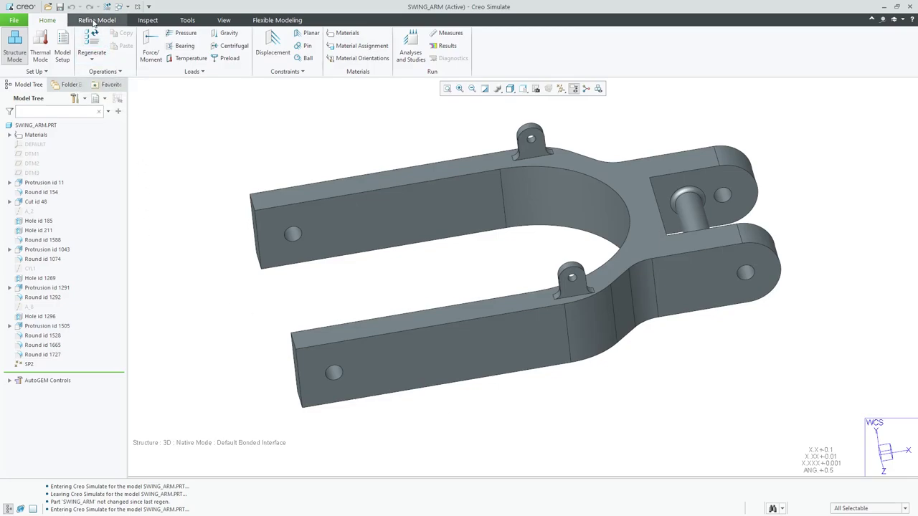
Step: Show the Refine Model tools for beams, springs, shells and welds
{"action": "left_click", "coordinate": [96, 21]}
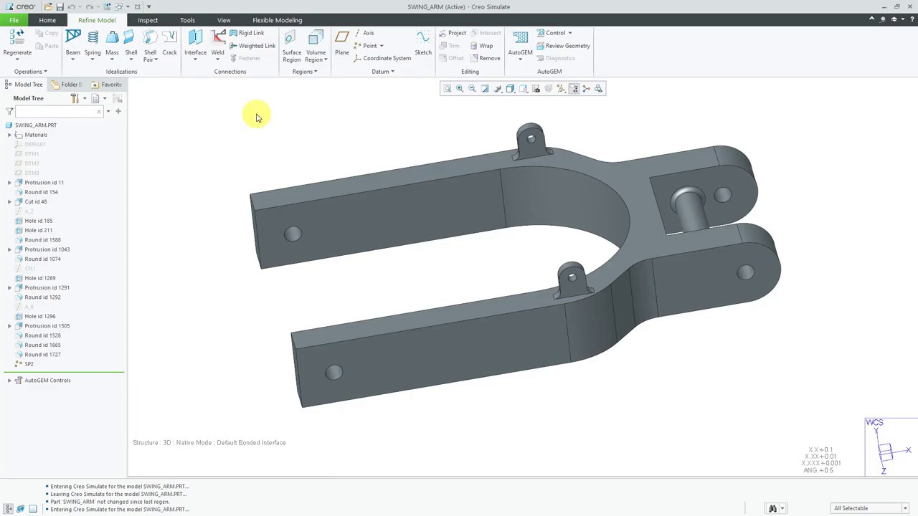
{"action": "mouse_move", "coordinate": [344, 138]}
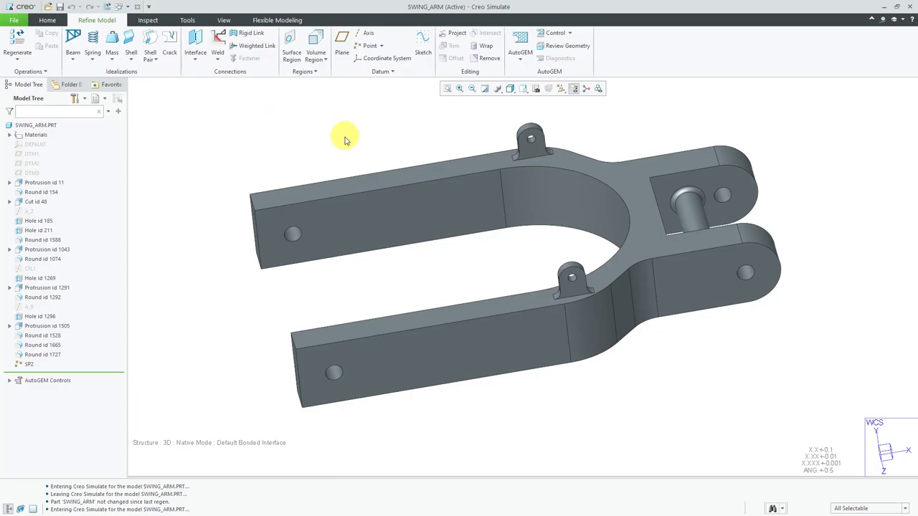
{"action": "mouse_move", "coordinate": [109, 54]}
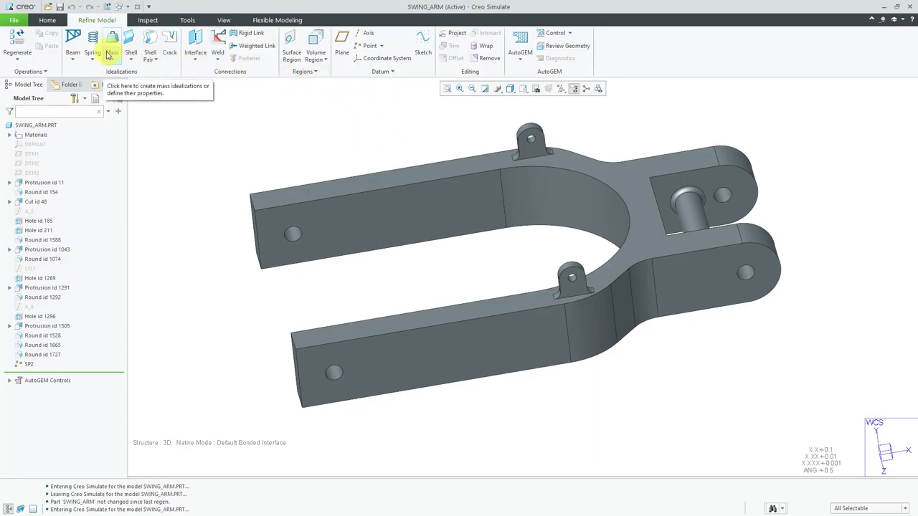
{"action": "mouse_move", "coordinate": [134, 45]}
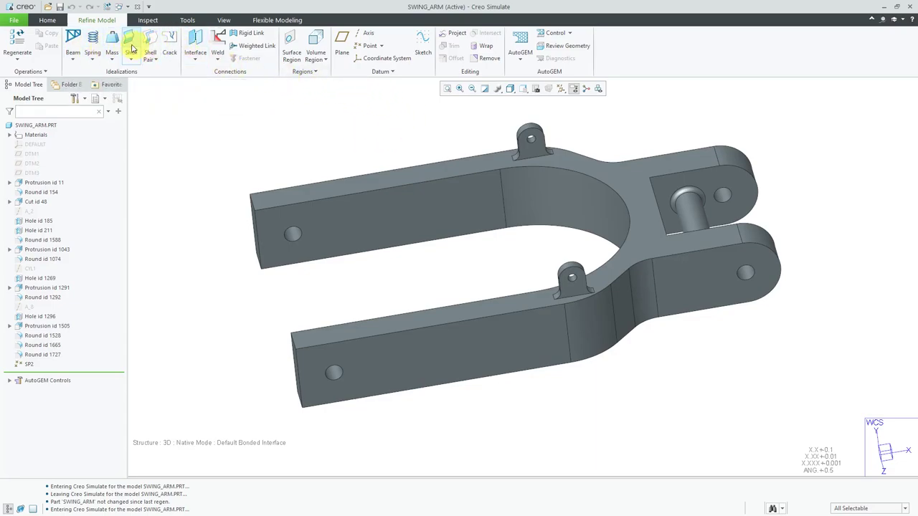
{"action": "mouse_move", "coordinate": [132, 42]}
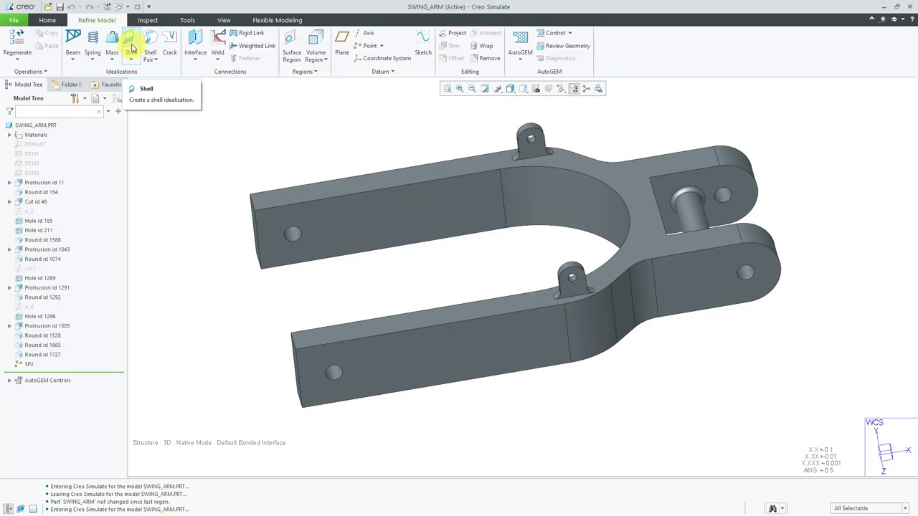
{"action": "mouse_move", "coordinate": [92, 43]}
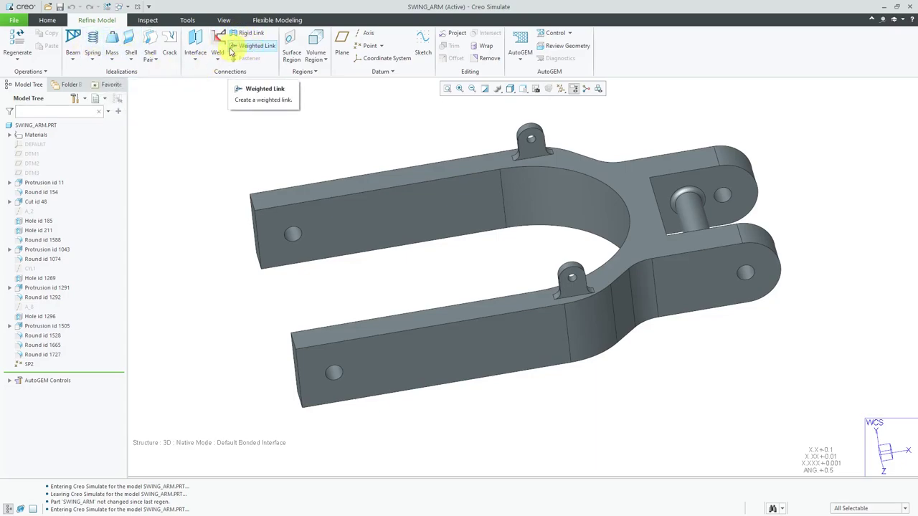
{"action": "mouse_move", "coordinate": [226, 96]}
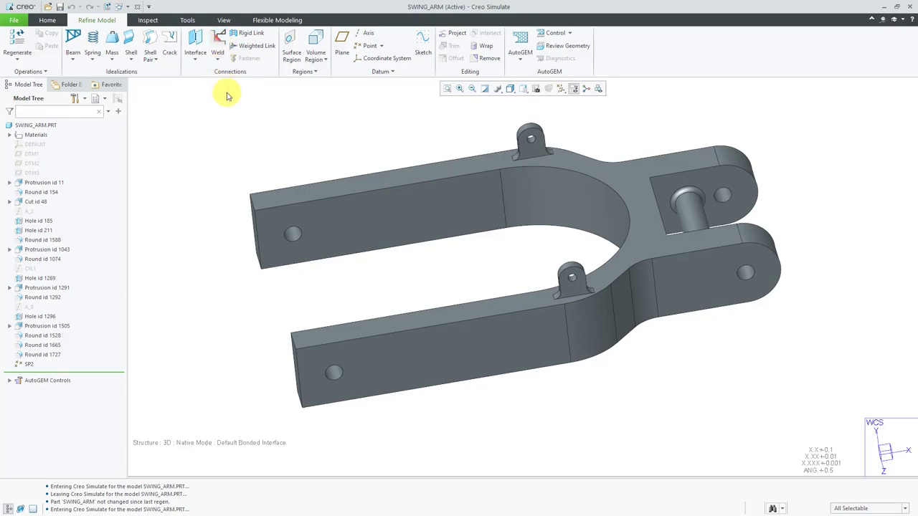
{"action": "mouse_move", "coordinate": [218, 63]}
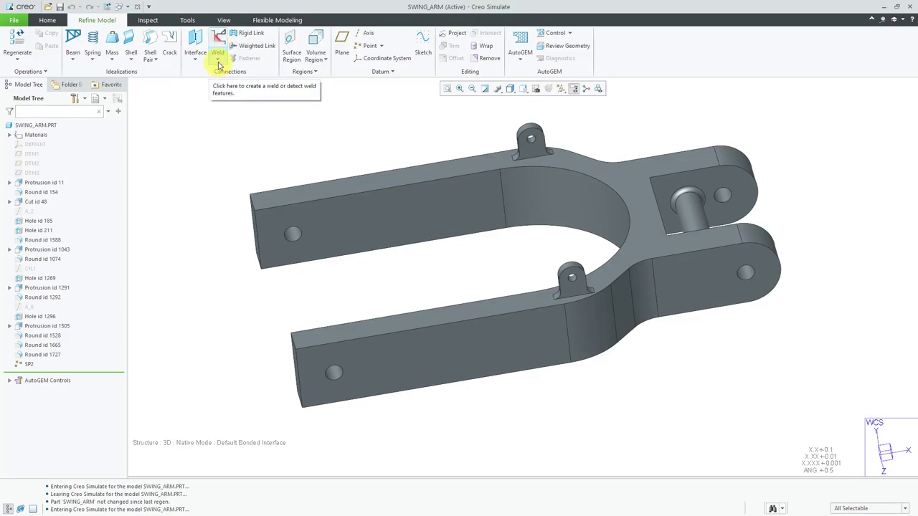
{"action": "mouse_move", "coordinate": [223, 132]}
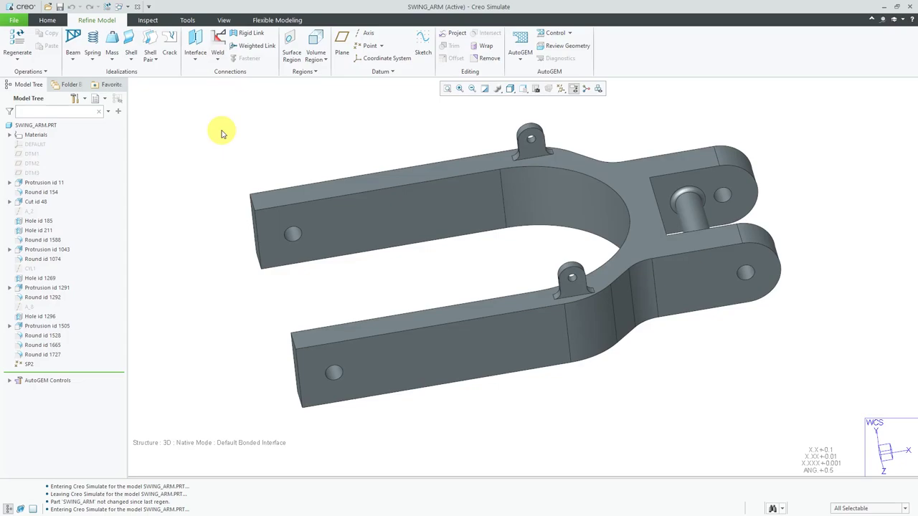
{"action": "mouse_move", "coordinate": [129, 44]}
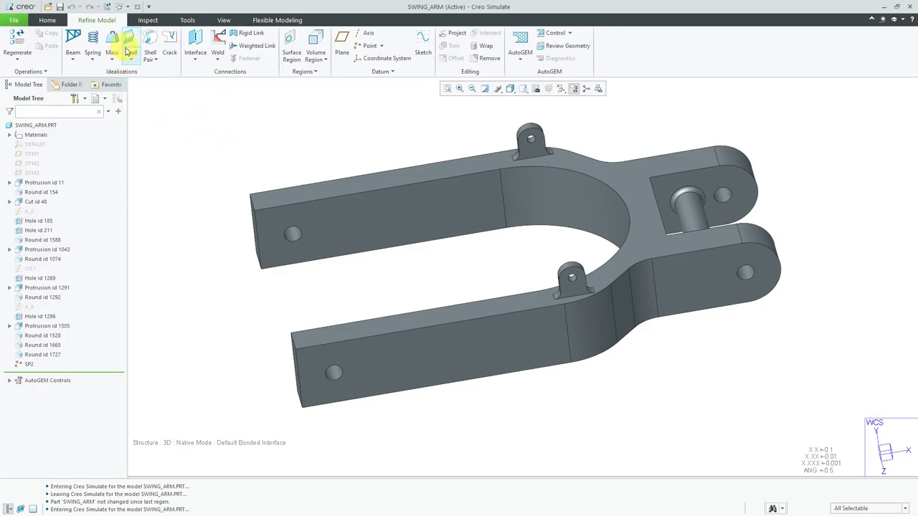
{"action": "mouse_move", "coordinate": [132, 45]}
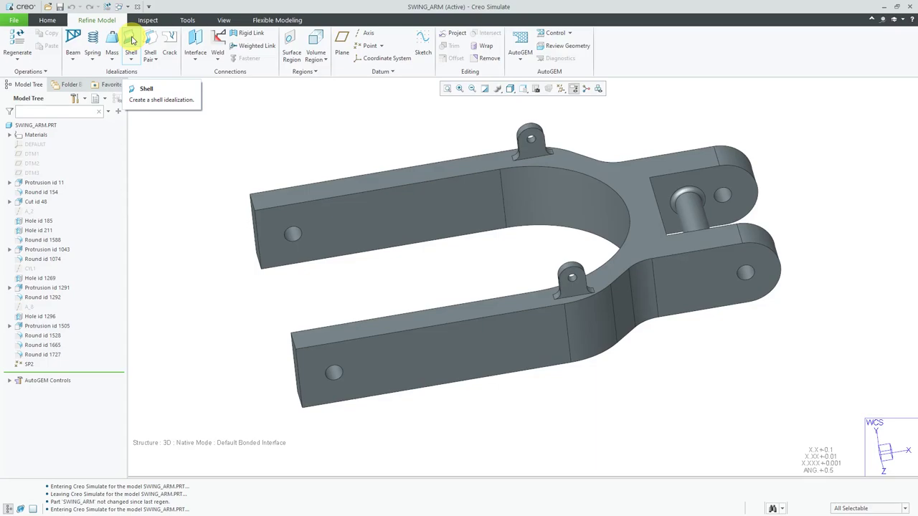
{"action": "mouse_move", "coordinate": [258, 93]}
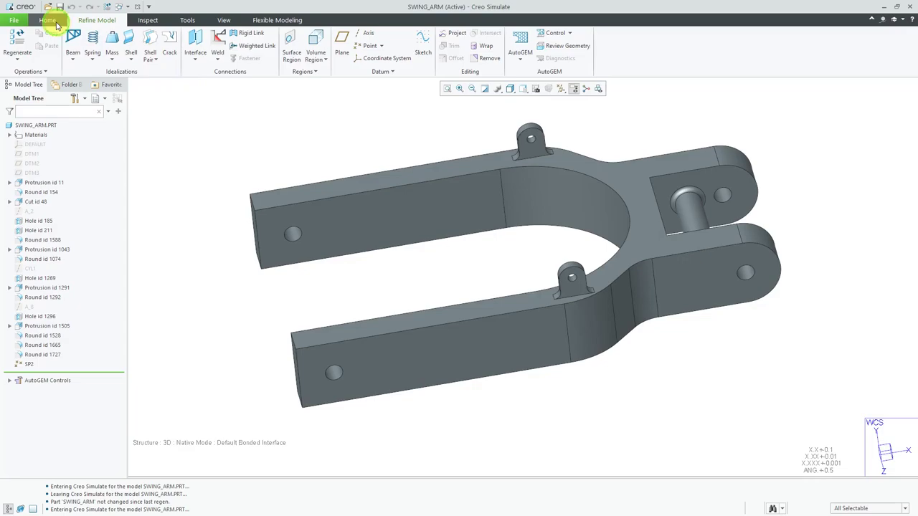
Step: Return to the Home tools for loads, constraints and materials
{"action": "left_click", "coordinate": [48, 20]}
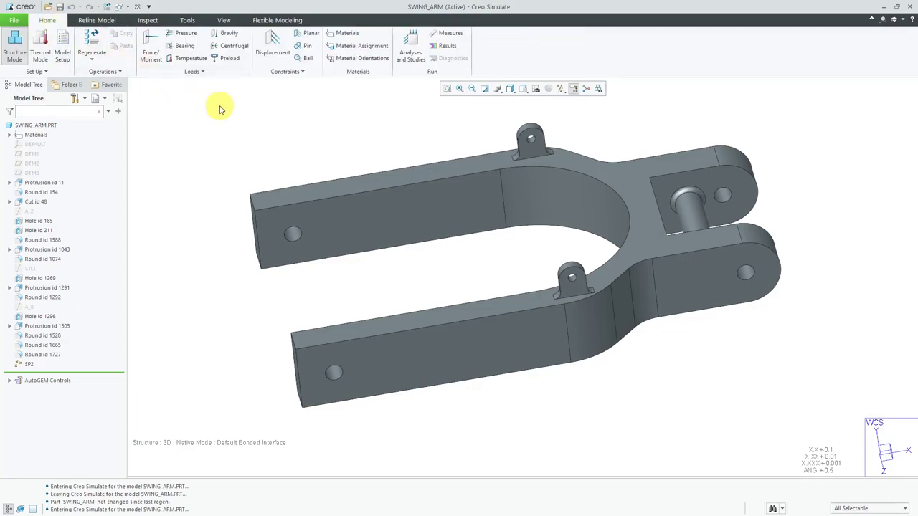
{"action": "mouse_move", "coordinate": [359, 101]}
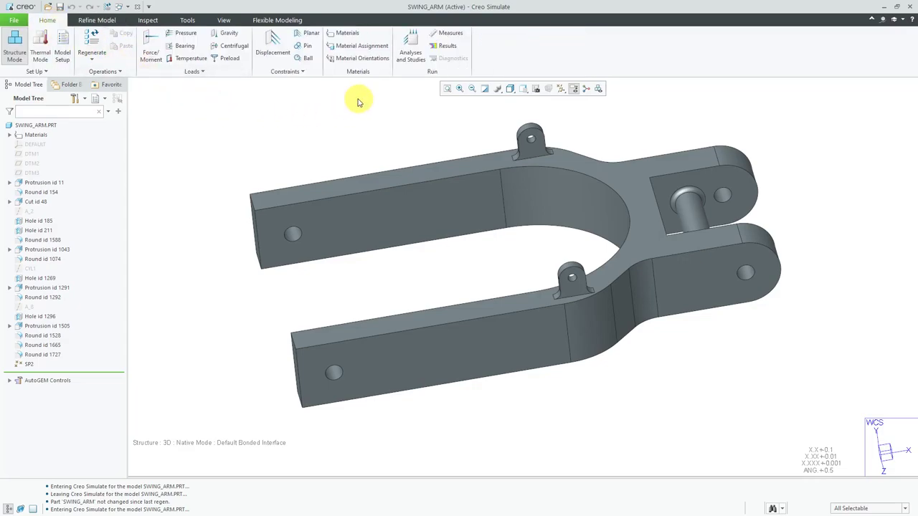
{"action": "mouse_move", "coordinate": [140, 94]}
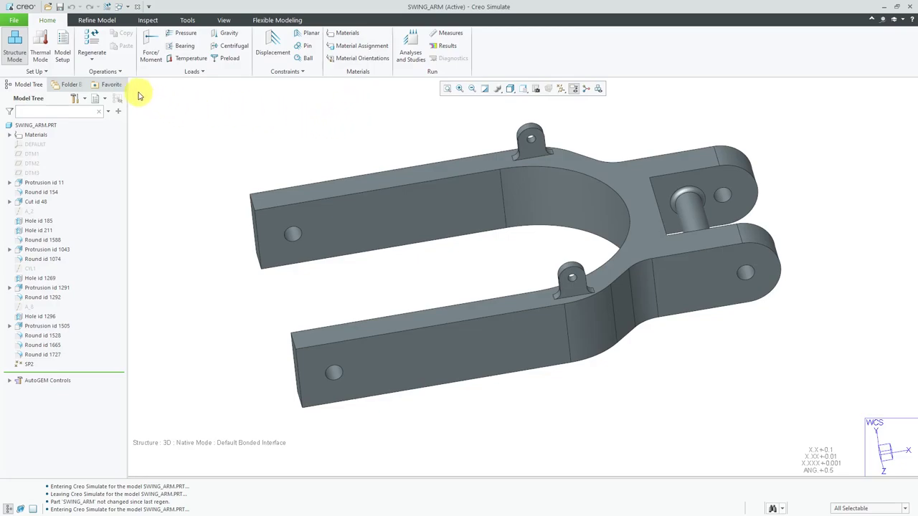
{"action": "mouse_move", "coordinate": [407, 43]}
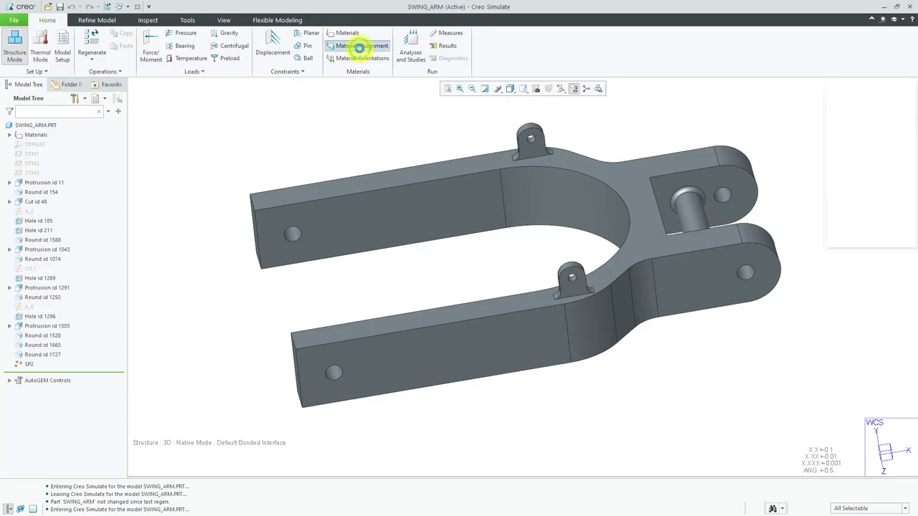
Step: Begin a material assignment for the swing arm and browse the full materials library
{"action": "left_click", "coordinate": [362, 45]}
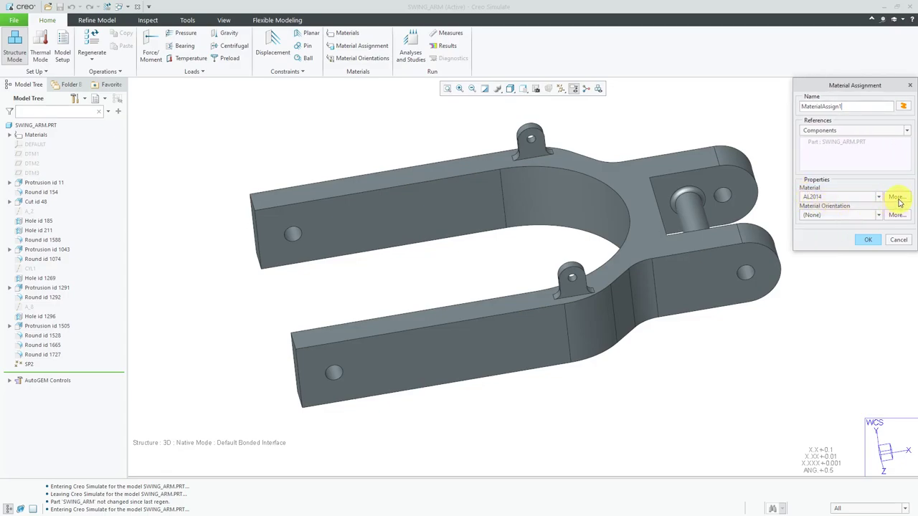
{"action": "mouse_move", "coordinate": [895, 198]}
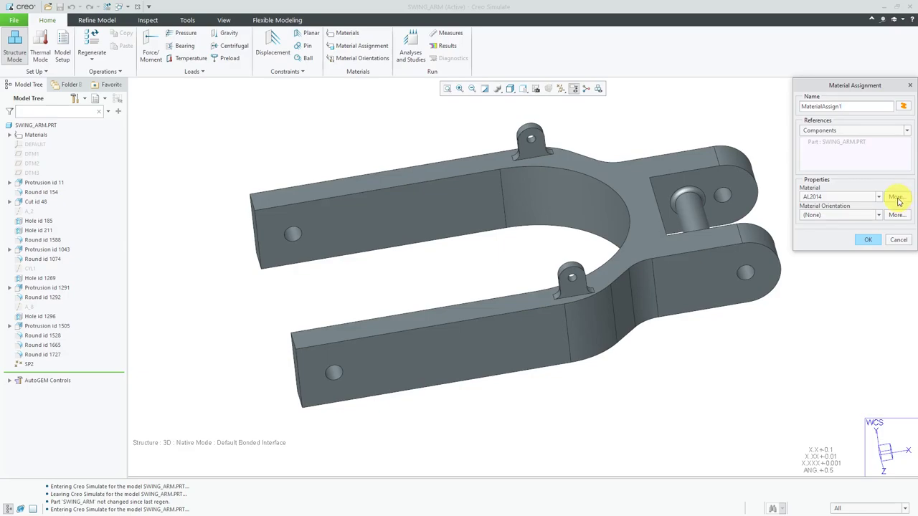
{"action": "left_click", "coordinate": [897, 196]}
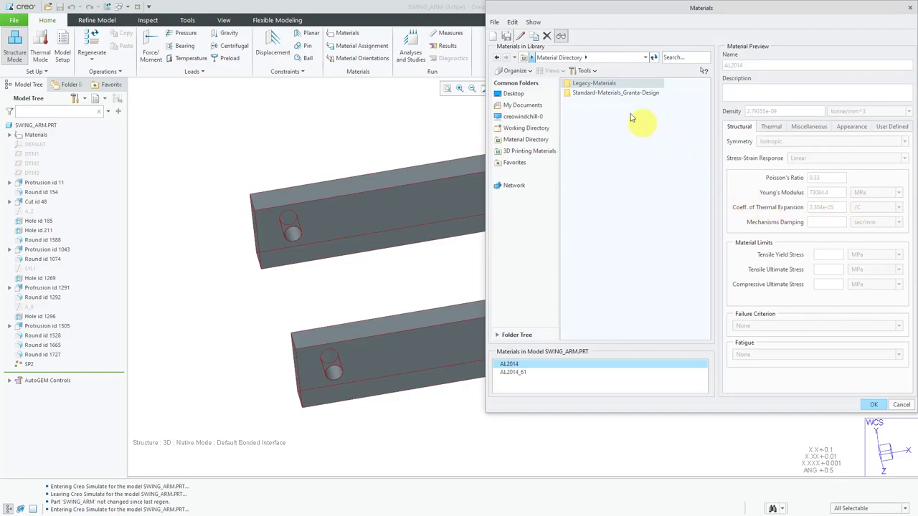
Step: Add Steel_low_alloy from the standard Ferrous_metals library to the model and accept it
{"action": "double_click", "coordinate": [598, 92]}
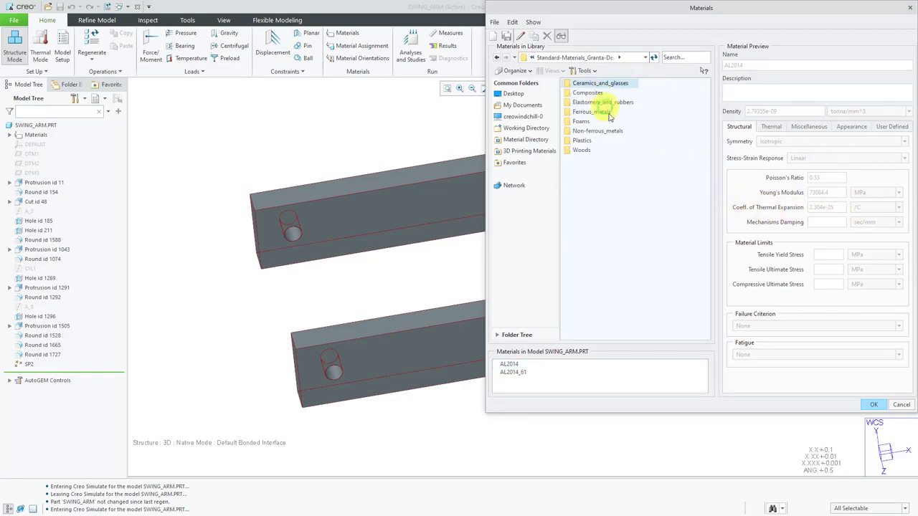
{"action": "mouse_move", "coordinate": [628, 134]}
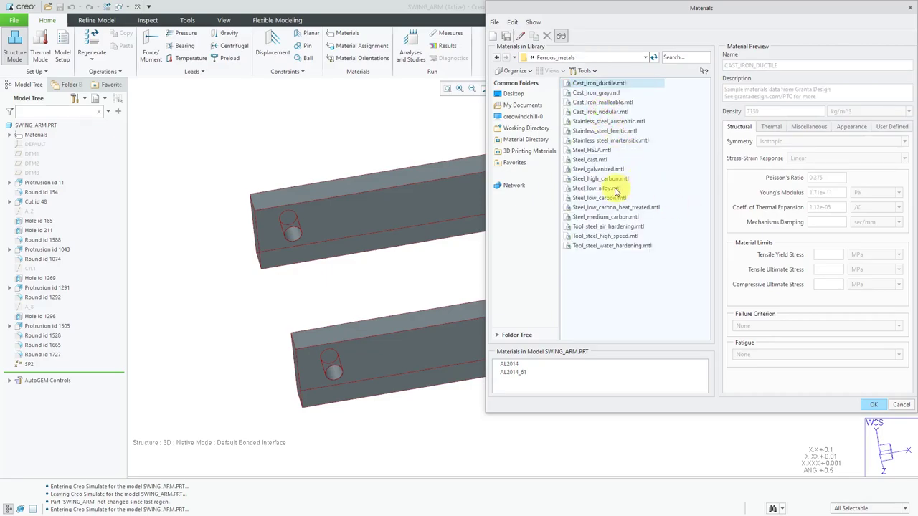
{"action": "right_click", "coordinate": [600, 188]}
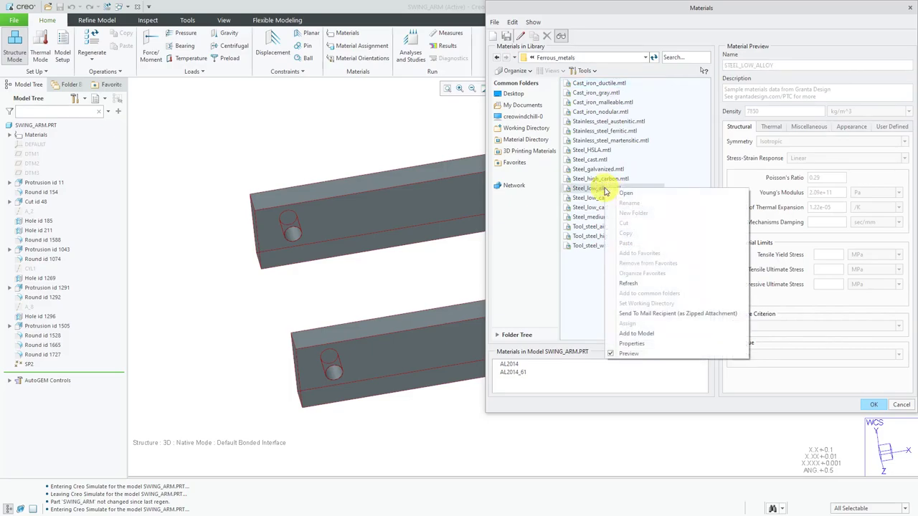
{"action": "left_click", "coordinate": [637, 333]}
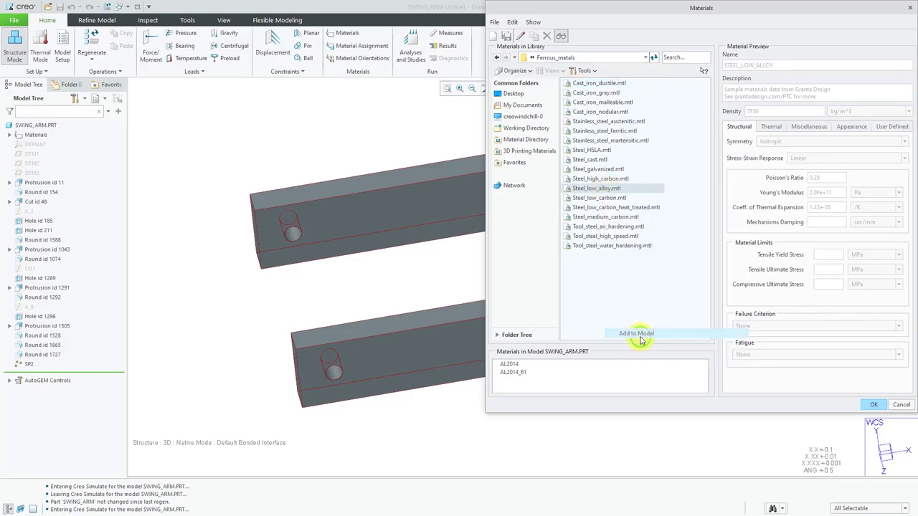
{"action": "left_click", "coordinate": [875, 404]}
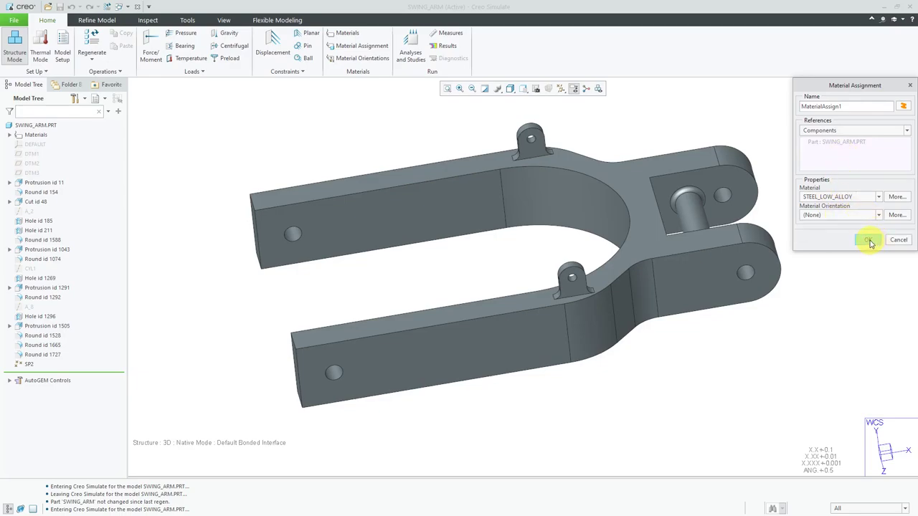
Step: Confirm the low-alloy steel assignment on the swing arm and begin a displacement constraint
{"action": "left_click", "coordinate": [870, 239]}
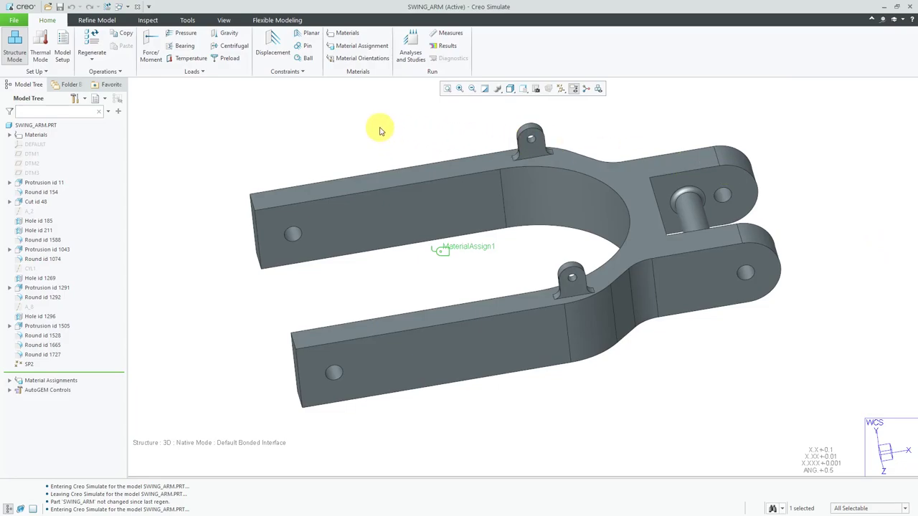
{"action": "mouse_move", "coordinate": [376, 129]}
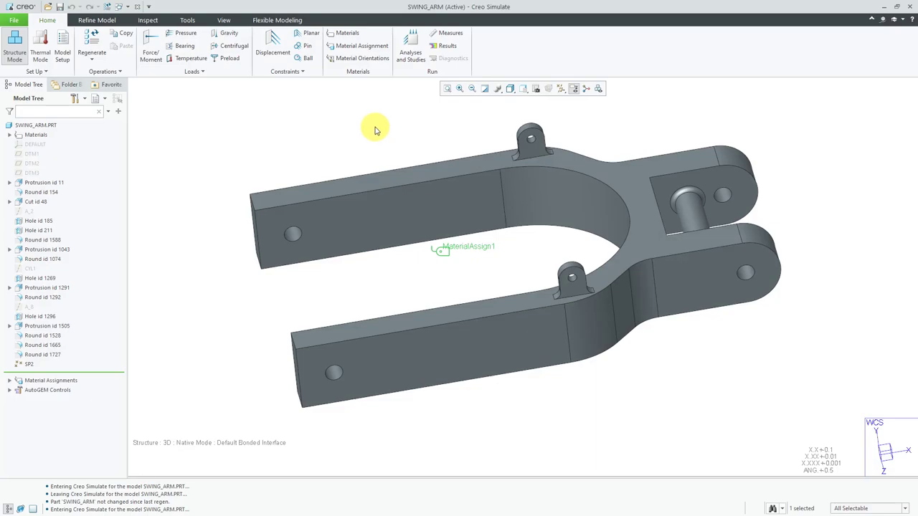
{"action": "mouse_move", "coordinate": [269, 46]}
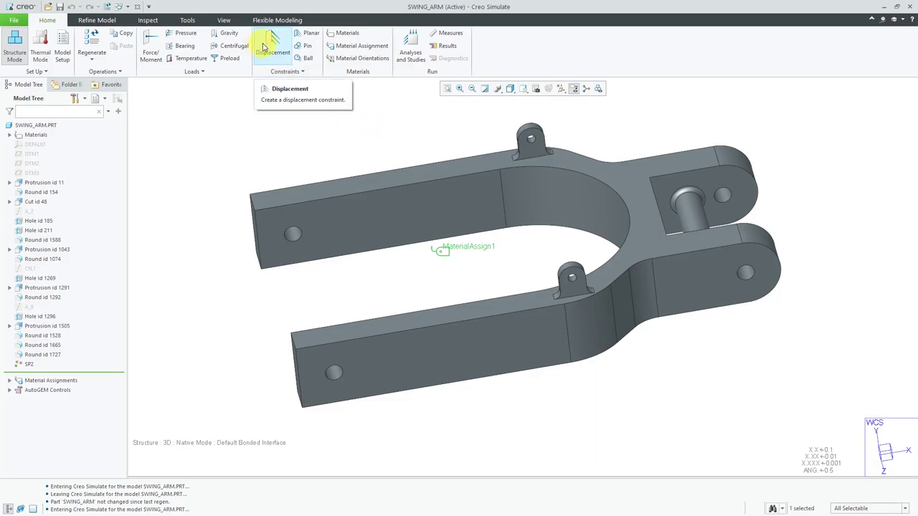
{"action": "left_click", "coordinate": [268, 45]}
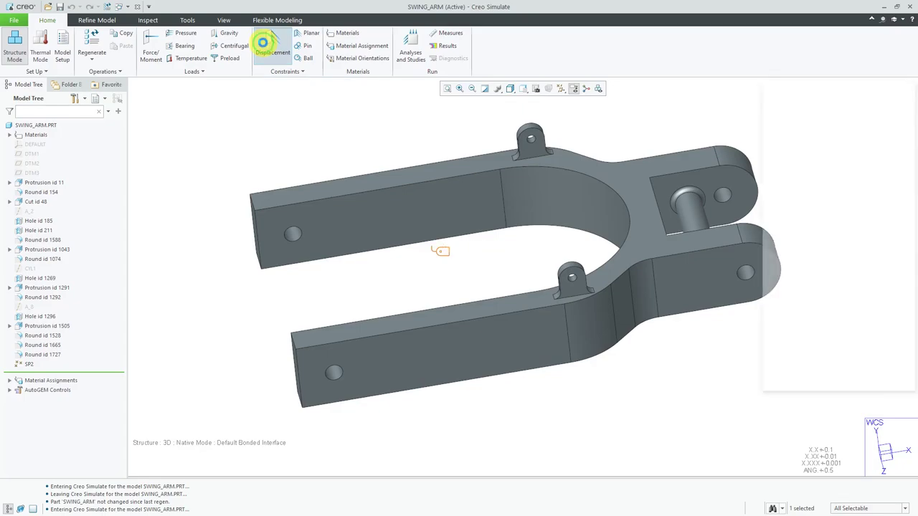
Step: Constrain the two hole surfaces at the swing arm's open ends with a displacement constraint
{"action": "left_click", "coordinate": [272, 43]}
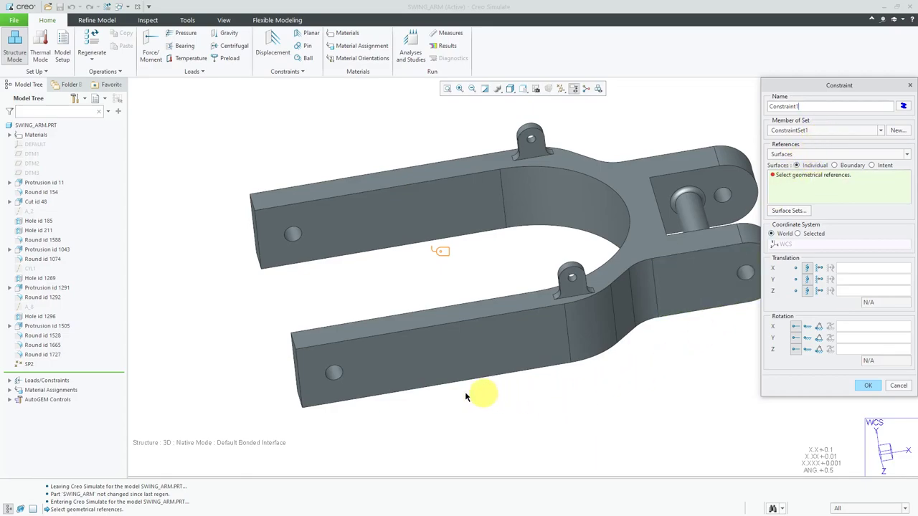
{"action": "left_click", "coordinate": [332, 390]}
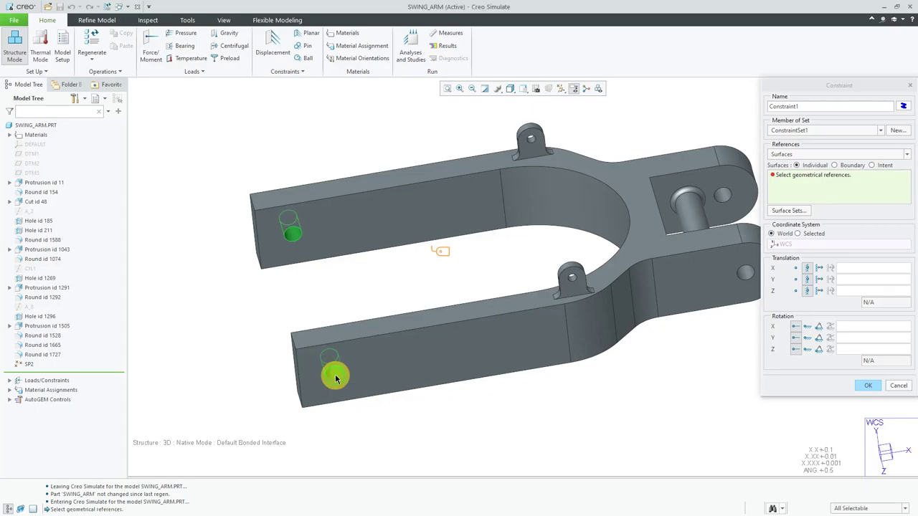
{"action": "left_click", "coordinate": [336, 379]}
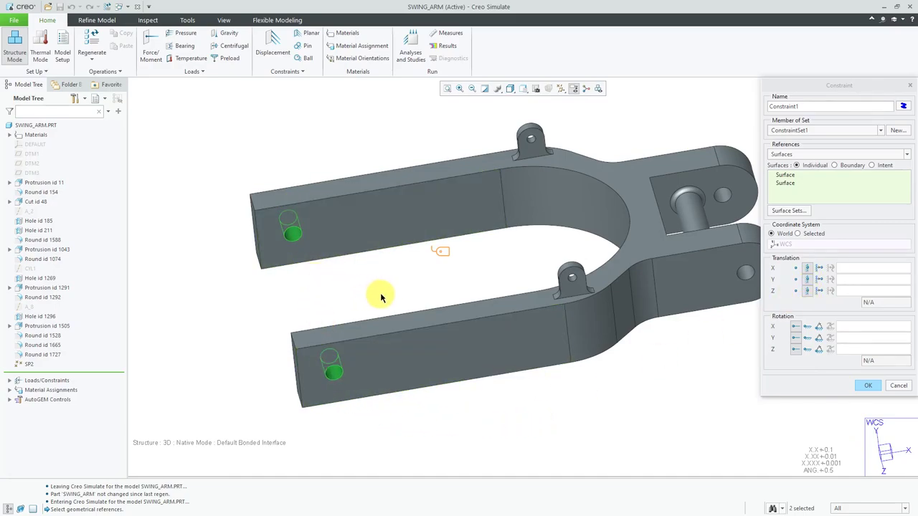
{"action": "mouse_move", "coordinate": [602, 388]}
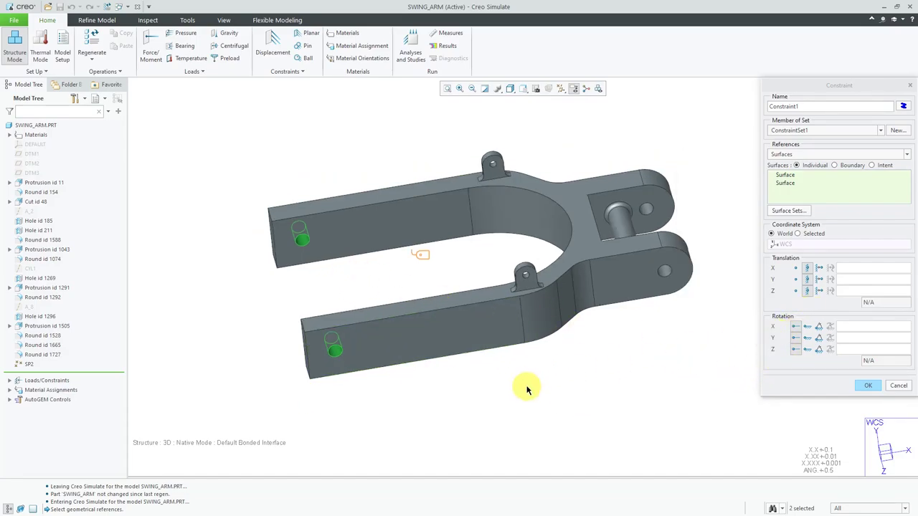
{"action": "mouse_move", "coordinate": [525, 387]}
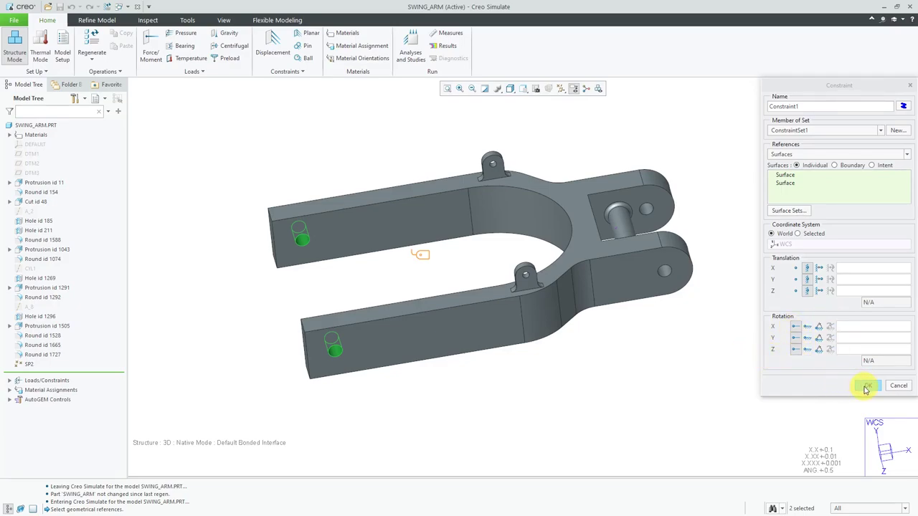
{"action": "left_click", "coordinate": [868, 386]}
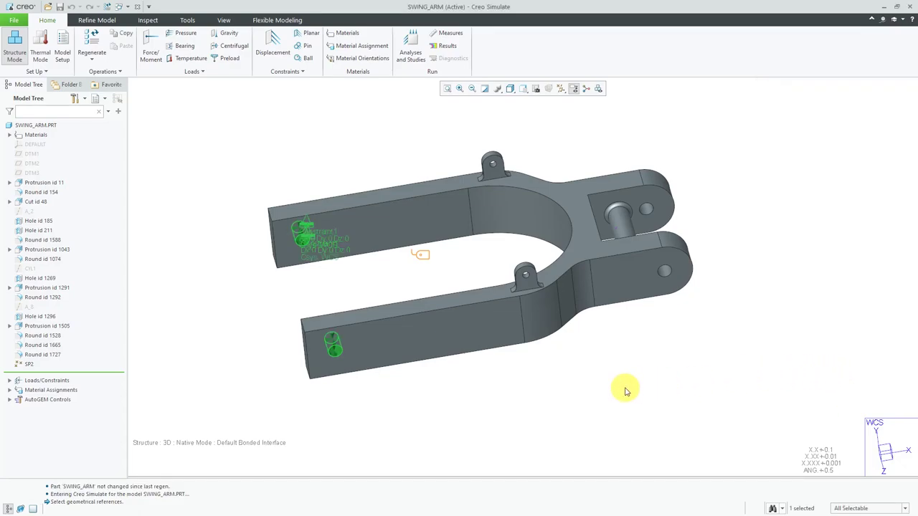
{"action": "left_click", "coordinate": [308, 249]}
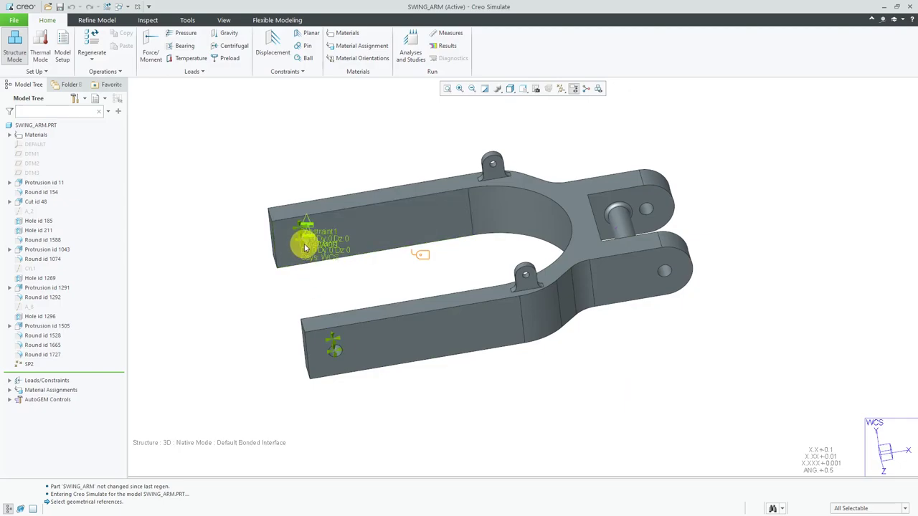
{"action": "mouse_move", "coordinate": [304, 247]}
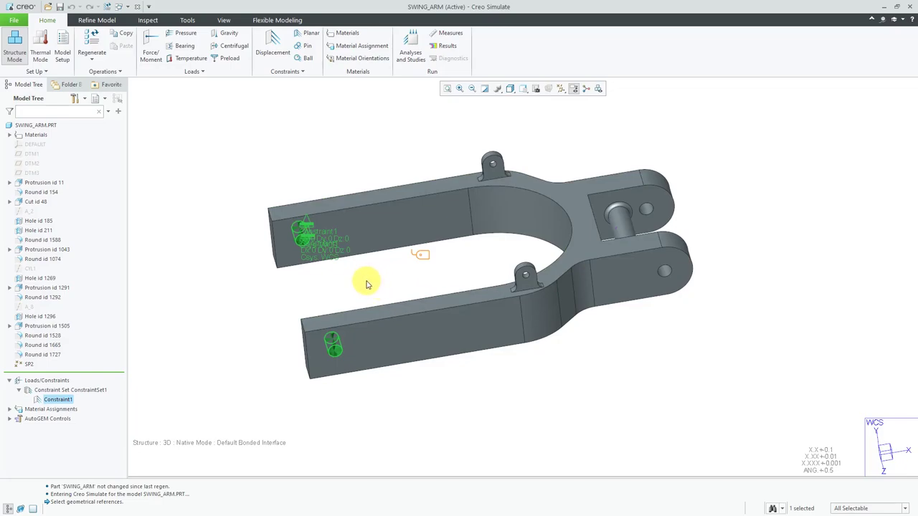
{"action": "right_click", "coordinate": [372, 142]}
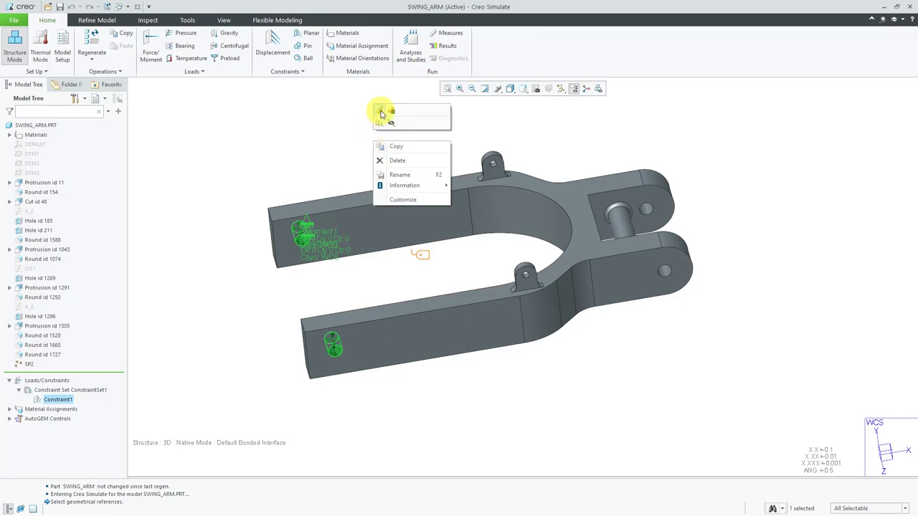
{"action": "left_click", "coordinate": [400, 175]}
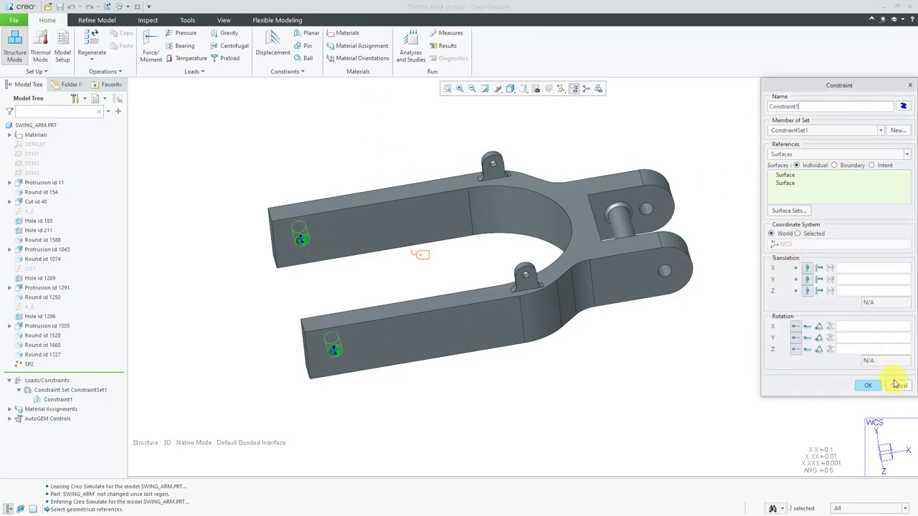
{"action": "left_click", "coordinate": [869, 385]}
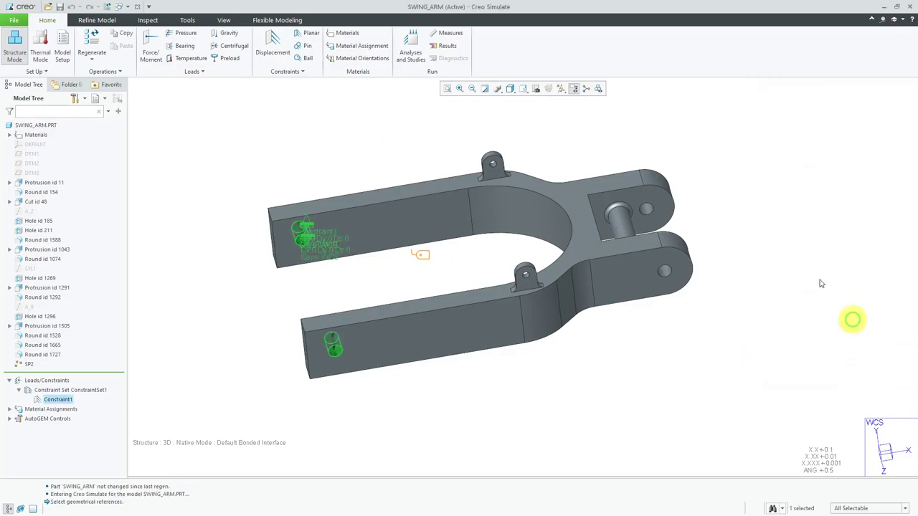
{"action": "mouse_move", "coordinate": [594, 130]}
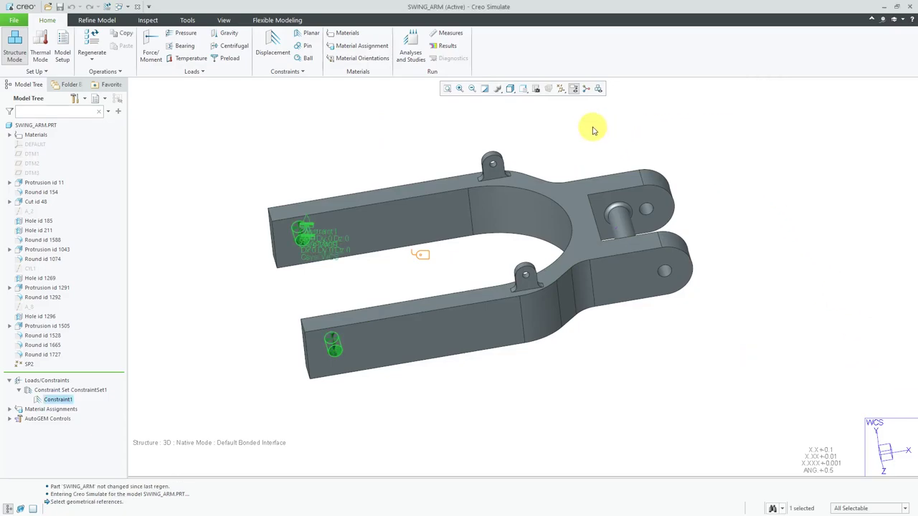
{"action": "mouse_move", "coordinate": [589, 126]}
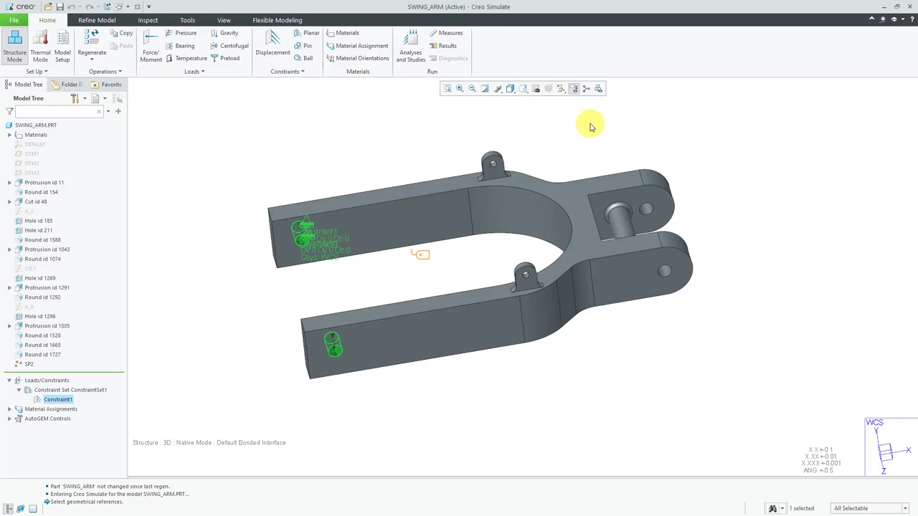
{"action": "mouse_move", "coordinate": [423, 123]}
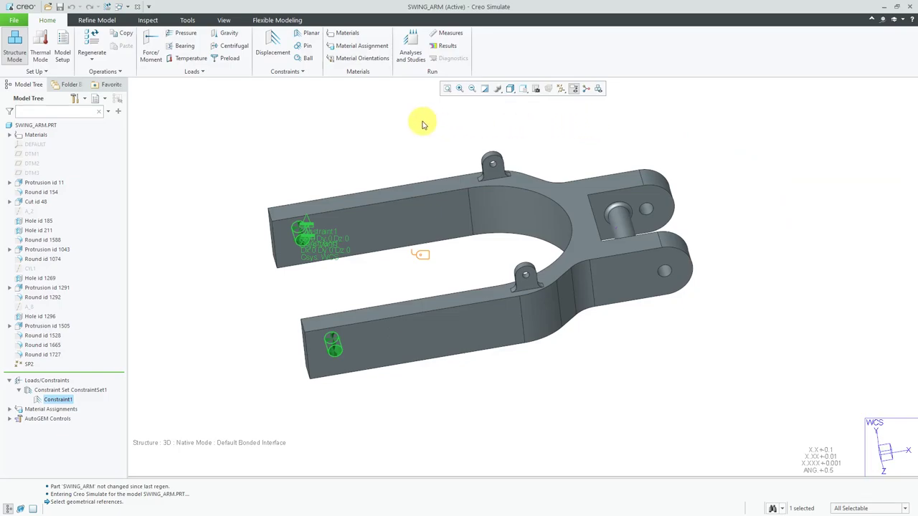
{"action": "mouse_move", "coordinate": [410, 129]}
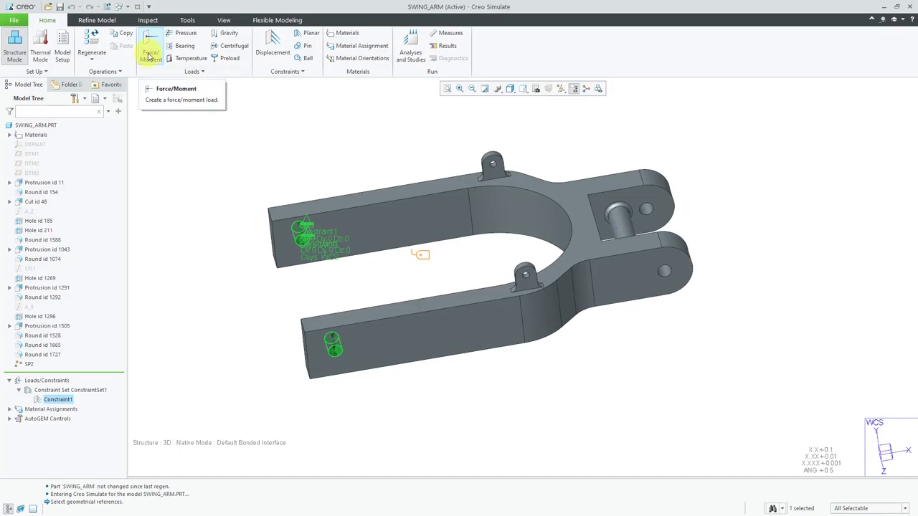
Step: Apply Load1, a -200 lbf force along Y, to the two small tab surfaces
{"action": "left_click", "coordinate": [149, 46]}
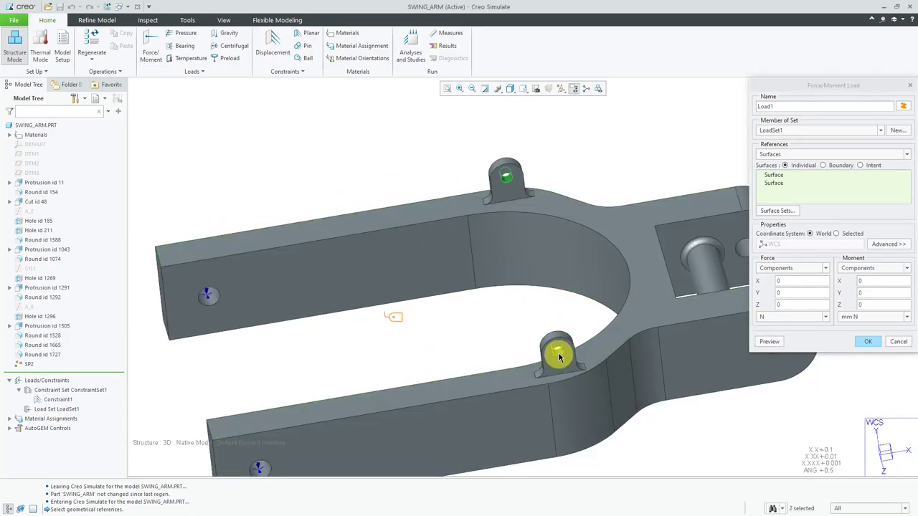
{"action": "left_click", "coordinate": [494, 247]}
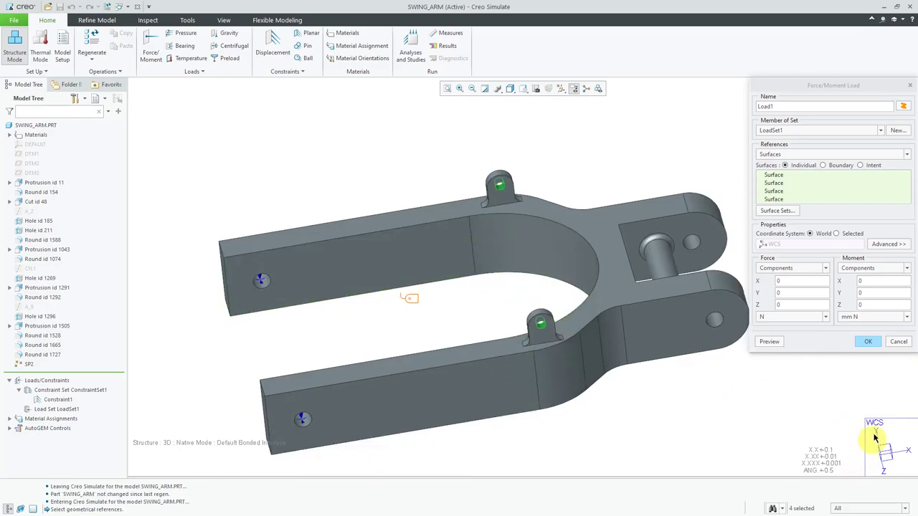
{"action": "mouse_move", "coordinate": [505, 316]}
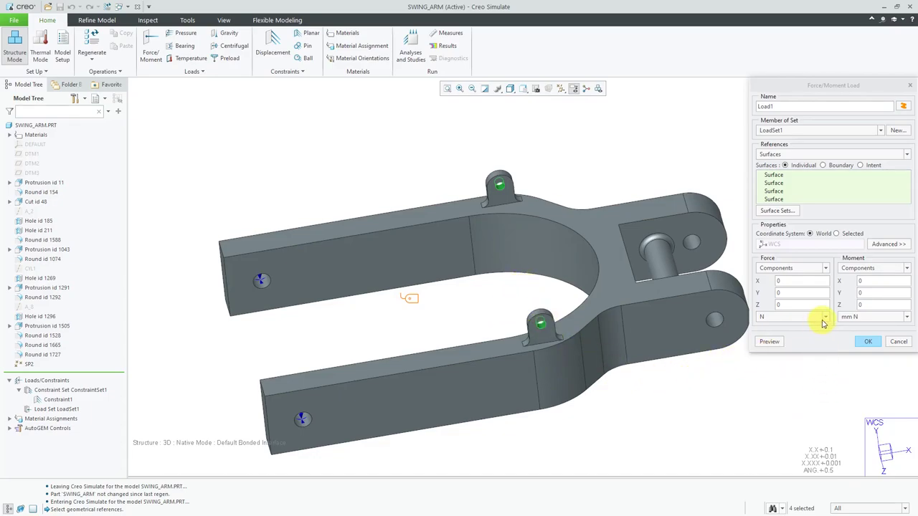
{"action": "left_click", "coordinate": [821, 317]}
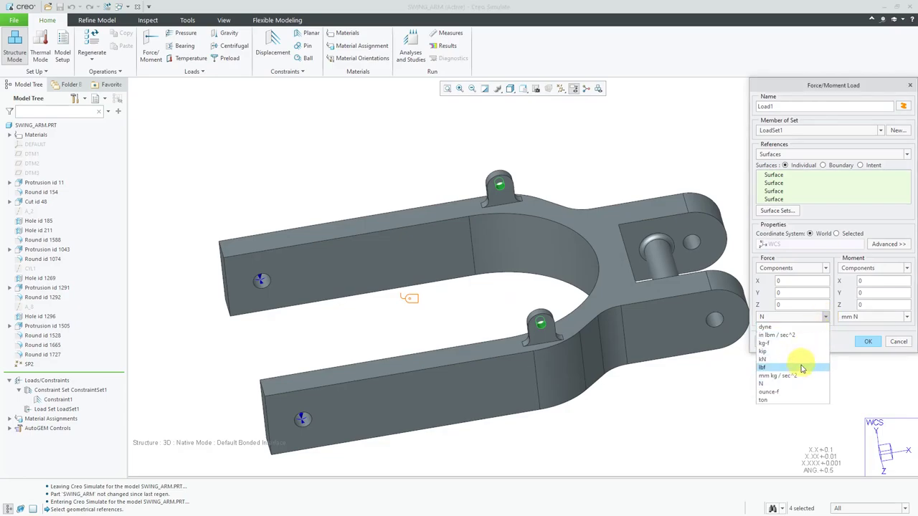
{"action": "left_click", "coordinate": [763, 367]}
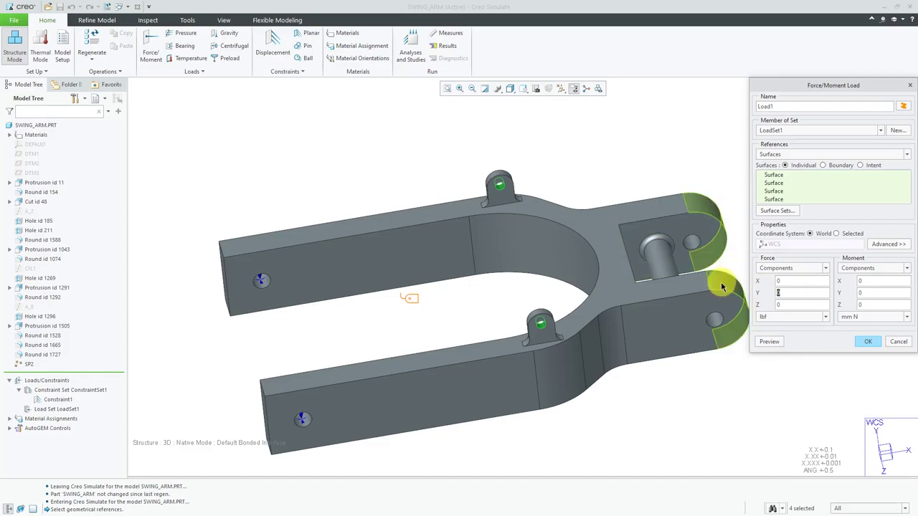
{"action": "type", "text": "-200"}
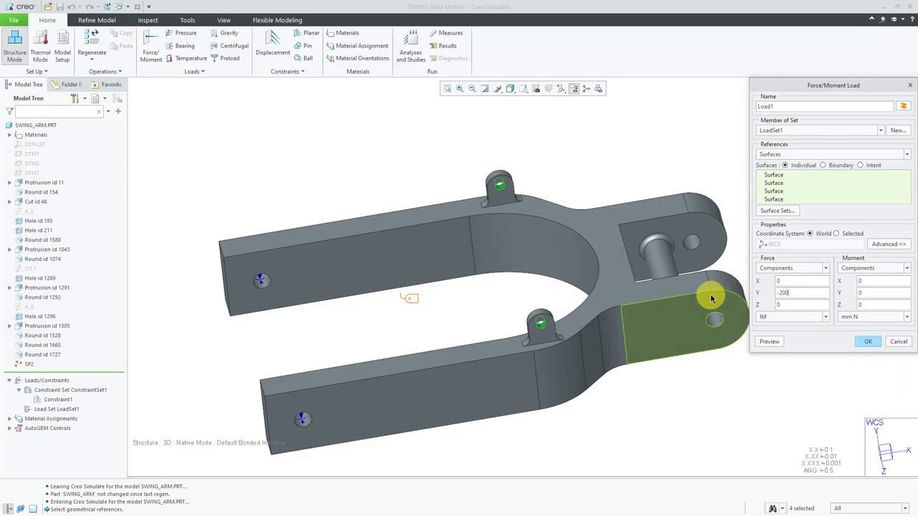
{"action": "left_click", "coordinate": [867, 341]}
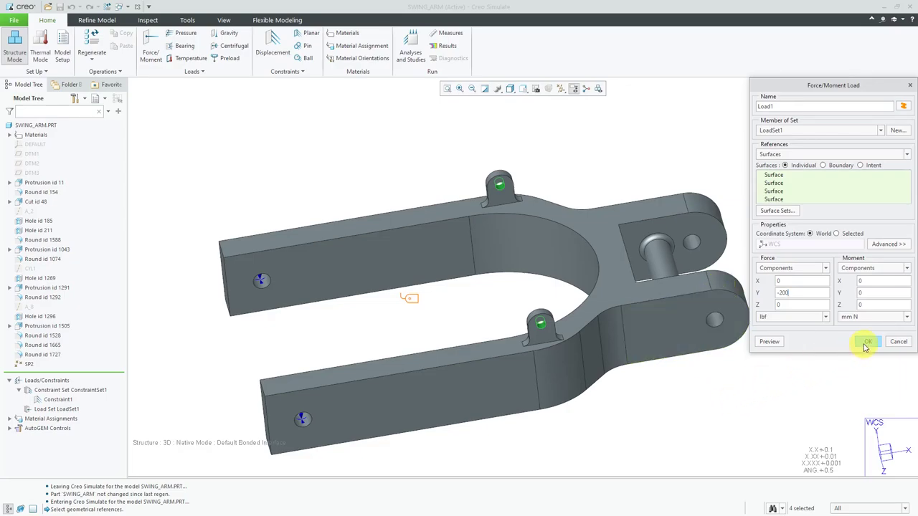
{"action": "left_click", "coordinate": [869, 342]}
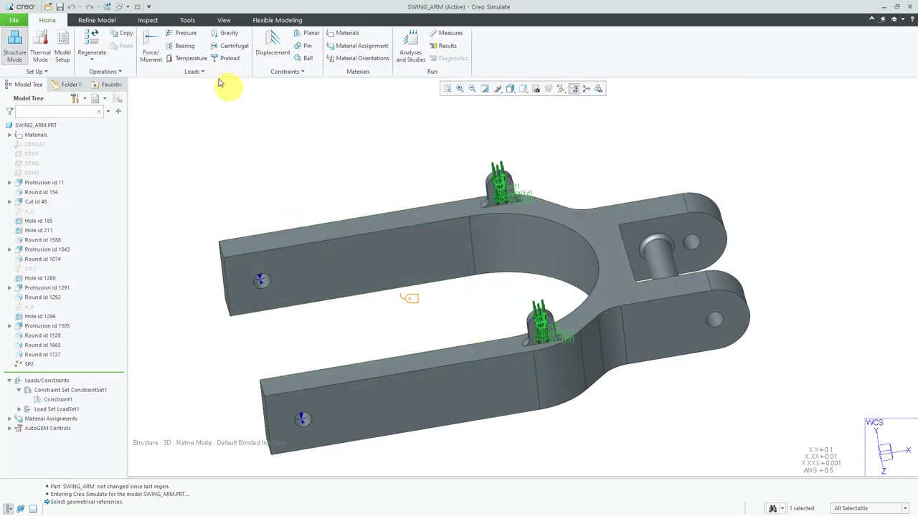
{"action": "mouse_move", "coordinate": [185, 46]}
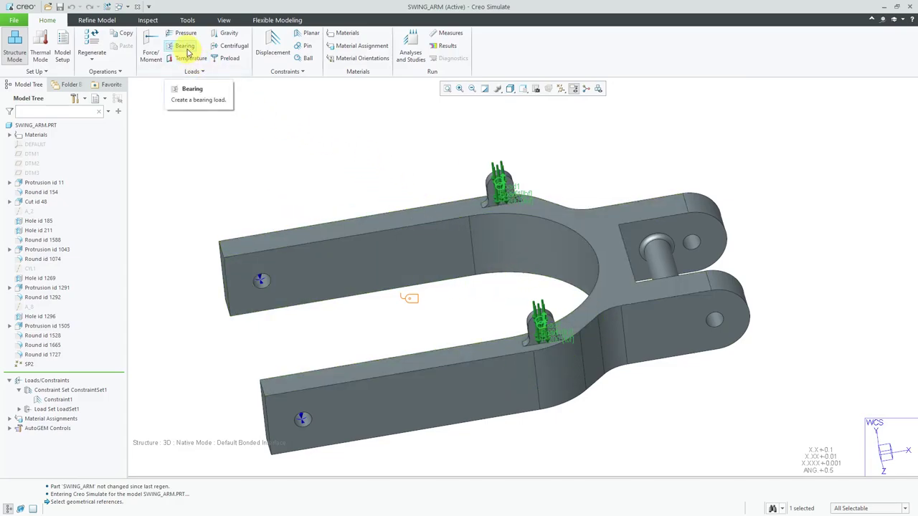
Step: Apply Load2, a 2000 bearing load along X, to the two fork pin-hole surfaces
{"action": "left_click", "coordinate": [184, 46]}
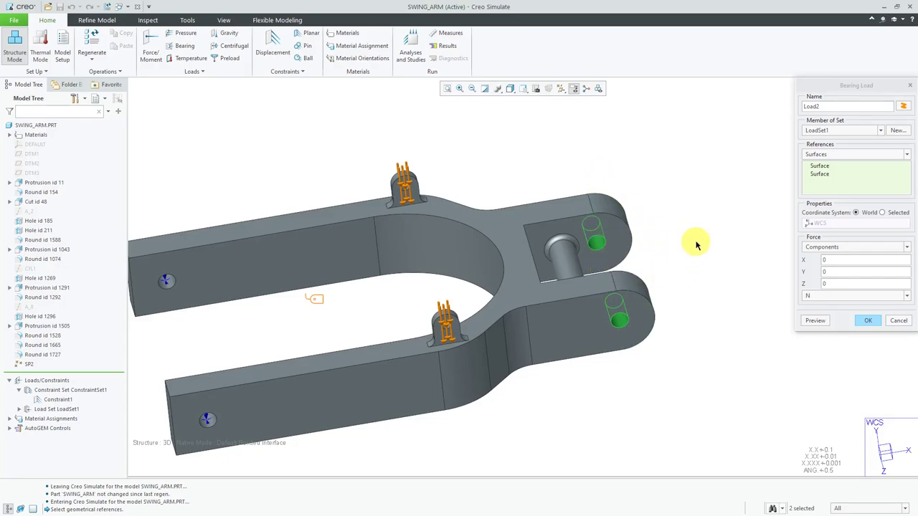
{"action": "mouse_move", "coordinate": [696, 244]}
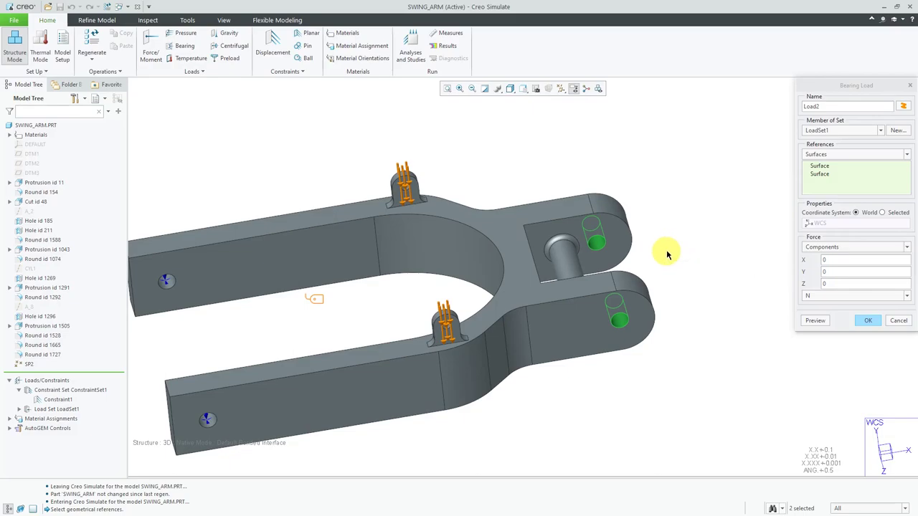
{"action": "mouse_move", "coordinate": [732, 238]}
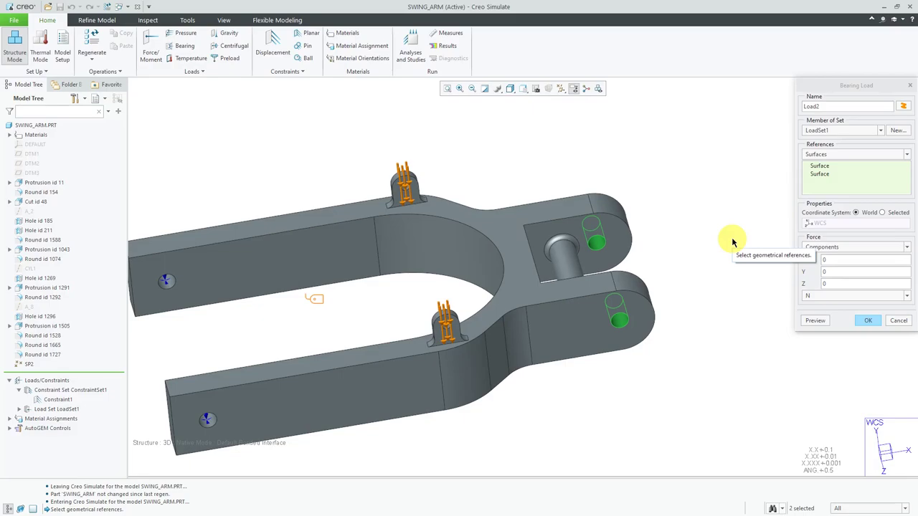
{"action": "mouse_move", "coordinate": [680, 261]}
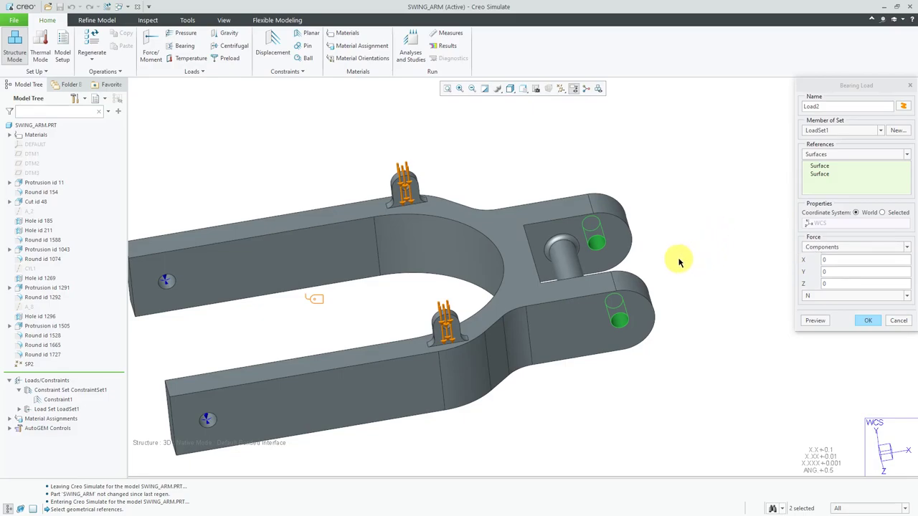
{"action": "mouse_move", "coordinate": [862, 434]}
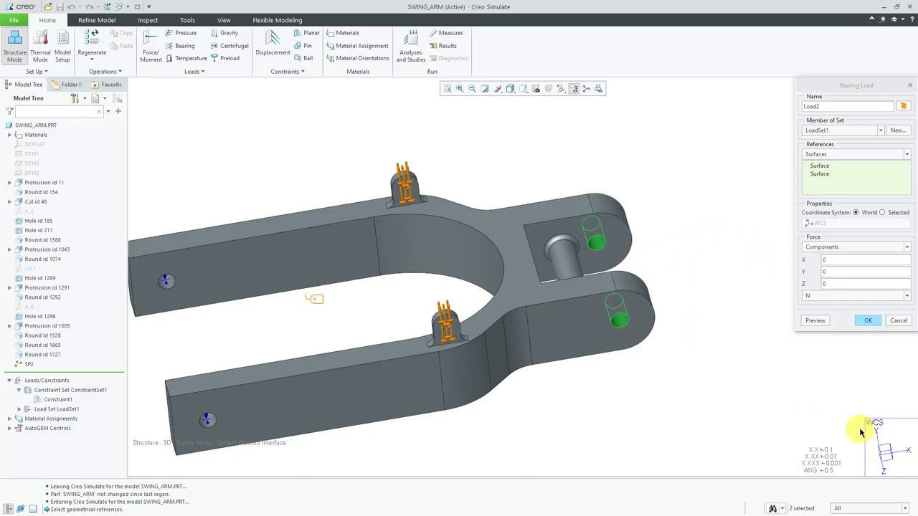
{"action": "mouse_move", "coordinate": [741, 321]}
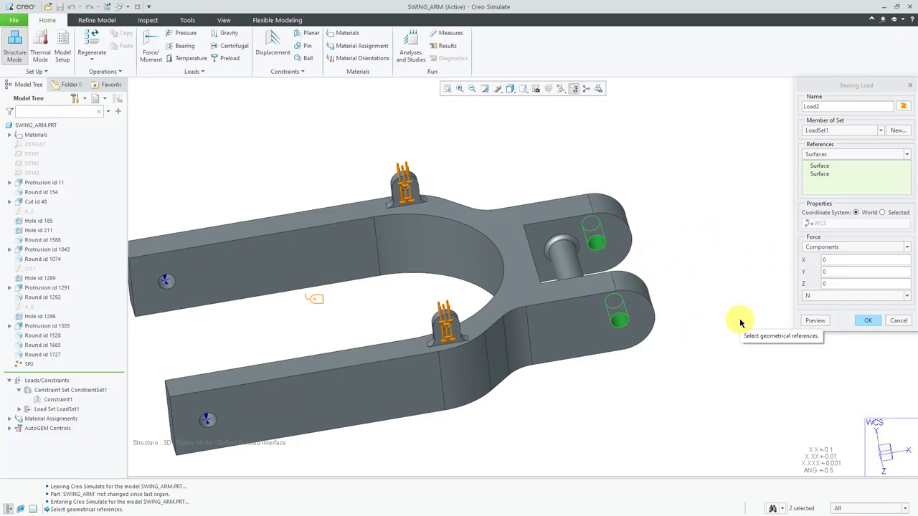
{"action": "left_click", "coordinate": [907, 295]}
{"action": "type", "text": "2"}
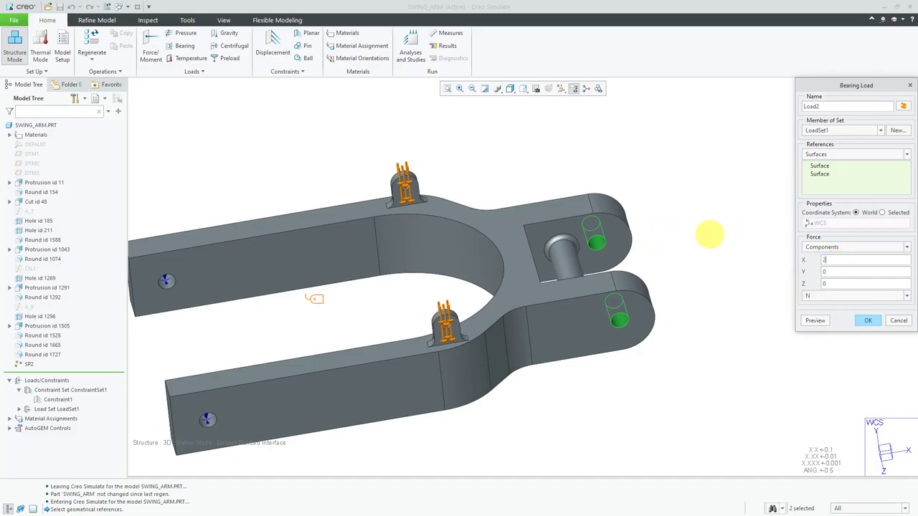
{"action": "type", "text": "000"}
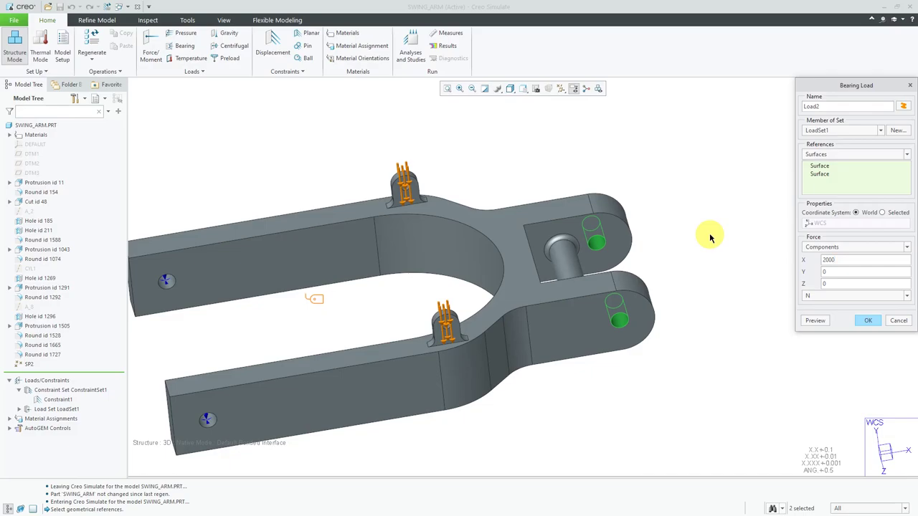
{"action": "mouse_move", "coordinate": [844, 301]}
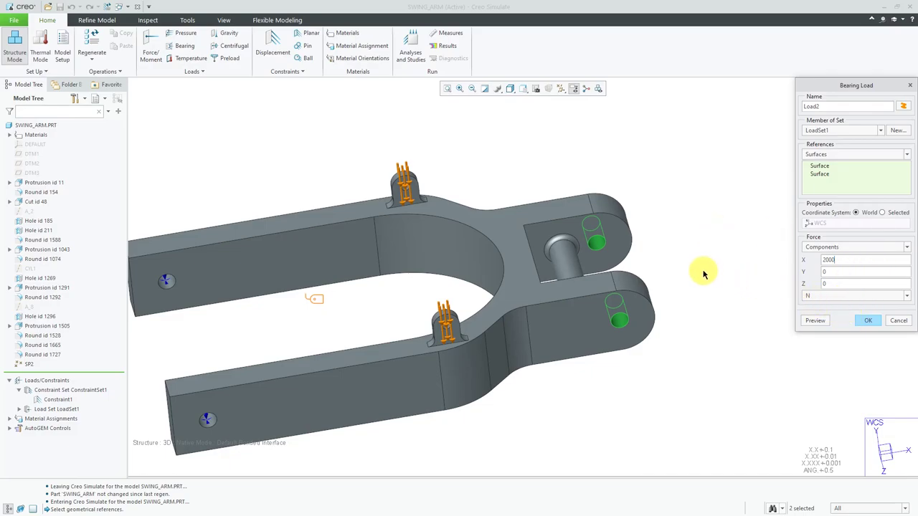
{"action": "mouse_move", "coordinate": [703, 272]}
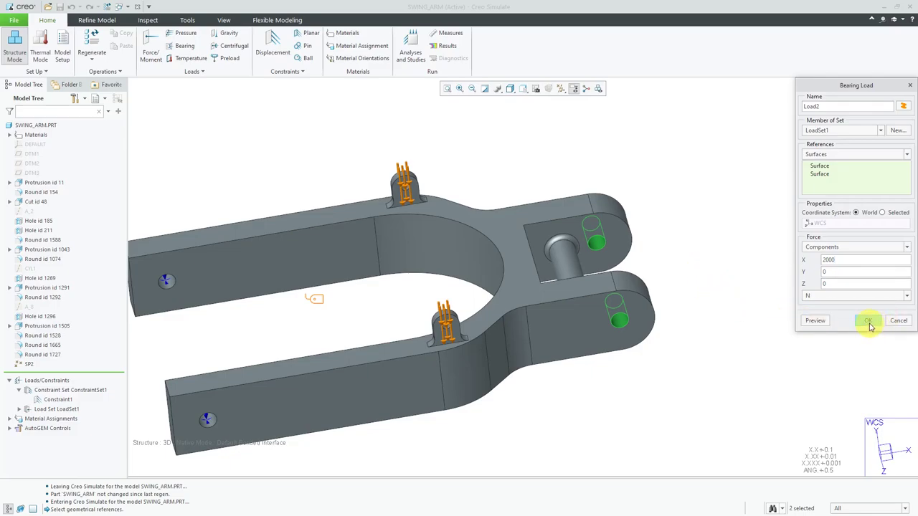
{"action": "left_click", "coordinate": [866, 322]}
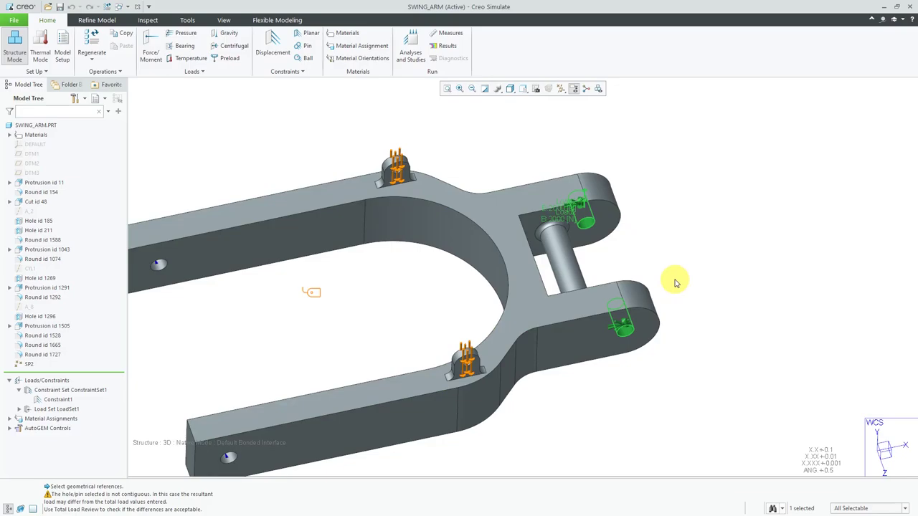
{"action": "mouse_move", "coordinate": [673, 281]}
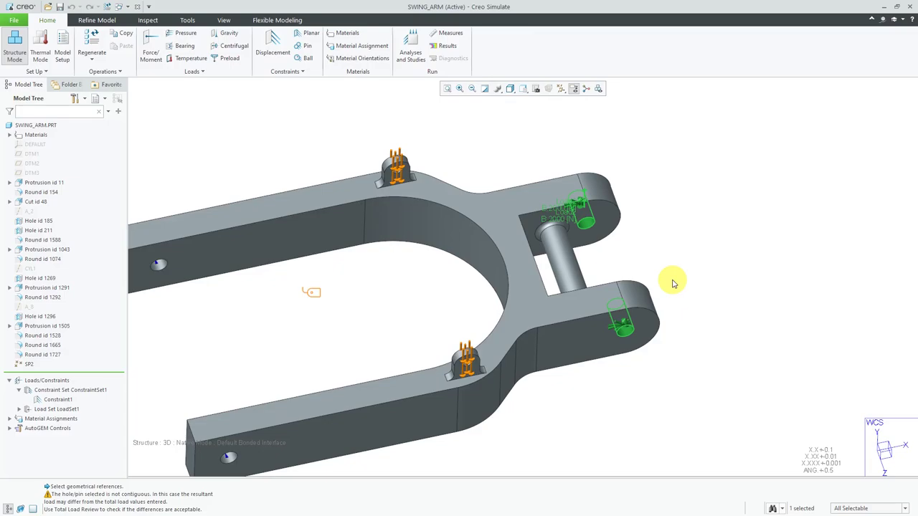
{"action": "mouse_move", "coordinate": [680, 261]}
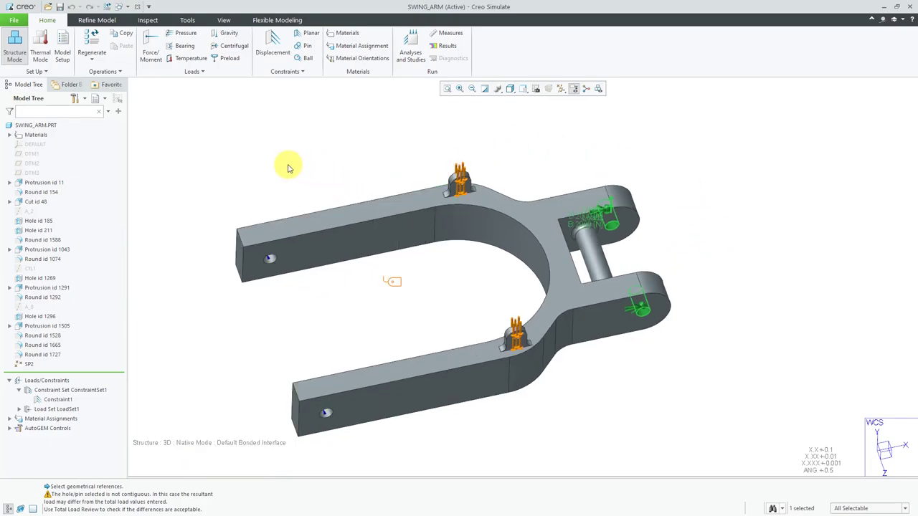
{"action": "mouse_move", "coordinate": [233, 45]}
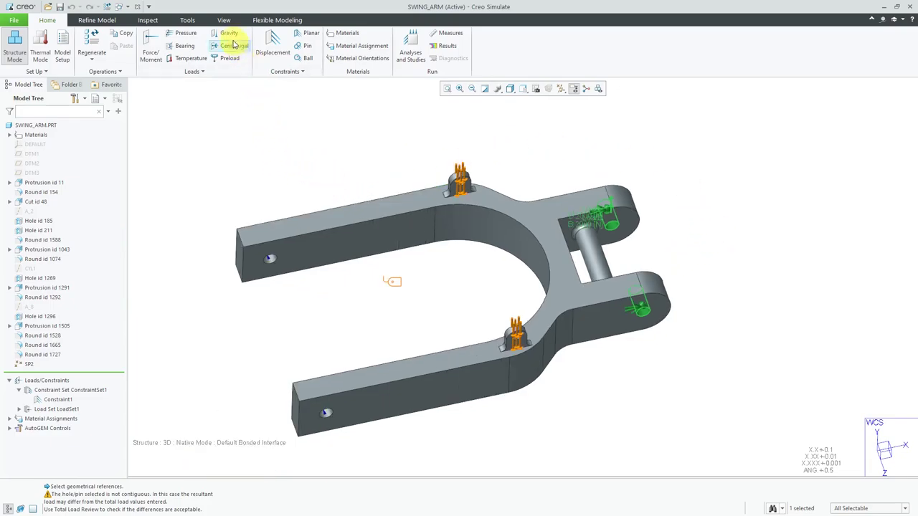
Step: Apply Load3, a gravity acceleration of -32.2 ft/sec² along Y, to the swing arm
{"action": "left_click", "coordinate": [228, 33]}
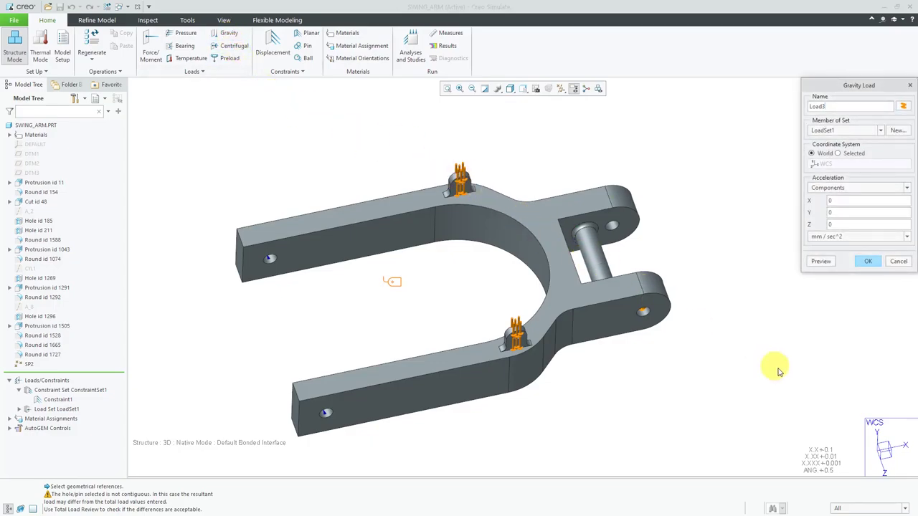
{"action": "mouse_move", "coordinate": [800, 312]}
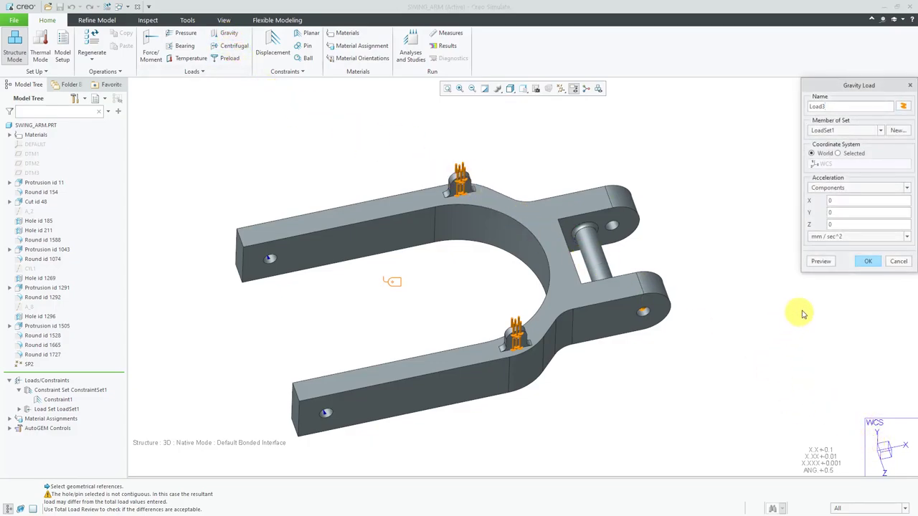
{"action": "left_click", "coordinate": [907, 236]}
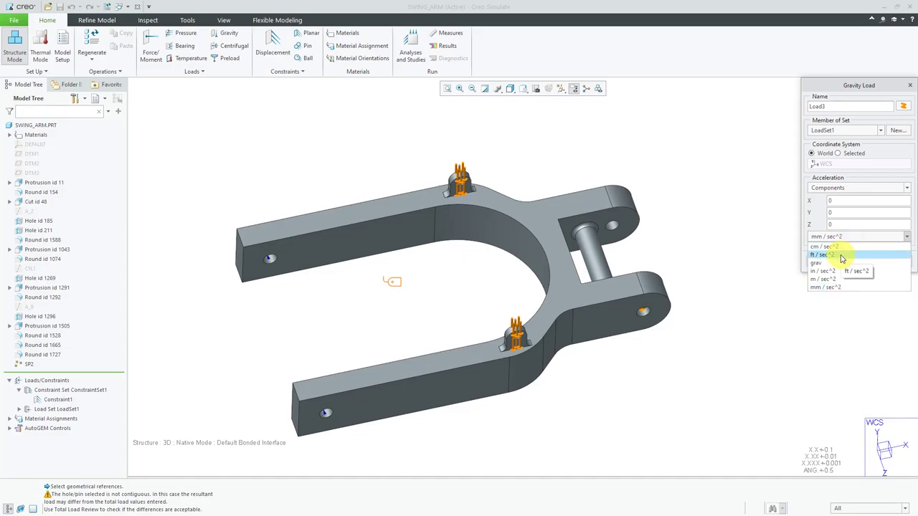
{"action": "left_click", "coordinate": [823, 255]}
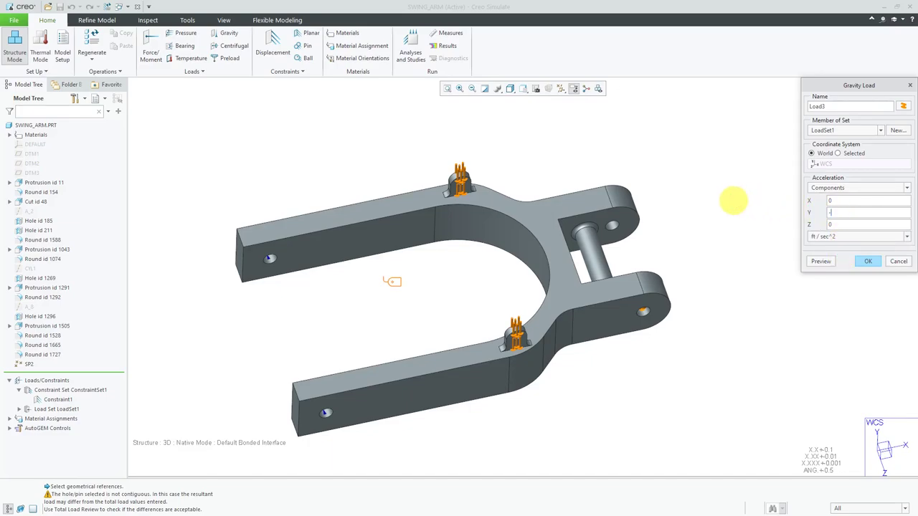
{"action": "type", "text": "-32.2"}
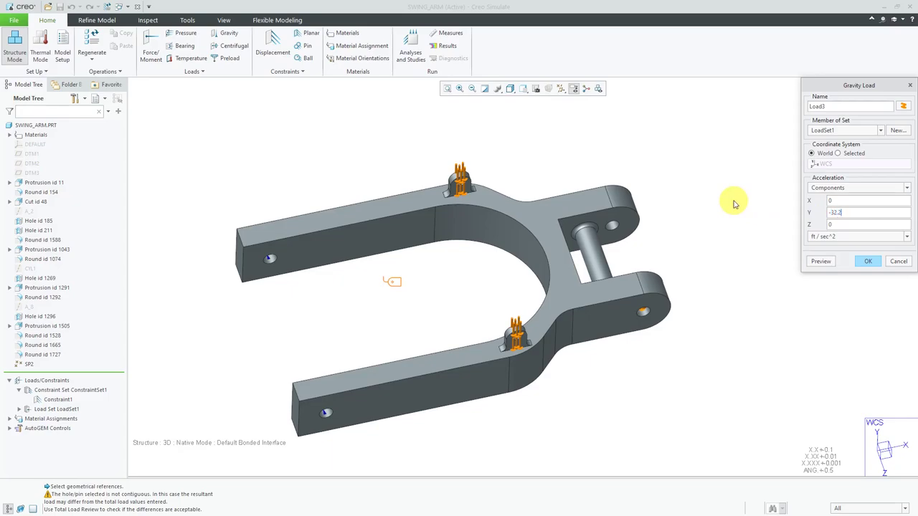
{"action": "left_click", "coordinate": [867, 261]}
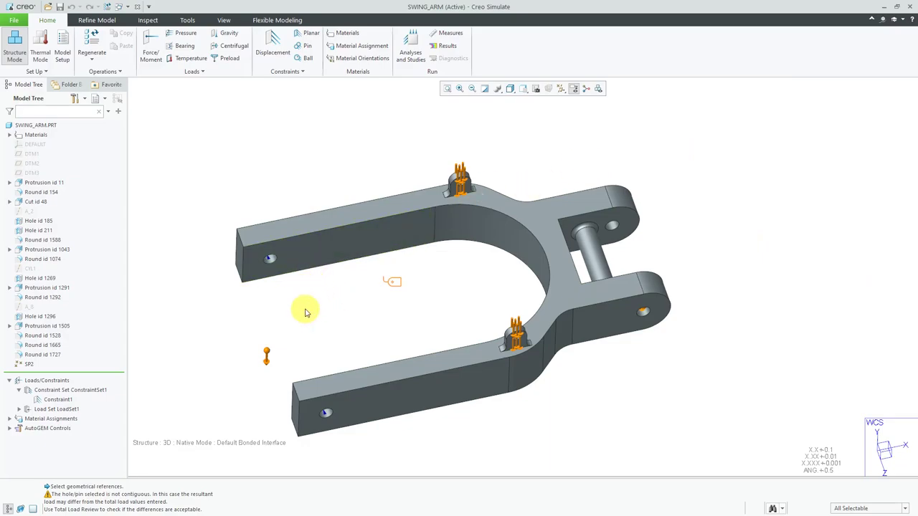
{"action": "left_click", "coordinate": [17, 407]}
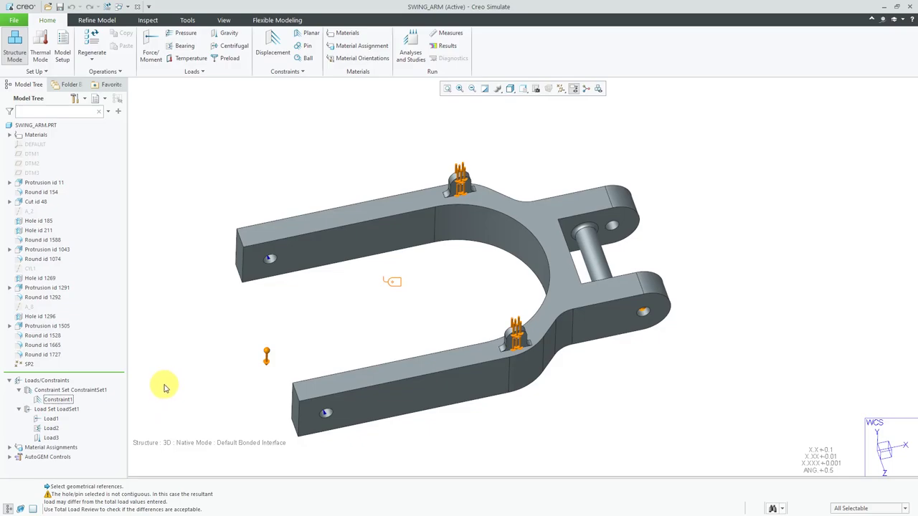
{"action": "mouse_move", "coordinate": [163, 387]}
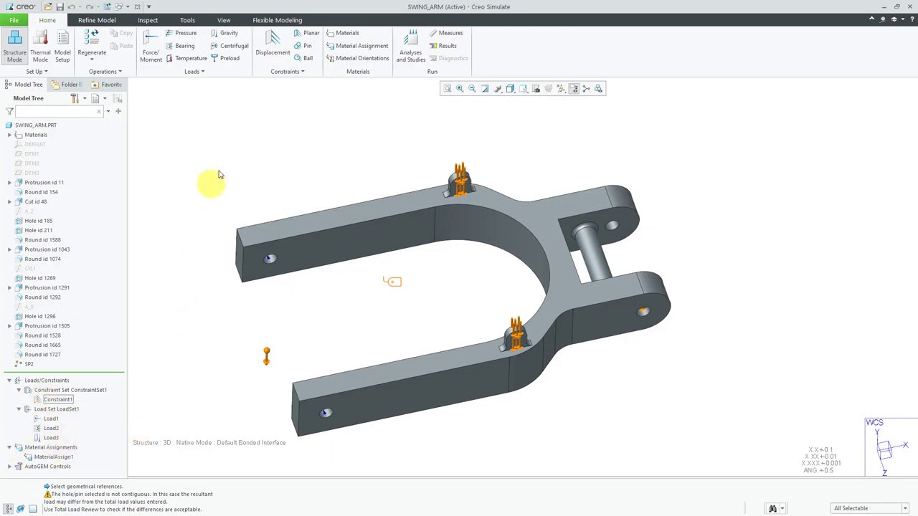
{"action": "mouse_move", "coordinate": [395, 95]}
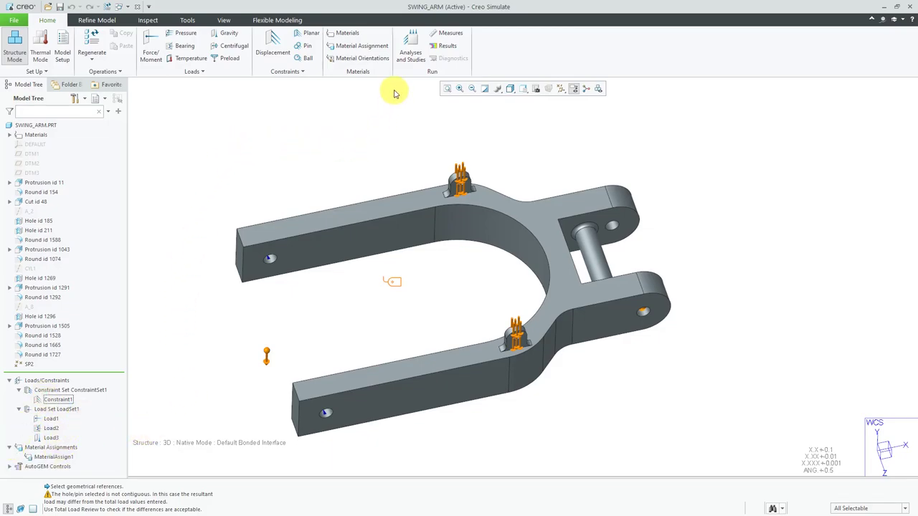
{"action": "mouse_move", "coordinate": [412, 50]}
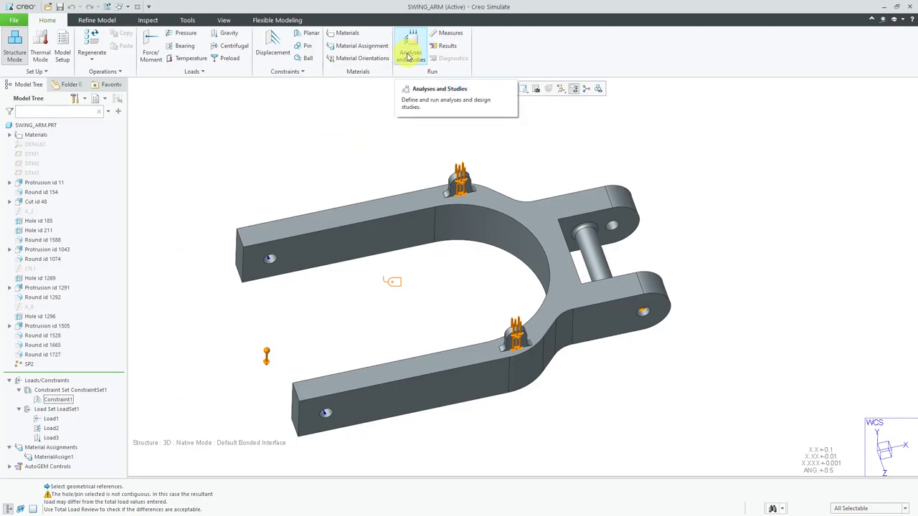
Step: Create a new static analysis from Analyses and Studies and name it swing_arm_static
{"action": "left_click", "coordinate": [408, 43]}
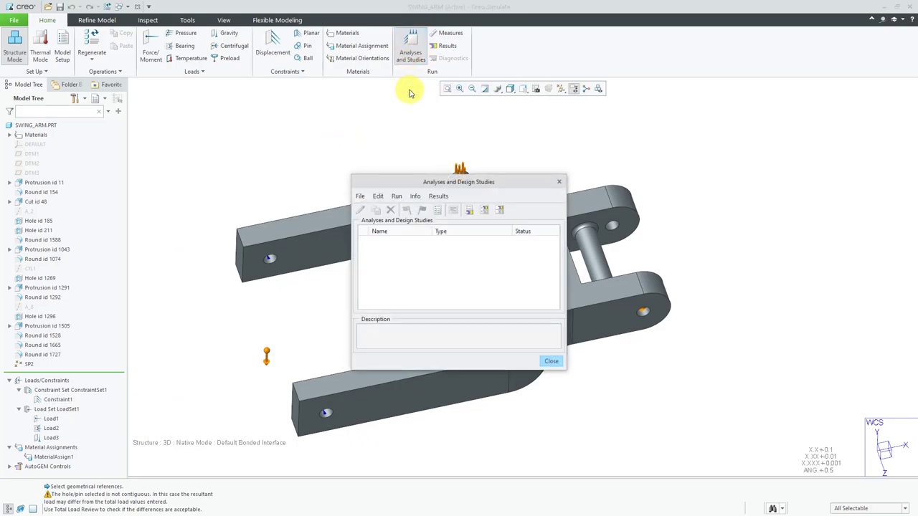
{"action": "mouse_move", "coordinate": [391, 109]}
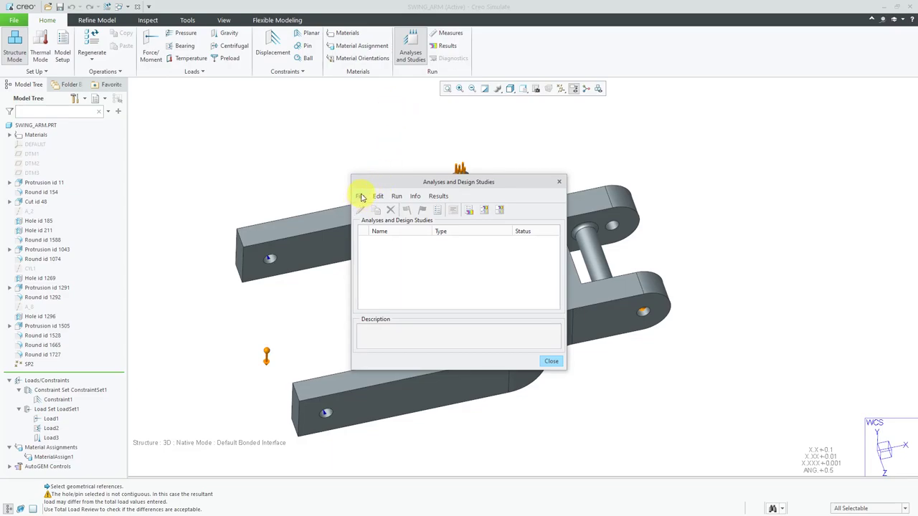
{"action": "left_click", "coordinate": [365, 195]}
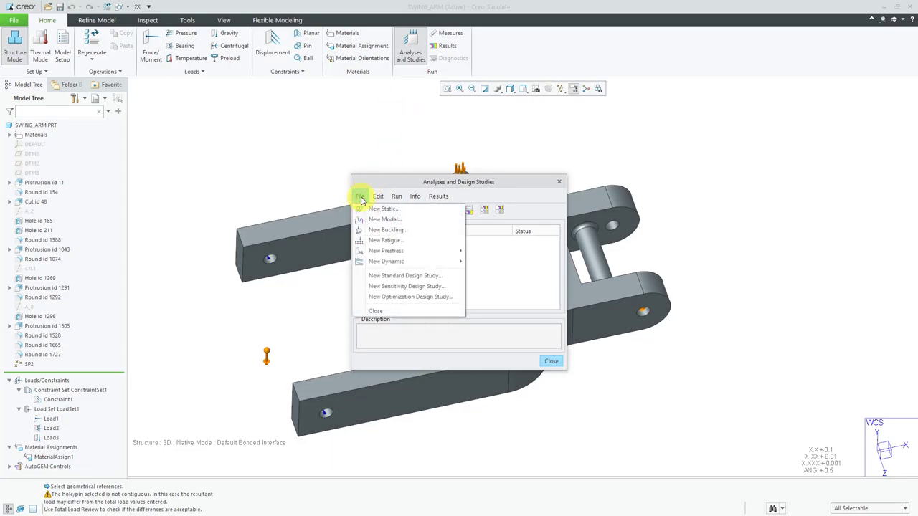
{"action": "mouse_move", "coordinate": [385, 210]}
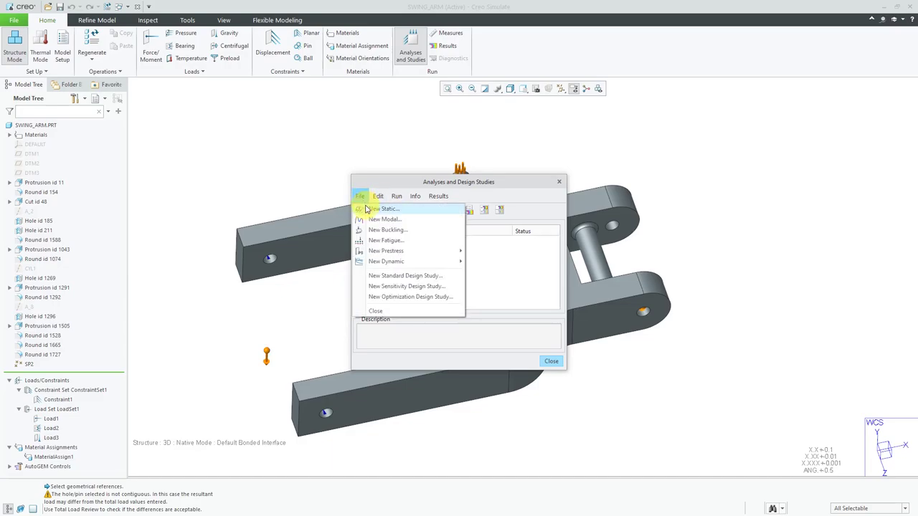
{"action": "left_click", "coordinate": [386, 209]}
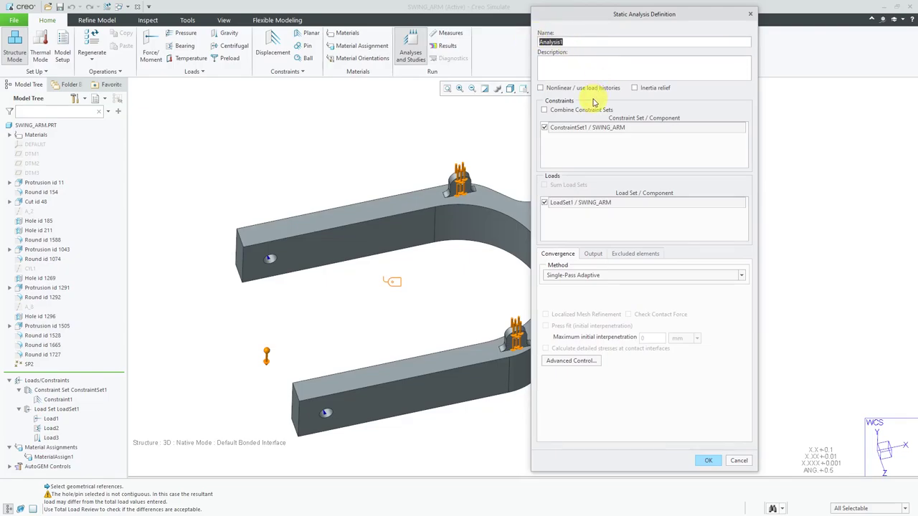
{"action": "type", "text": "swing-arm"}
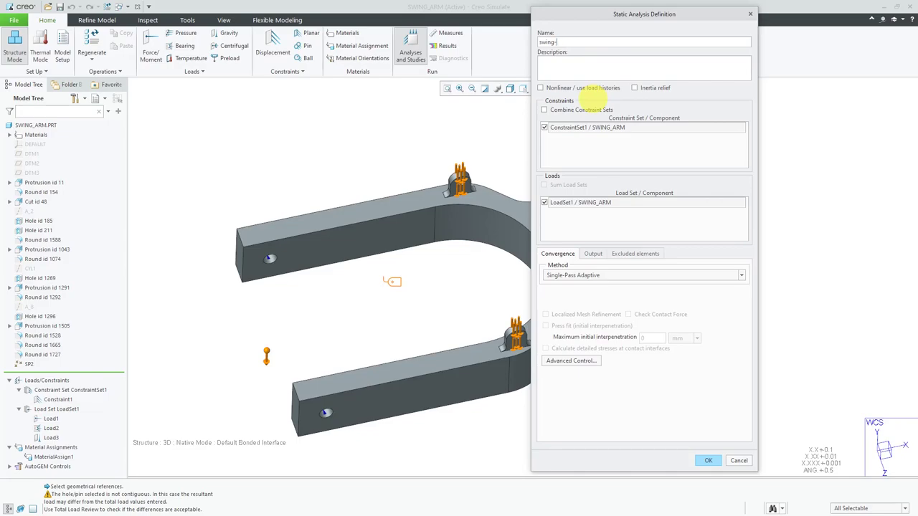
{"action": "type", "text": "swing_s"}
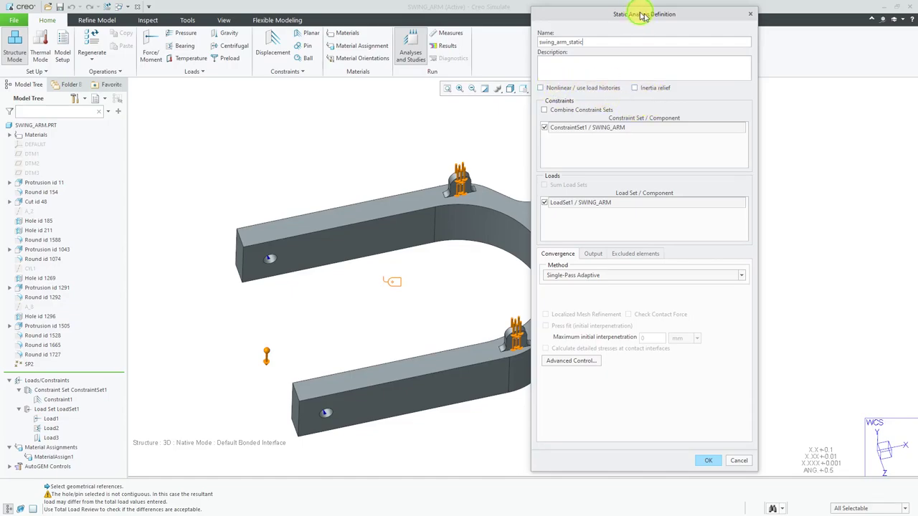
{"action": "left_click_drag", "start_coordinate": [643, 14], "coordinate": [744, 16]}
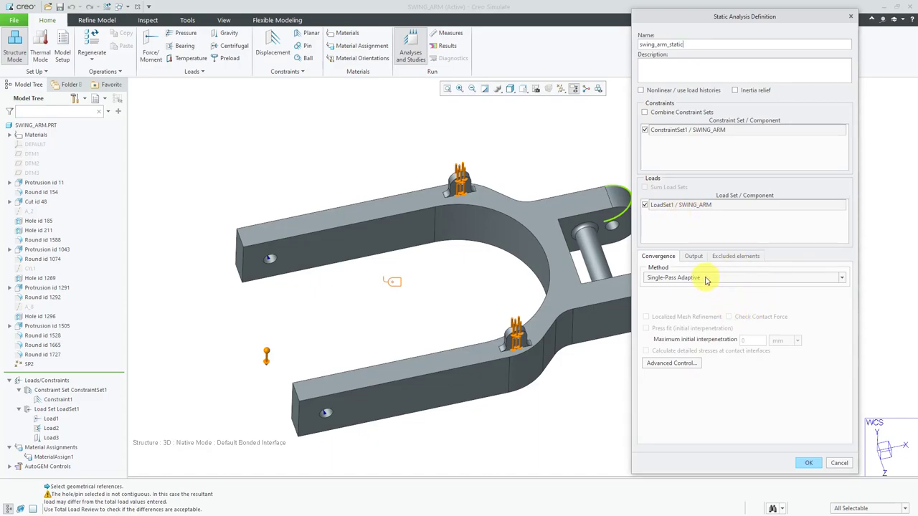
Step: Keep single-pass adaptive convergence, review Output and Excluded elements settings, and confirm the analysis
{"action": "left_click", "coordinate": [838, 278]}
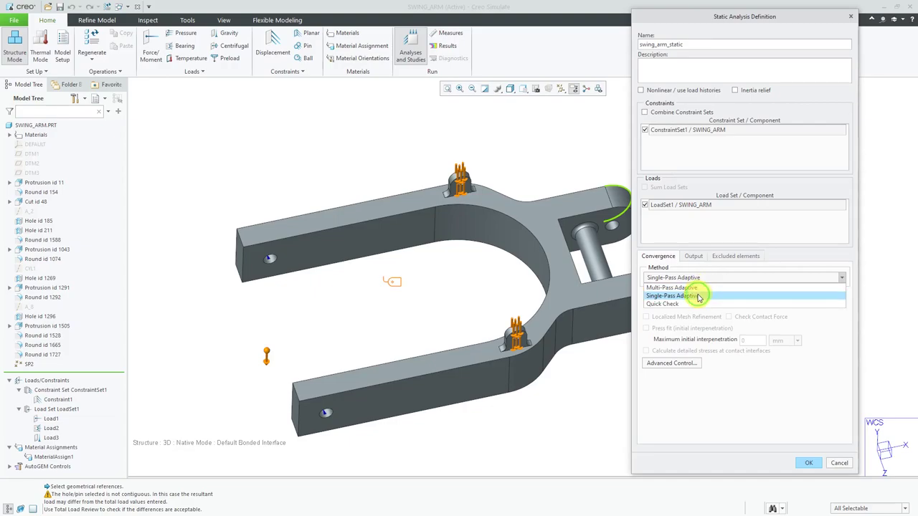
{"action": "left_click", "coordinate": [694, 296]}
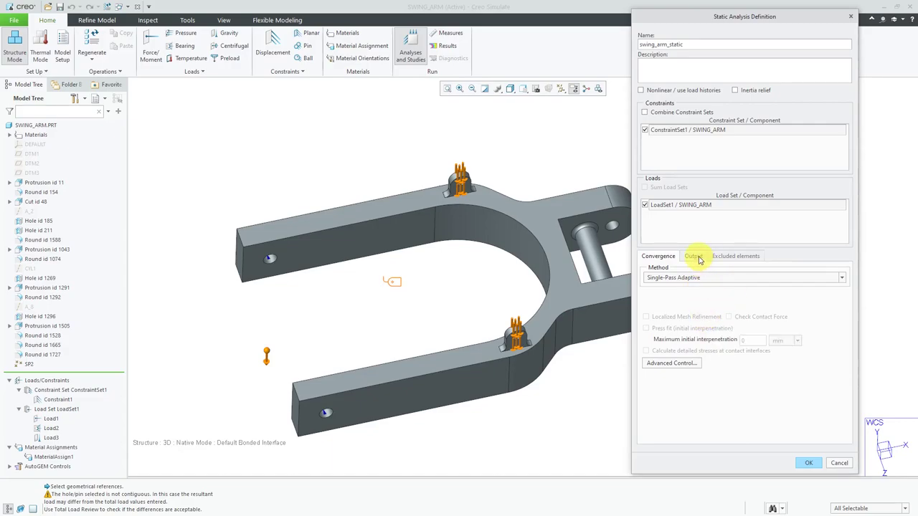
{"action": "left_click", "coordinate": [695, 255]}
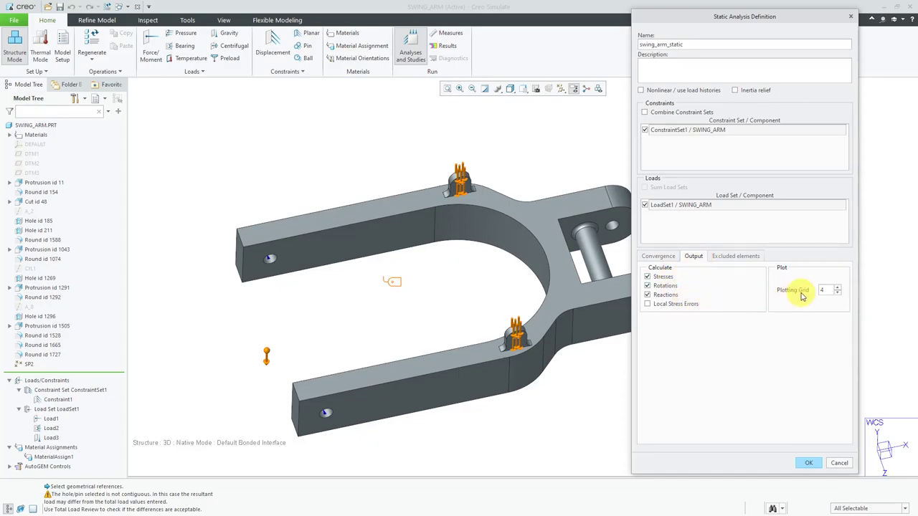
{"action": "mouse_move", "coordinate": [798, 304]}
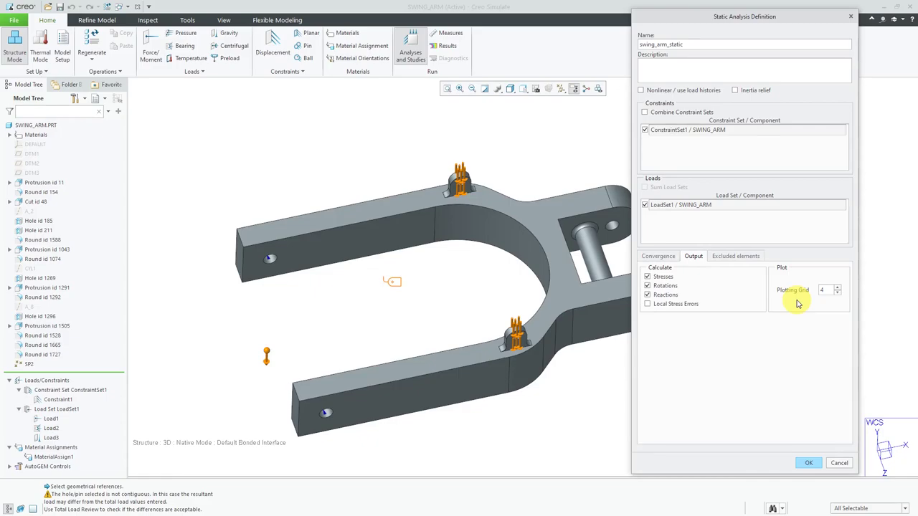
{"action": "left_click", "coordinate": [734, 256]}
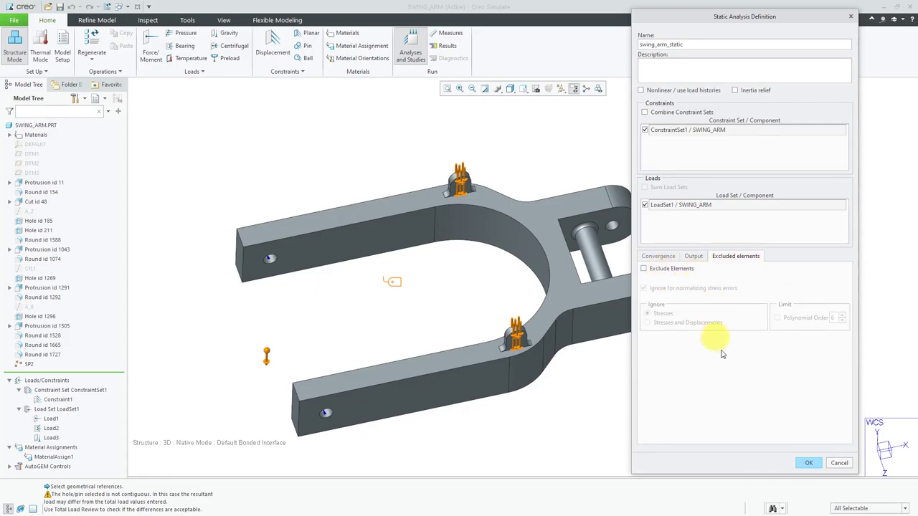
{"action": "left_click", "coordinate": [809, 462]}
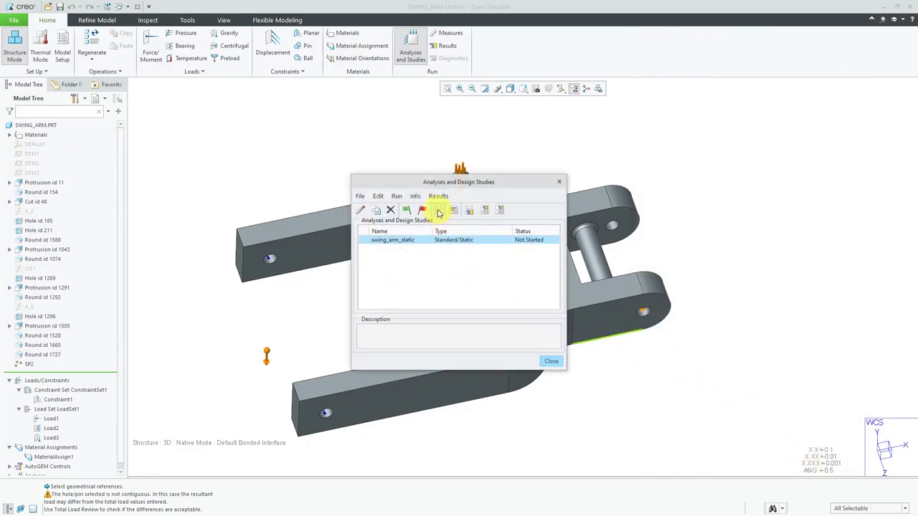
{"action": "mouse_move", "coordinate": [439, 210]}
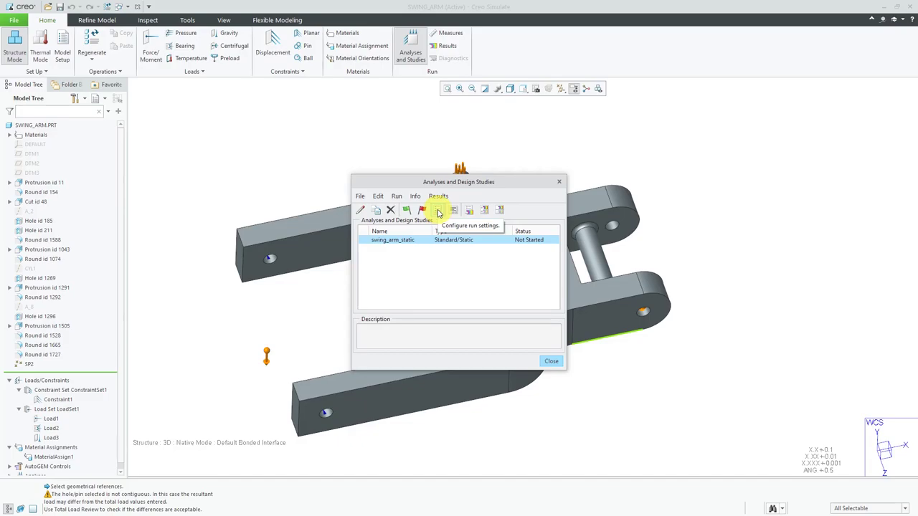
{"action": "left_click", "coordinate": [439, 210]}
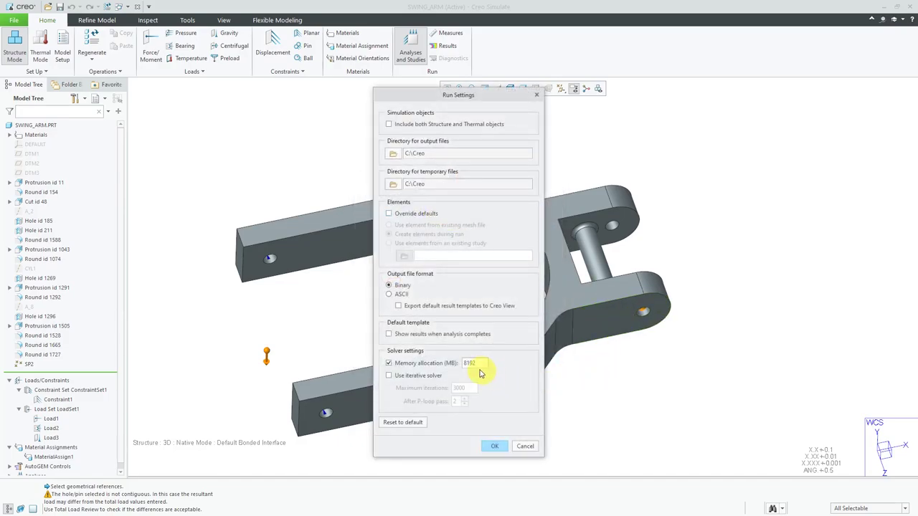
{"action": "left_click", "coordinate": [474, 363]}
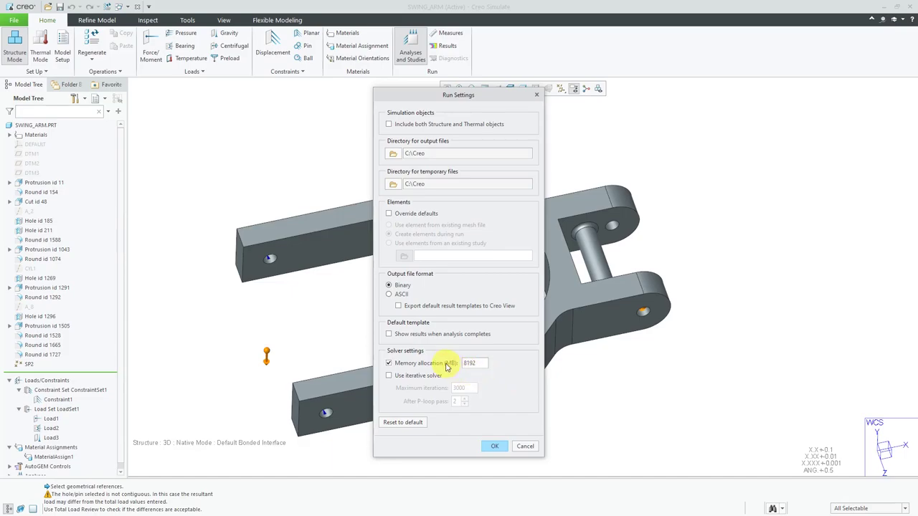
{"action": "mouse_move", "coordinate": [515, 368]}
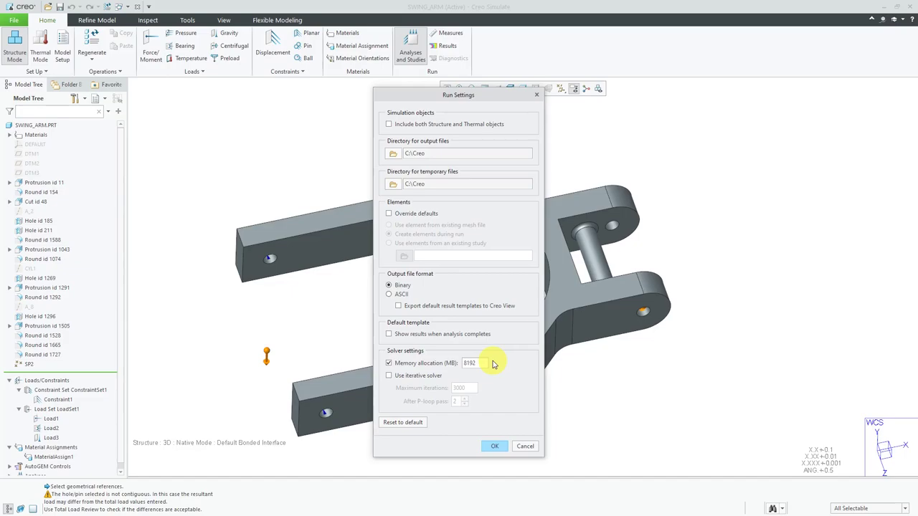
{"action": "mouse_move", "coordinate": [434, 195]}
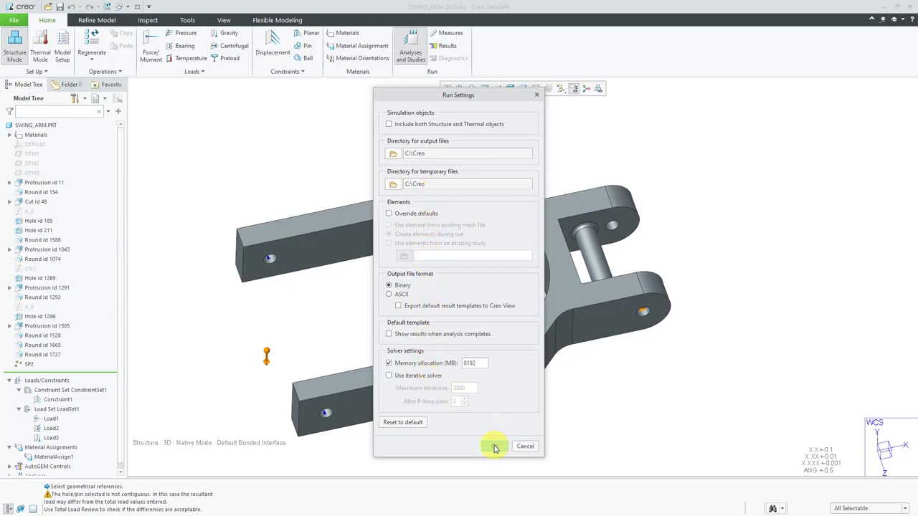
{"action": "left_click", "coordinate": [495, 446]}
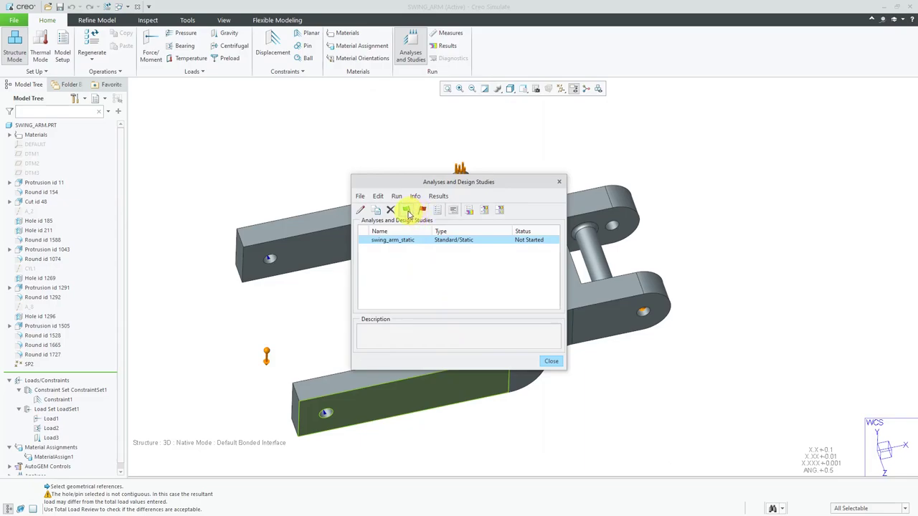
{"action": "mouse_move", "coordinate": [409, 210]}
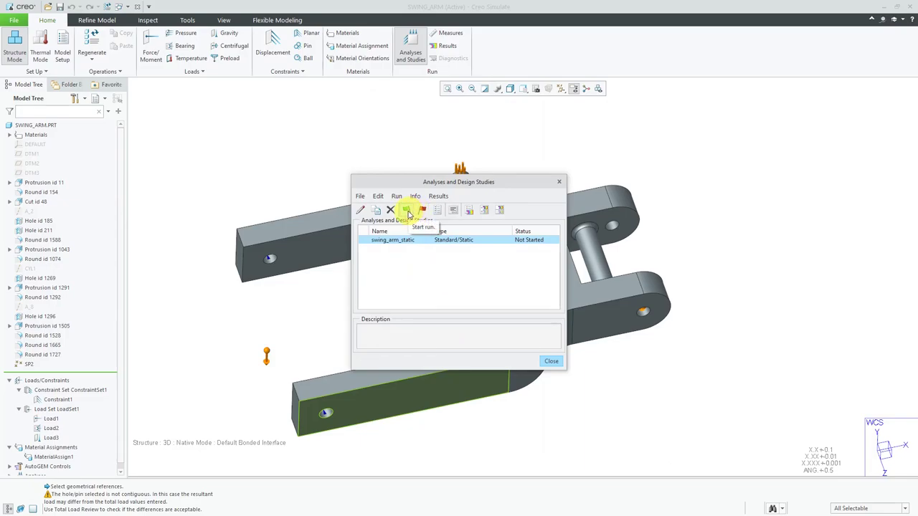
Step: Run swing_arm_static with interactive diagnostics and check its study status until it completes
{"action": "left_click", "coordinate": [409, 209]}
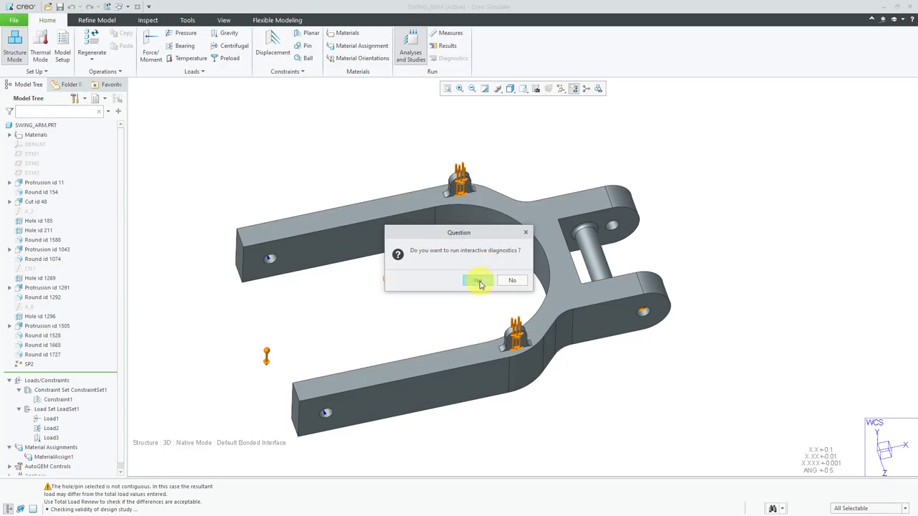
{"action": "left_click", "coordinate": [478, 280]}
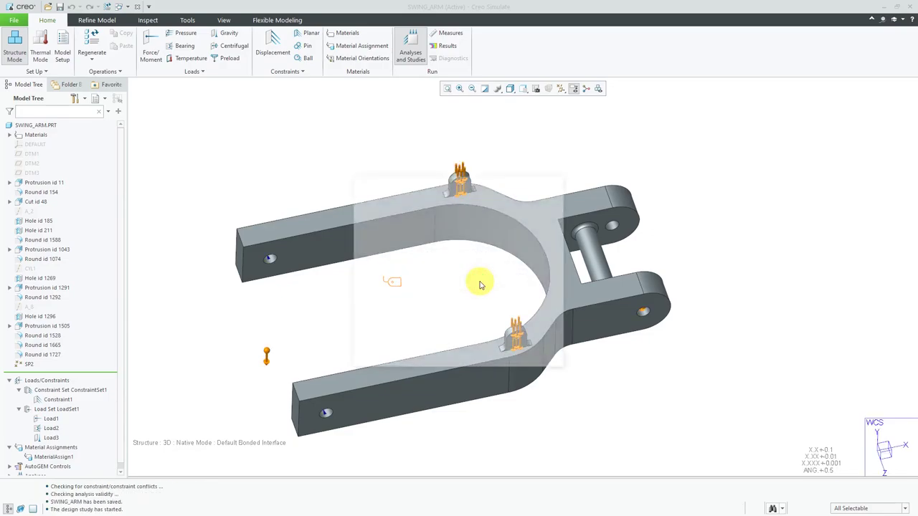
{"action": "left_click", "coordinate": [410, 46]}
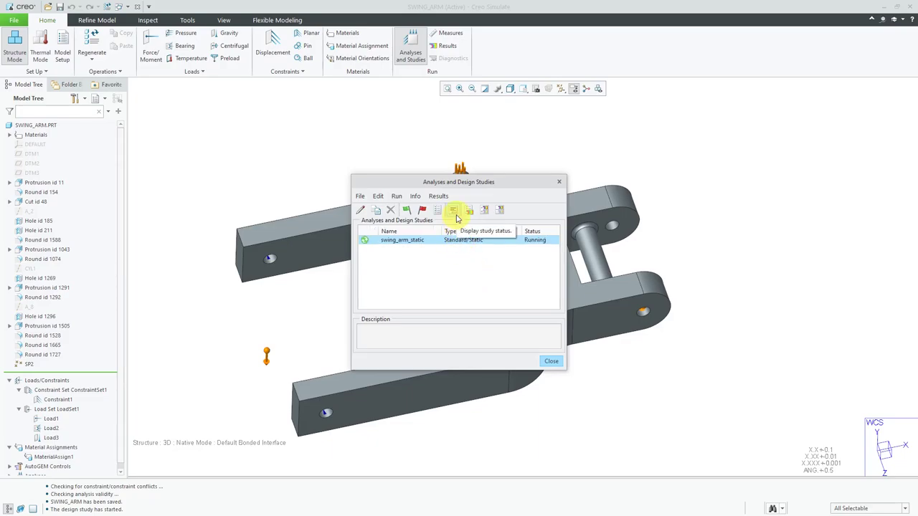
{"action": "left_click", "coordinate": [453, 210]}
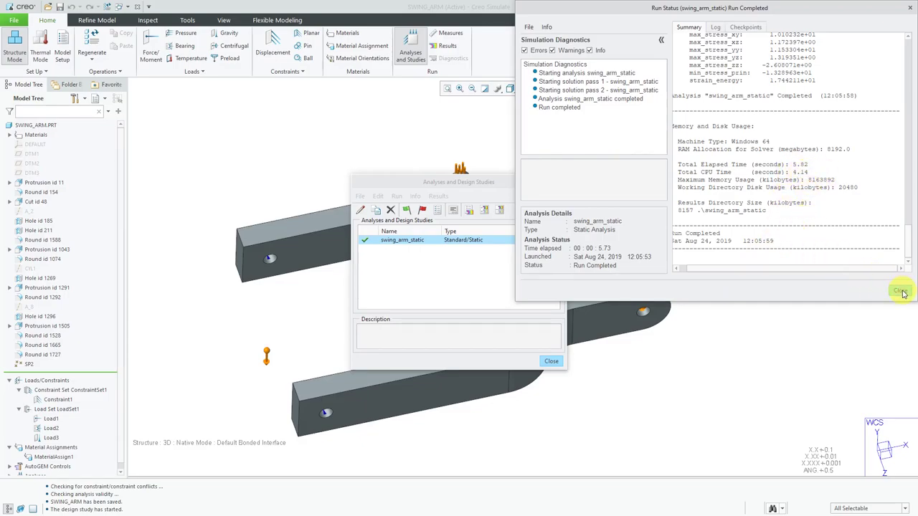
{"action": "left_click", "coordinate": [901, 290]}
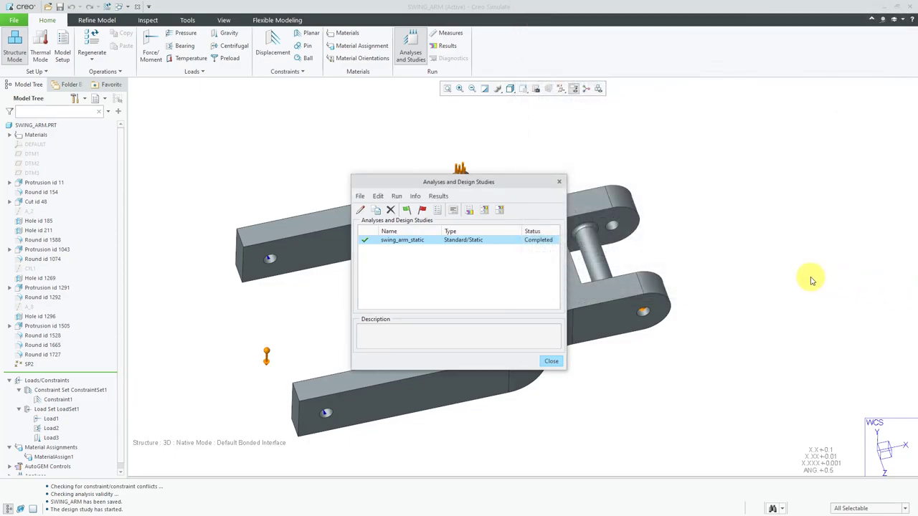
{"action": "mouse_move", "coordinate": [620, 158]}
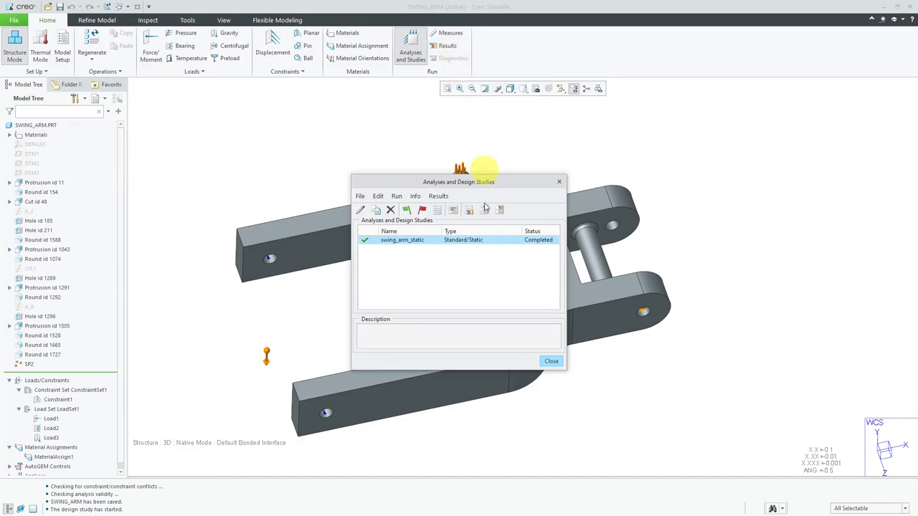
{"action": "mouse_move", "coordinate": [481, 261]}
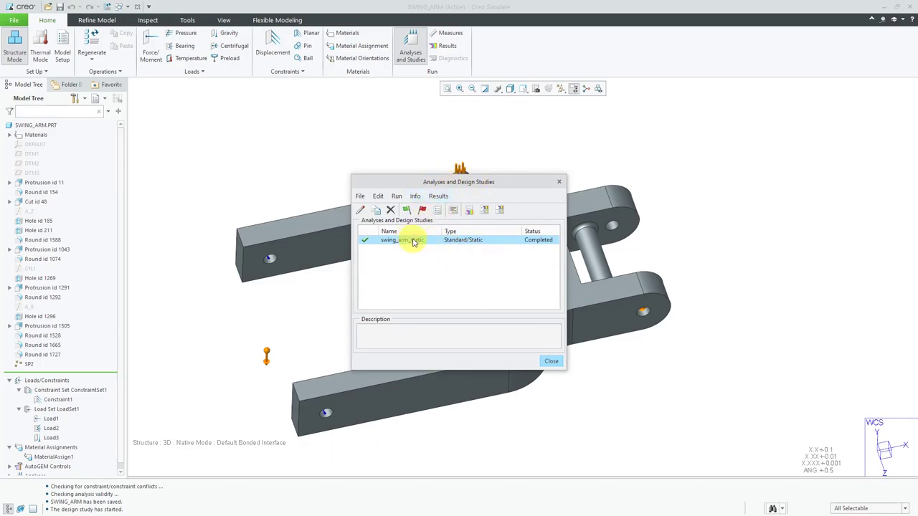
{"action": "mouse_move", "coordinate": [428, 307]}
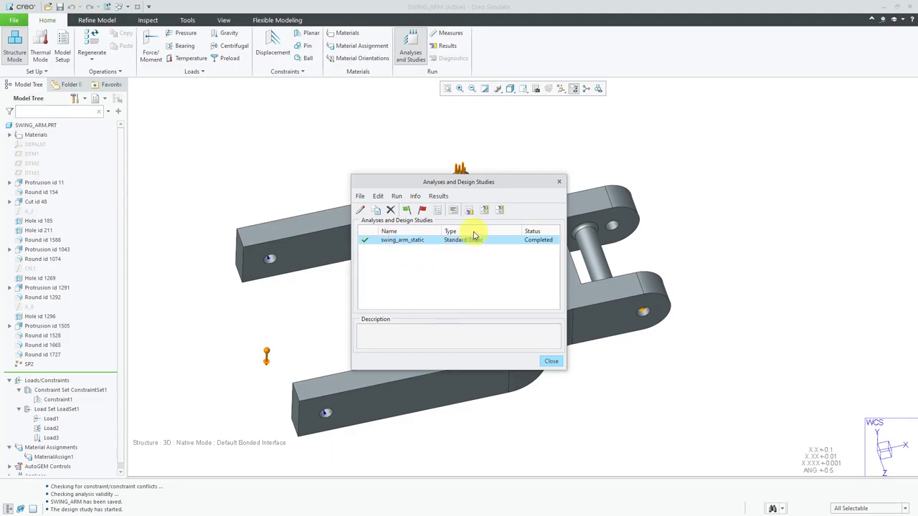
{"action": "mouse_move", "coordinate": [470, 209]}
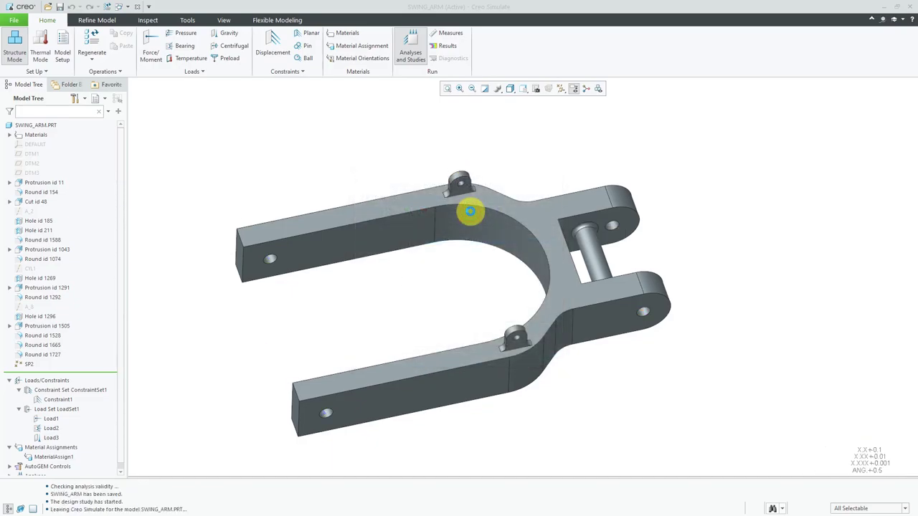
Step: Start a new result window definition for the completed swing_arm_static study
{"action": "left_click", "coordinate": [447, 44]}
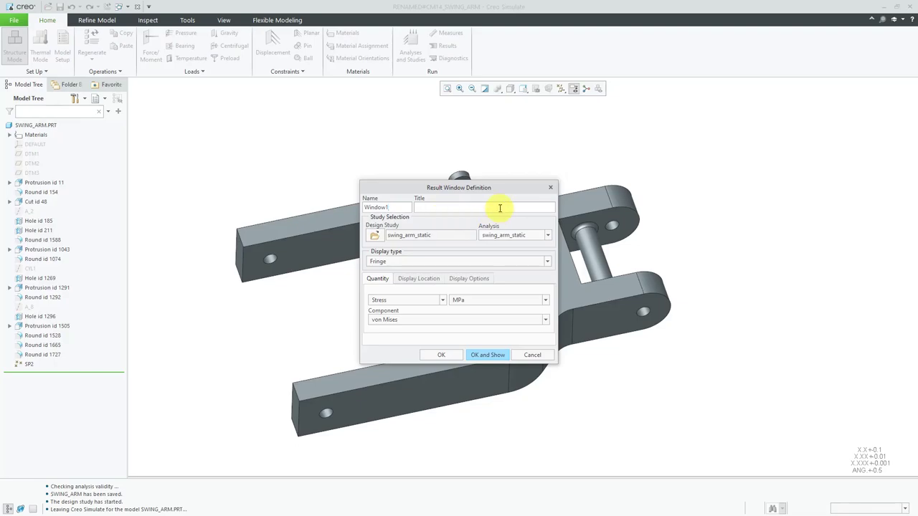
{"action": "mouse_move", "coordinate": [470, 256]}
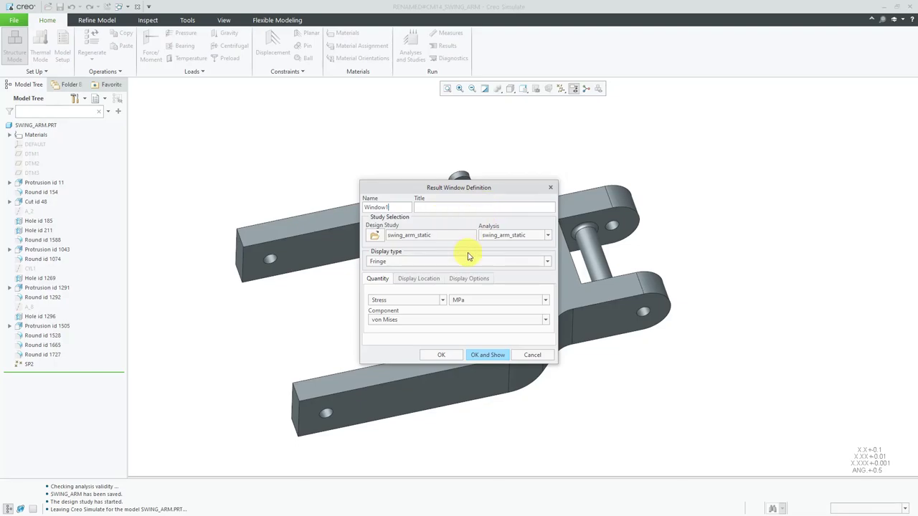
Step: Set the result quantity to a von Mises stress fringe in ksi
{"action": "left_click", "coordinate": [546, 261]}
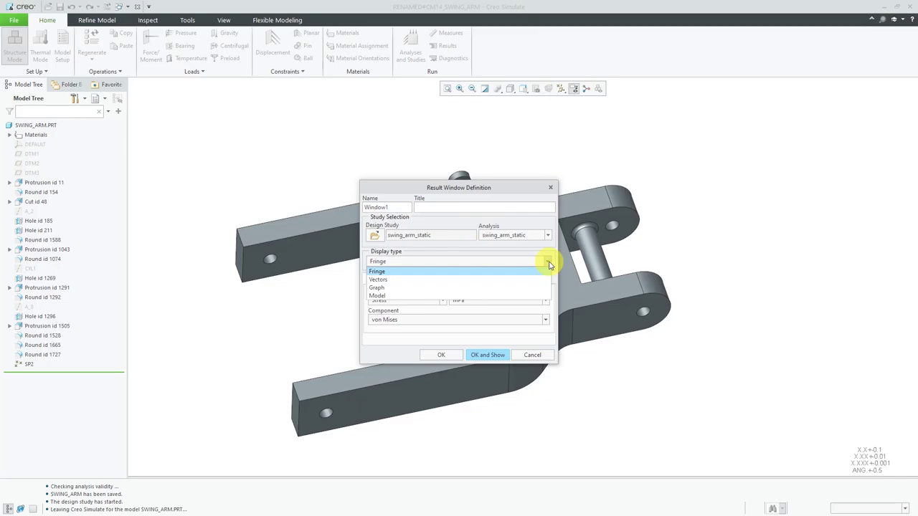
{"action": "left_click", "coordinate": [376, 271]}
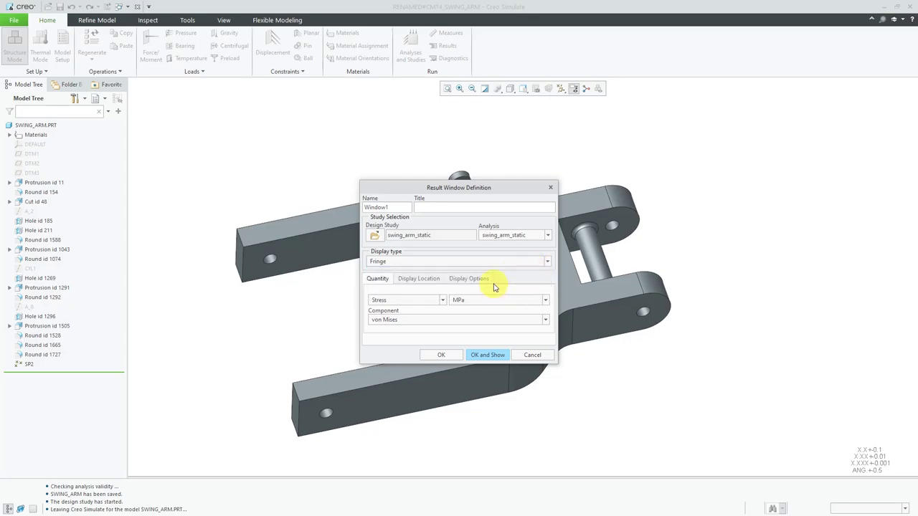
{"action": "mouse_move", "coordinate": [442, 313]}
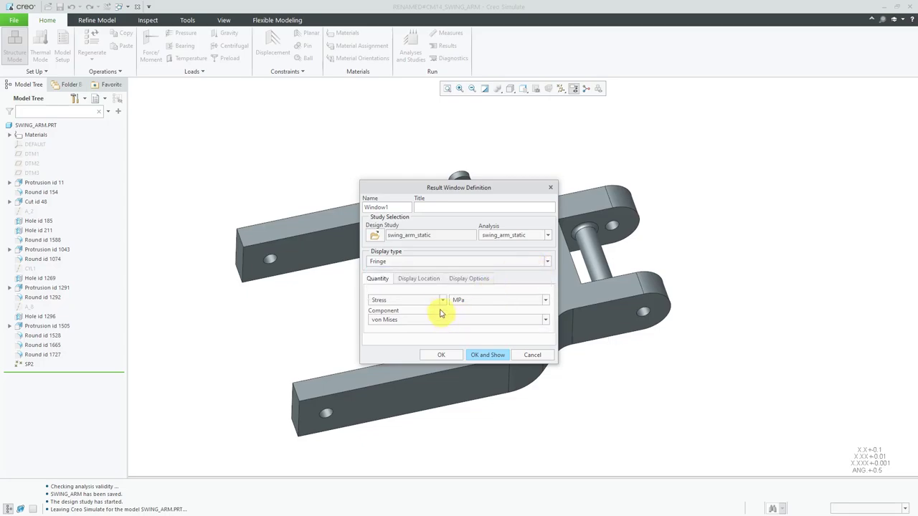
{"action": "mouse_move", "coordinate": [404, 303]}
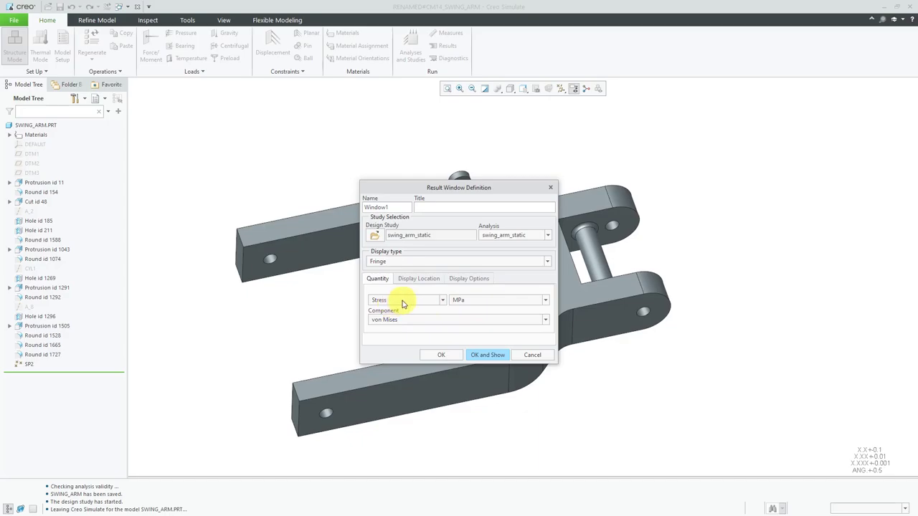
{"action": "left_click", "coordinate": [545, 300]}
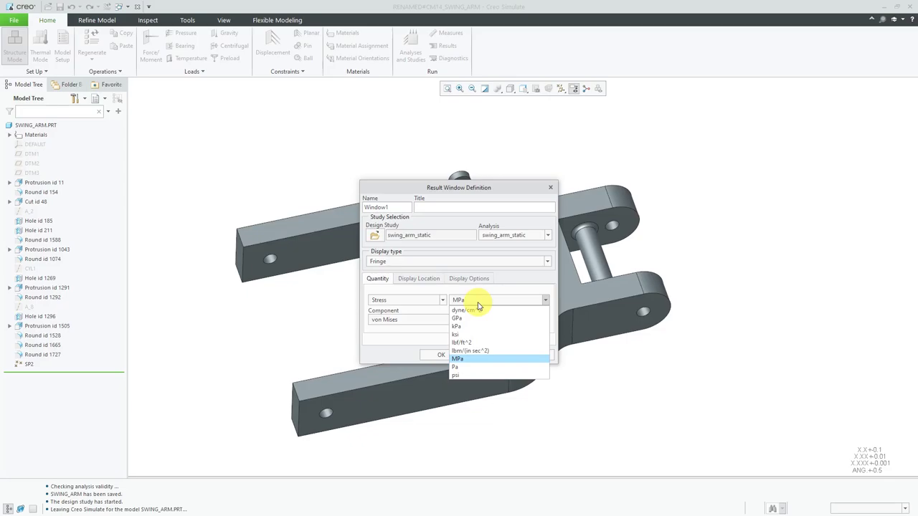
{"action": "mouse_move", "coordinate": [468, 378]}
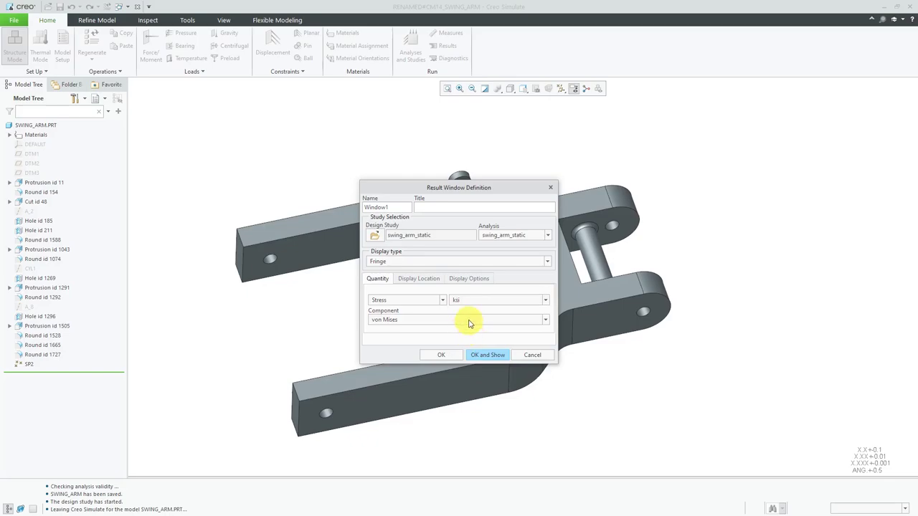
{"action": "mouse_move", "coordinate": [466, 325]}
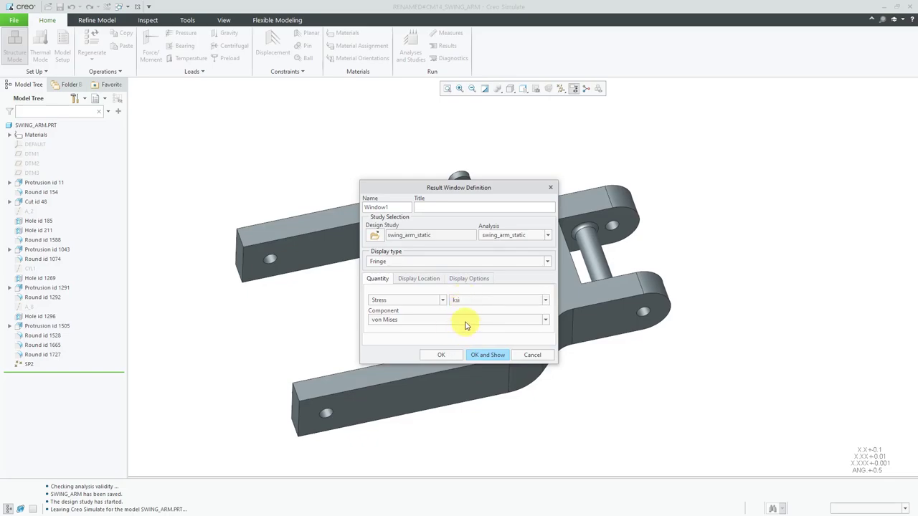
{"action": "mouse_move", "coordinate": [467, 324]}
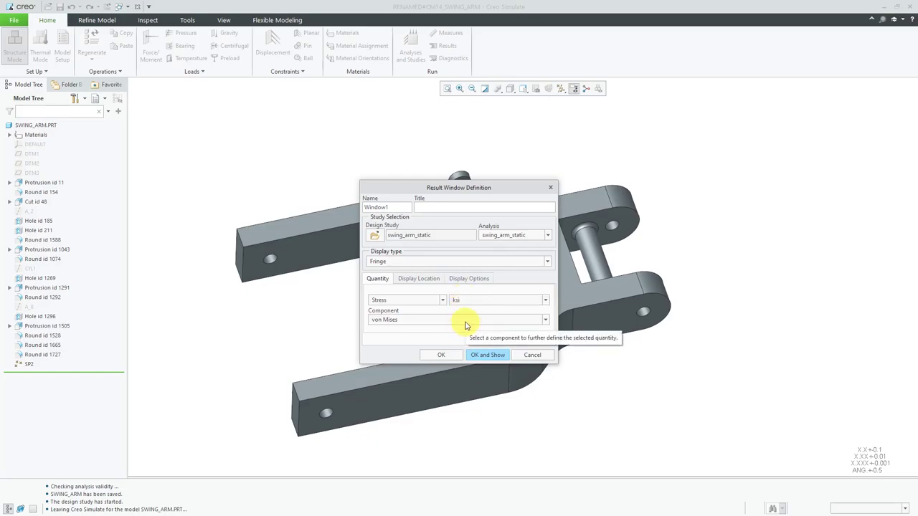
{"action": "left_click", "coordinate": [545, 319]}
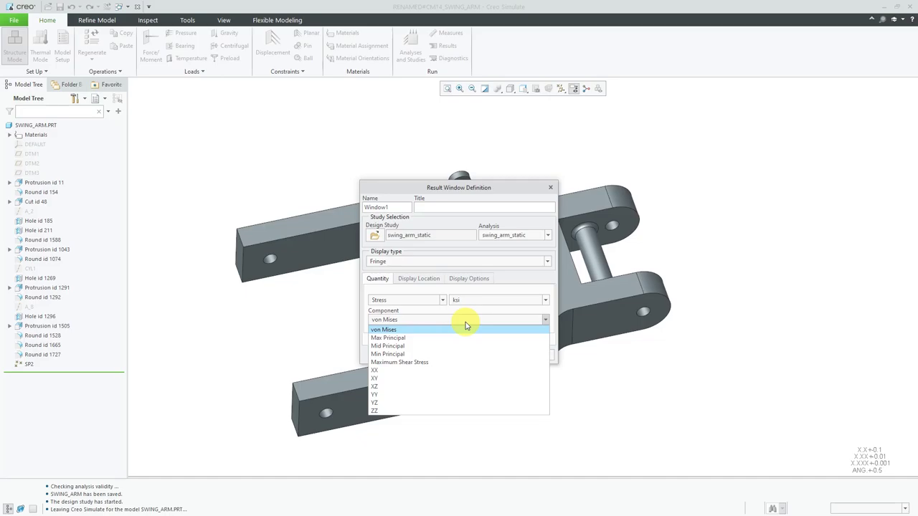
{"action": "left_click", "coordinate": [384, 328]}
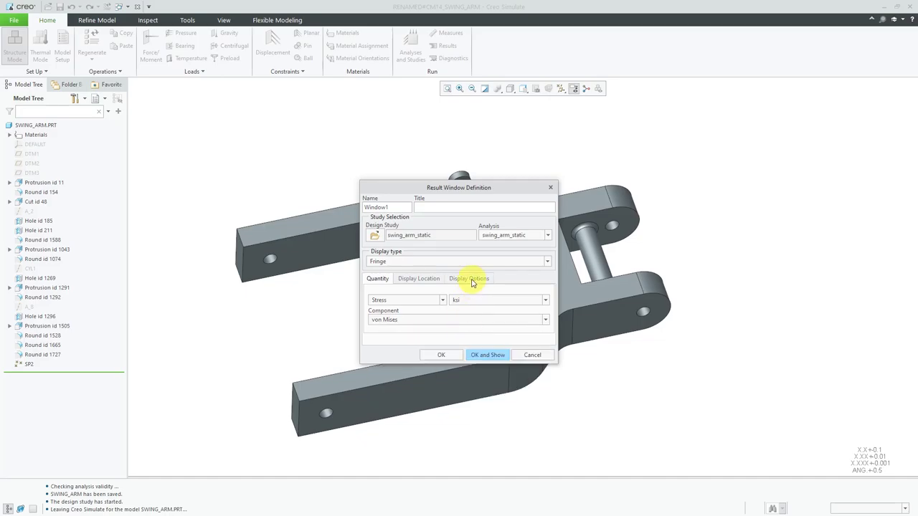
Step: Enable continuous tone, deformed shape, element edges, loads/constraints and auto-start animation, then show the window
{"action": "left_click", "coordinate": [470, 278]}
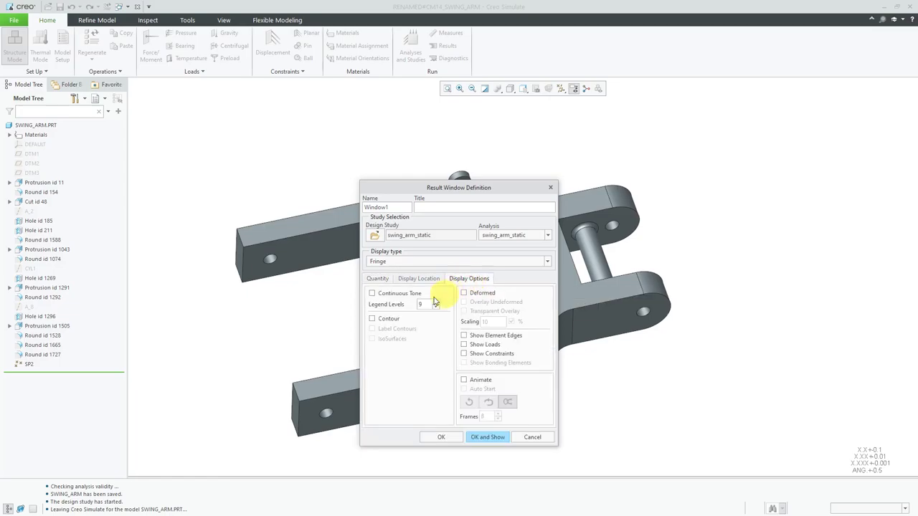
{"action": "left_click", "coordinate": [373, 292]}
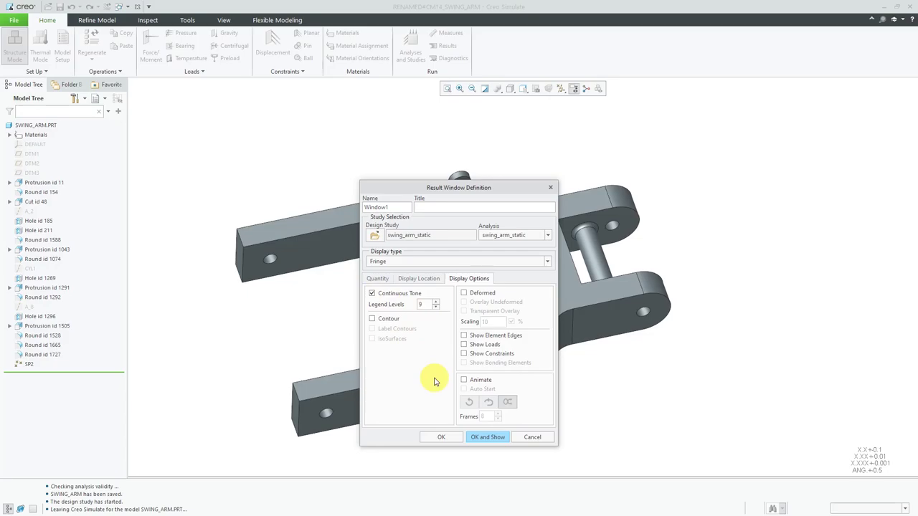
{"action": "left_click", "coordinate": [464, 293]}
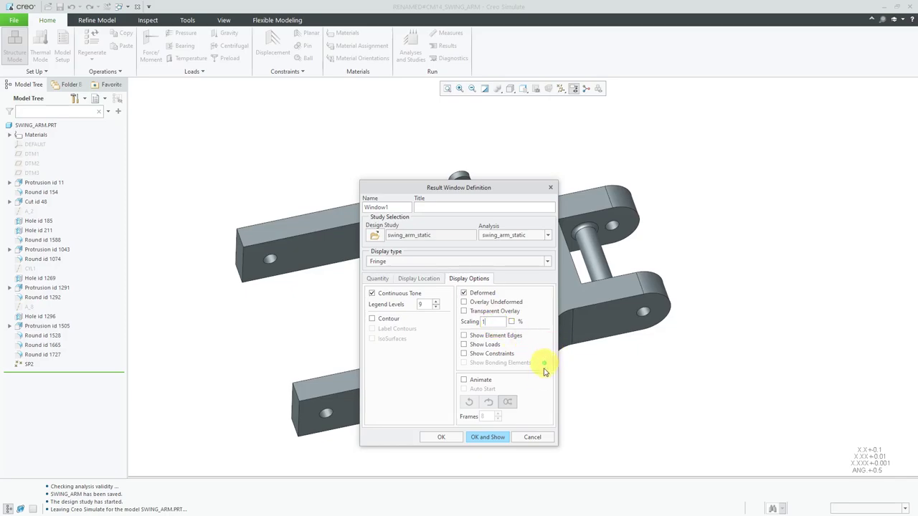
{"action": "left_click", "coordinate": [465, 336]}
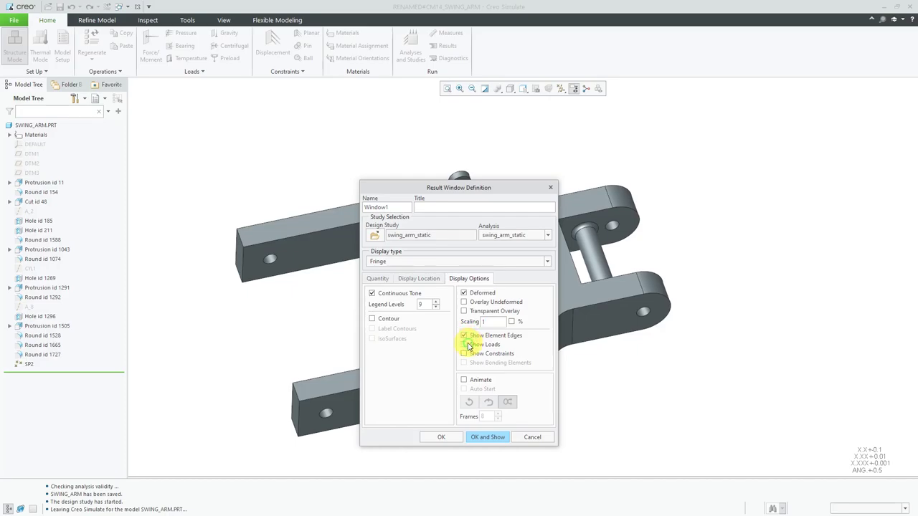
{"action": "left_click", "coordinate": [465, 344]}
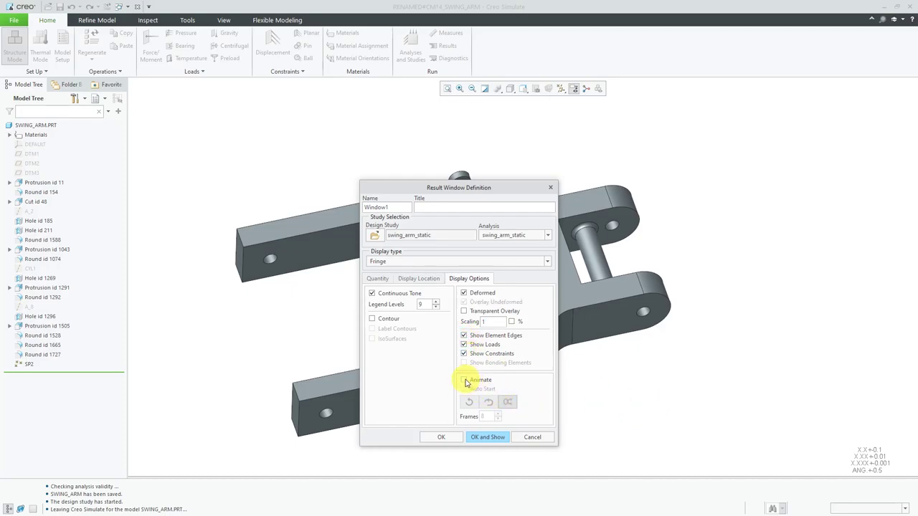
{"action": "left_click", "coordinate": [465, 380]}
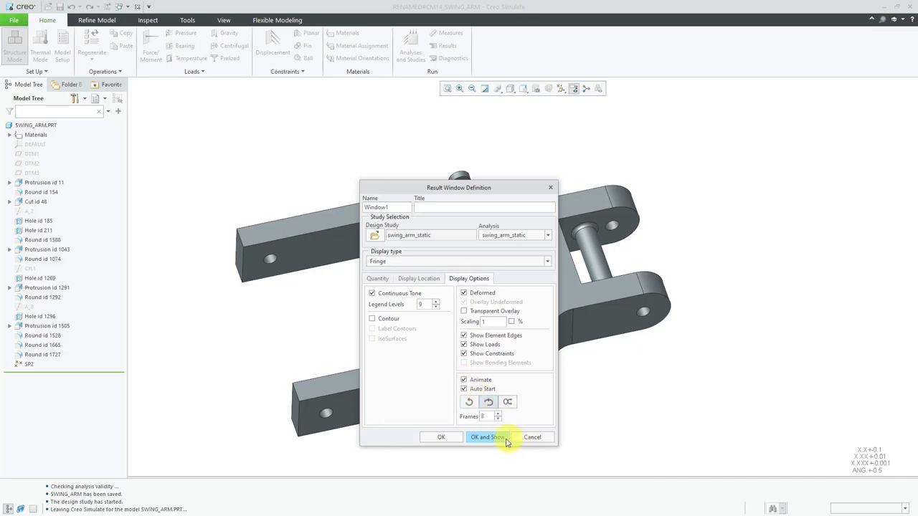
{"action": "left_click", "coordinate": [477, 437]}
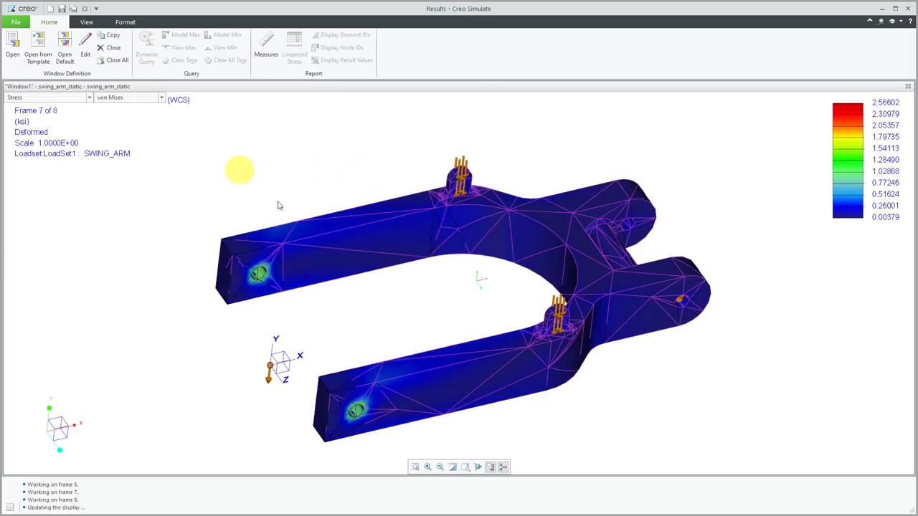
Step: Edit the stress window to use a 10× deformation scale and apply it
{"action": "left_click", "coordinate": [83, 44]}
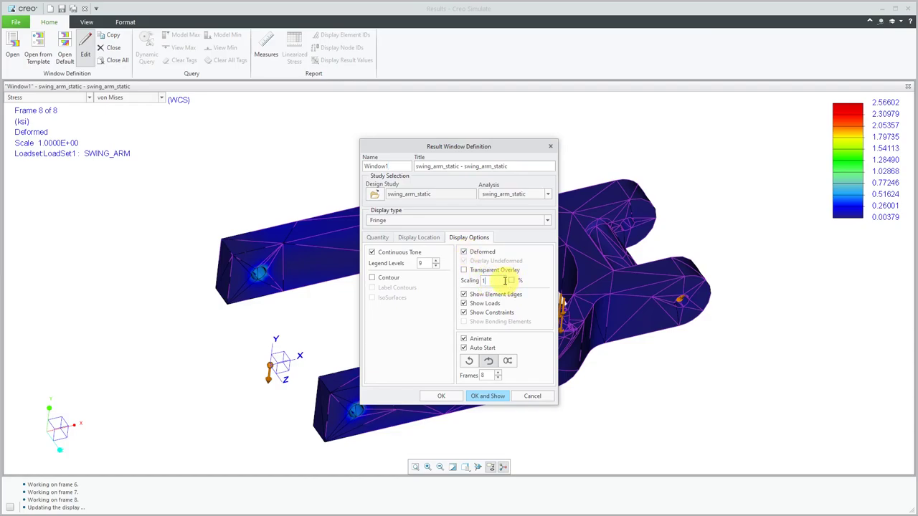
{"action": "type", "text": "10"}
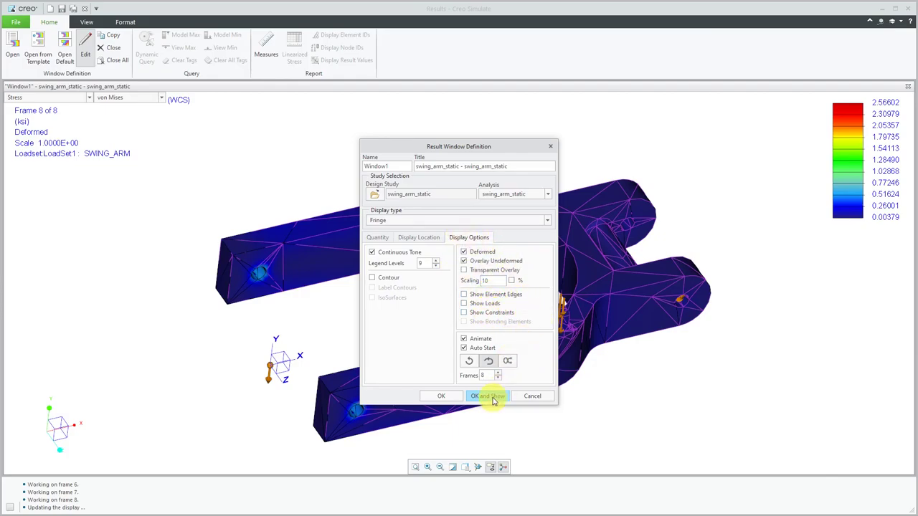
{"action": "left_click", "coordinate": [487, 396]}
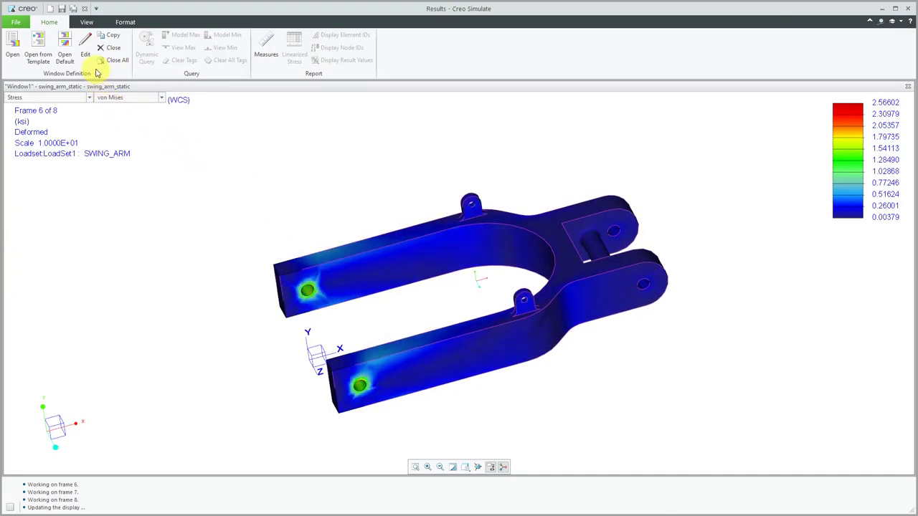
Step: Reopen the stress window definition and switch on the undeformed shape overlay
{"action": "left_click", "coordinate": [89, 26]}
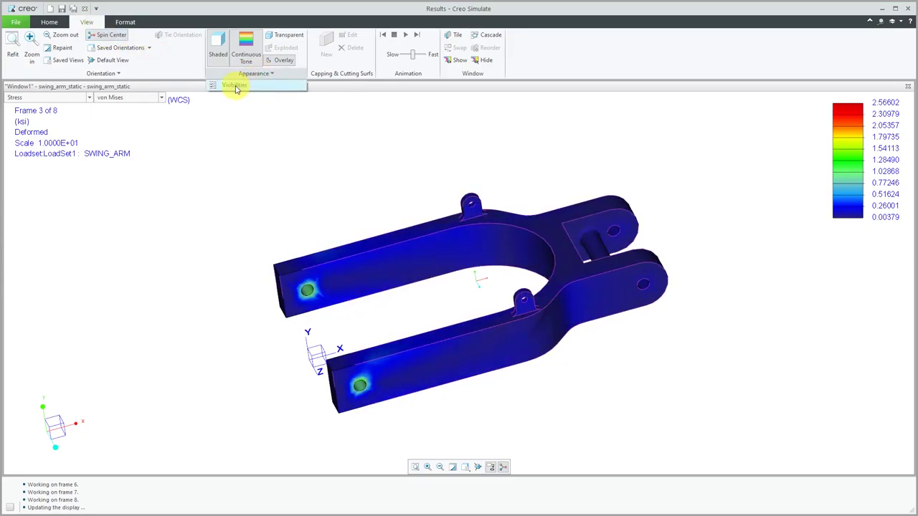
{"action": "left_click", "coordinate": [235, 84]}
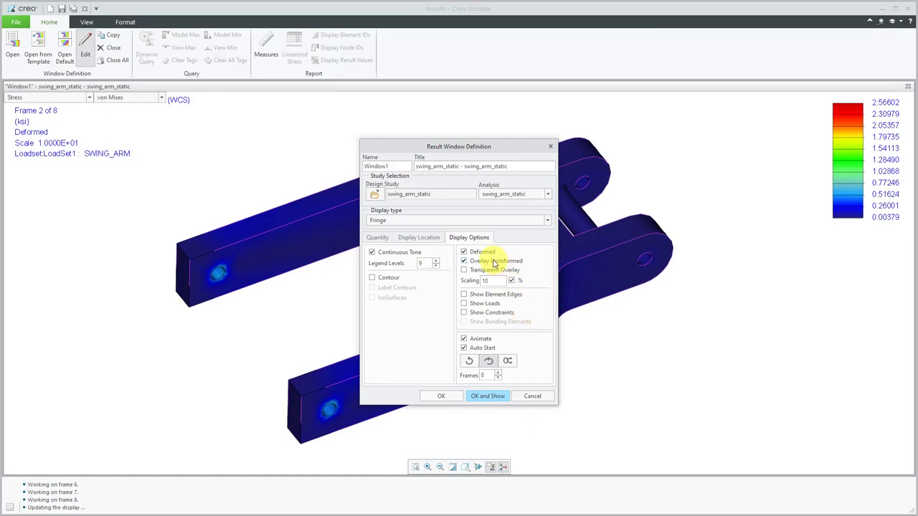
Step: Apply the stress window definition, giving a deformation scale of about 951
{"action": "left_click", "coordinate": [488, 396]}
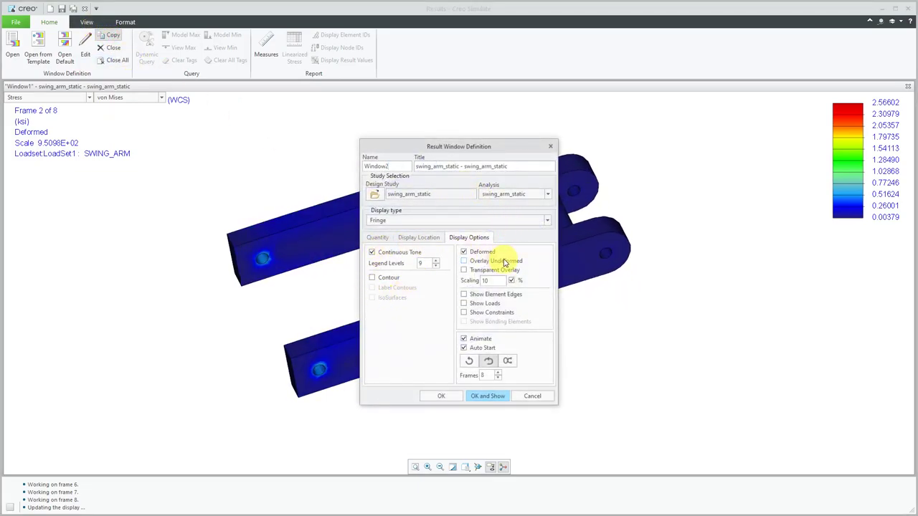
Step: Define Window2 as an undeformed, non-animated displacement magnitude fringe in inches and show both windows
{"action": "left_click", "coordinate": [378, 238]}
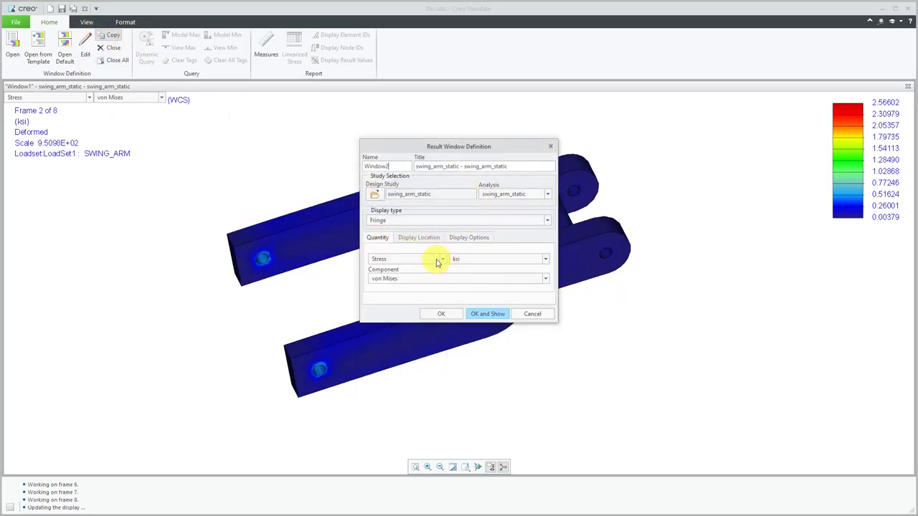
{"action": "left_click", "coordinate": [442, 259]}
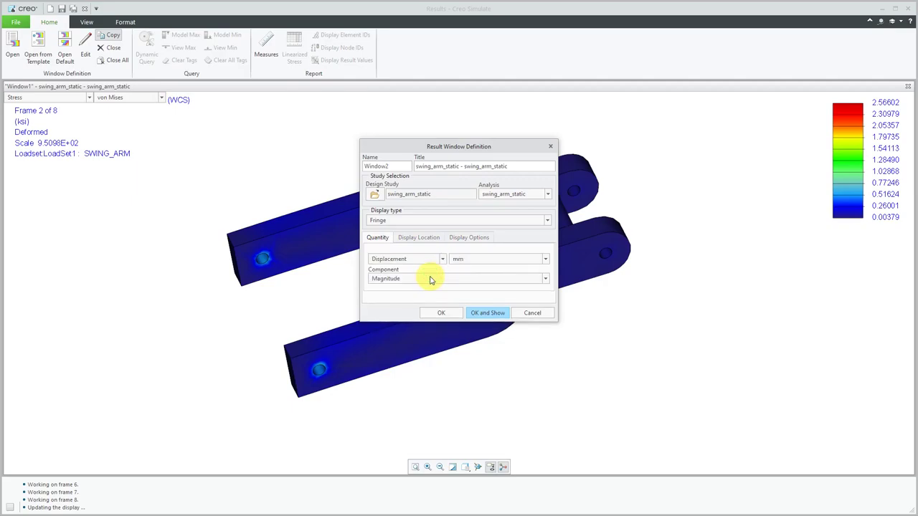
{"action": "left_click", "coordinate": [545, 258]}
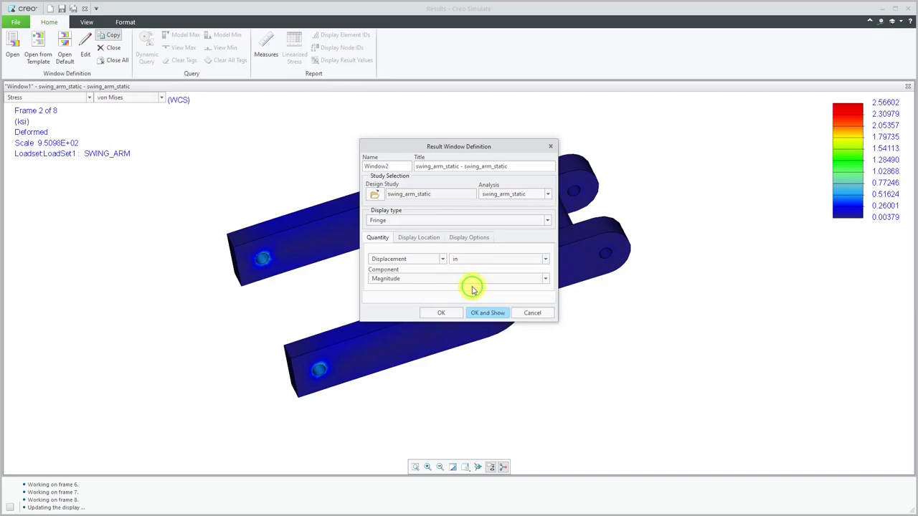
{"action": "left_click", "coordinate": [467, 238]}
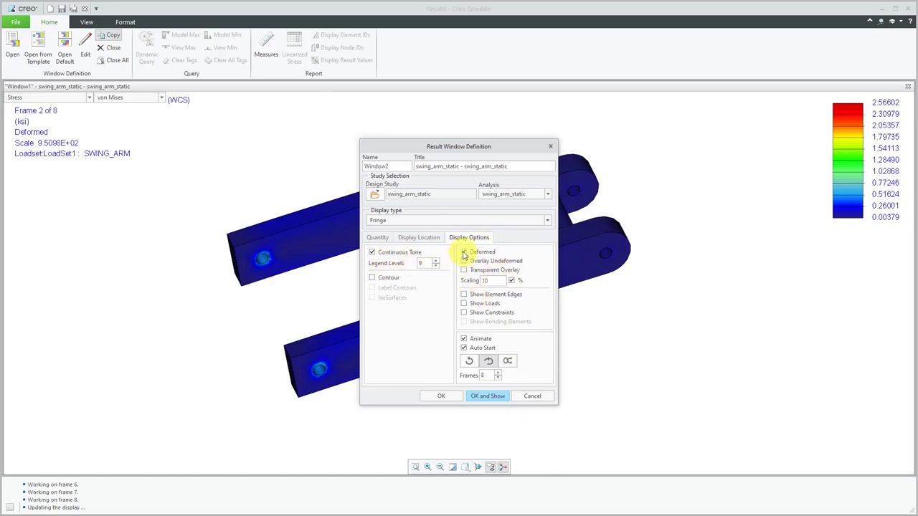
{"action": "left_click", "coordinate": [464, 252]}
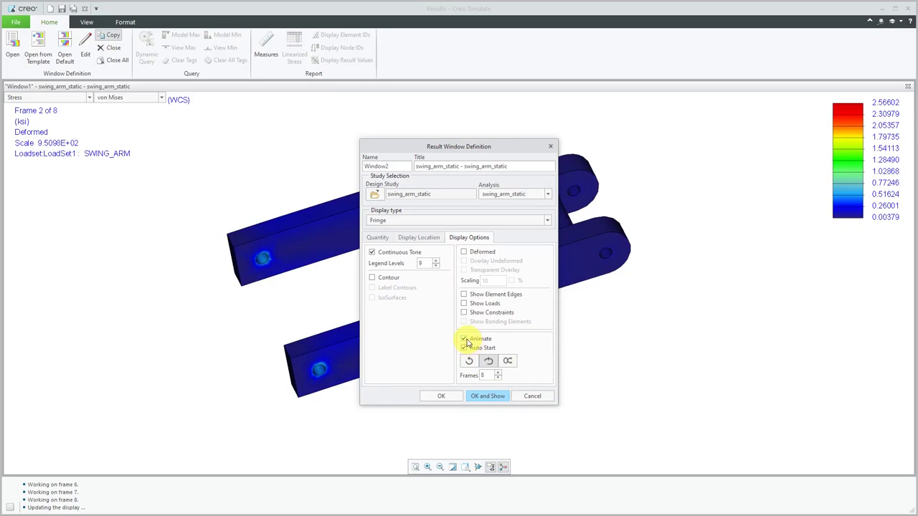
{"action": "left_click", "coordinate": [465, 339]}
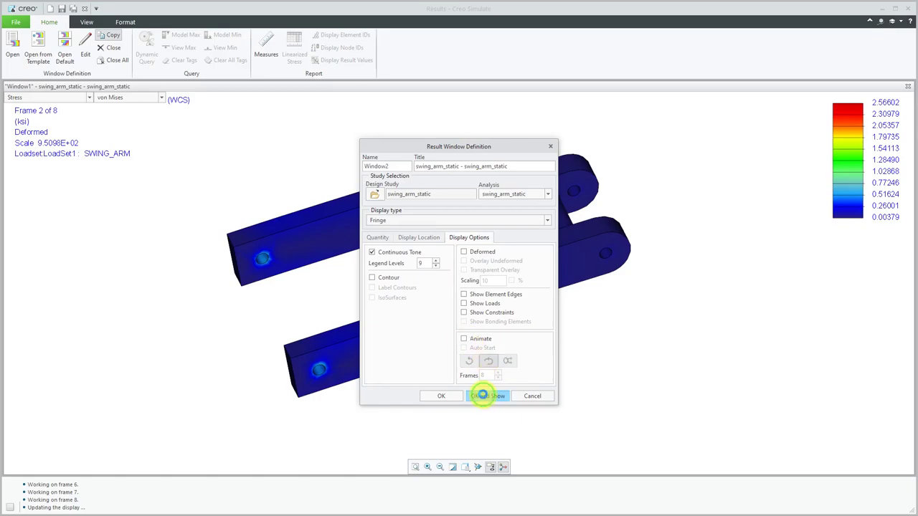
{"action": "left_click", "coordinate": [488, 396]}
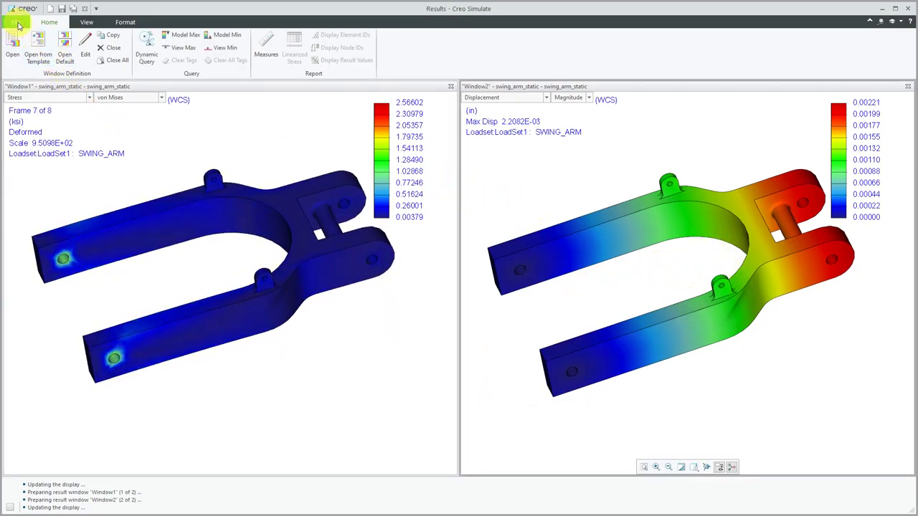
{"action": "left_click", "coordinate": [17, 24]}
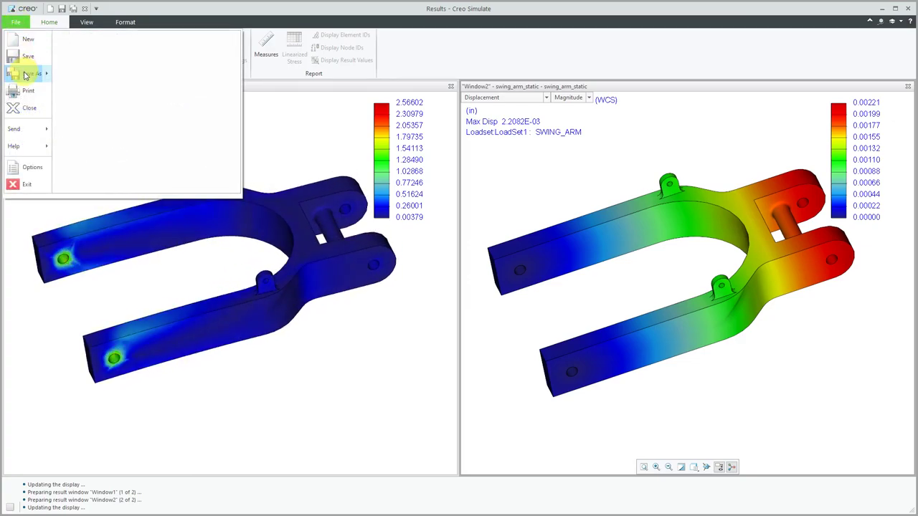
{"action": "left_click", "coordinate": [25, 74]}
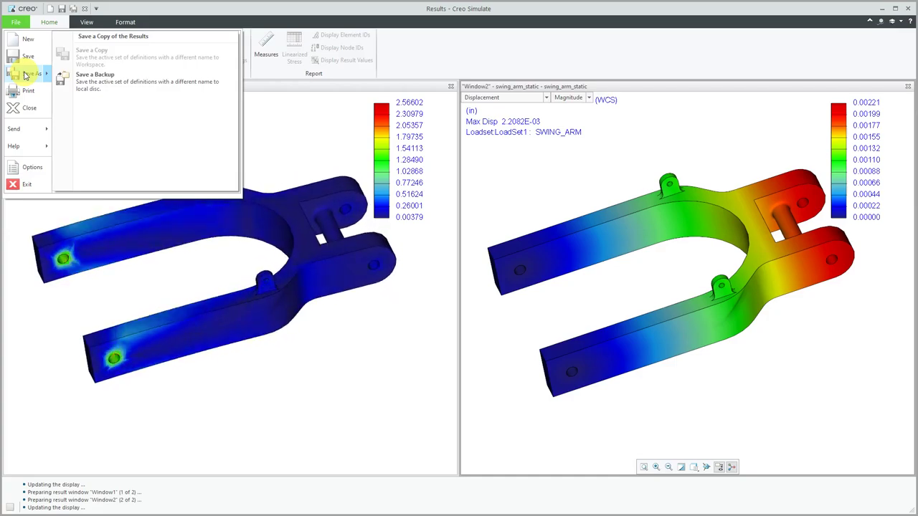
{"action": "mouse_move", "coordinate": [26, 94]}
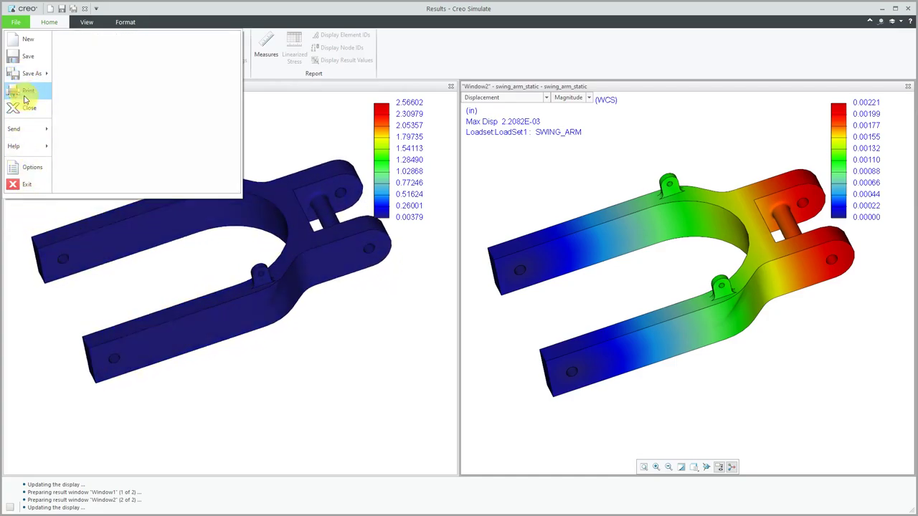
{"action": "left_click", "coordinate": [29, 90]}
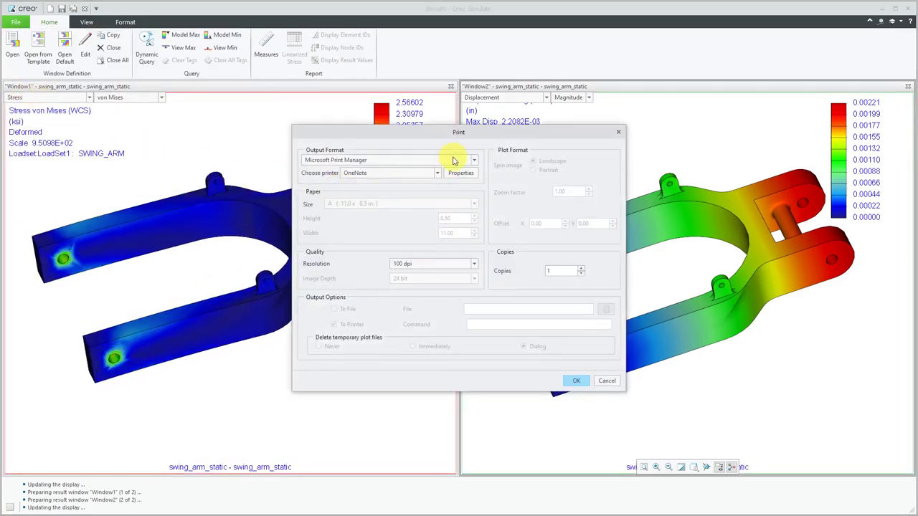
{"action": "left_click", "coordinate": [473, 159]}
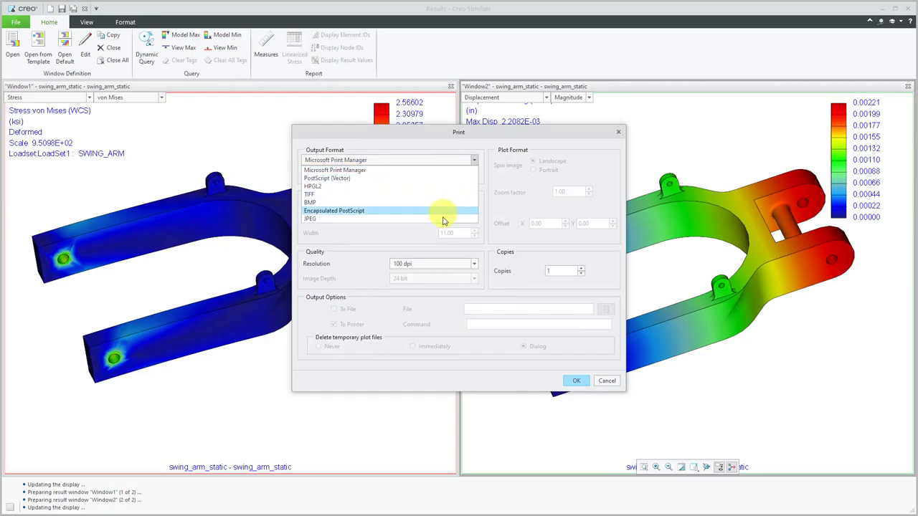
{"action": "mouse_move", "coordinate": [442, 218]}
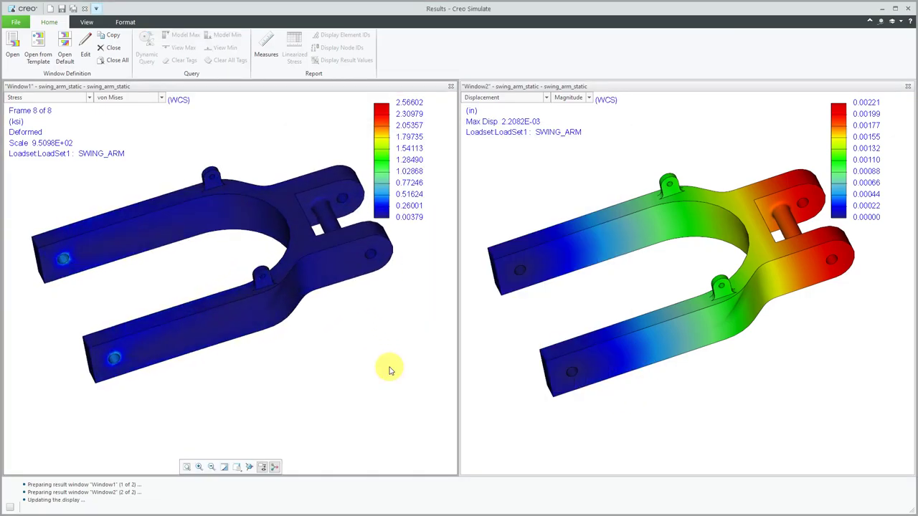
Step: Save a backup of the results named movie as an MPEG movie file
{"action": "left_click", "coordinate": [20, 20]}
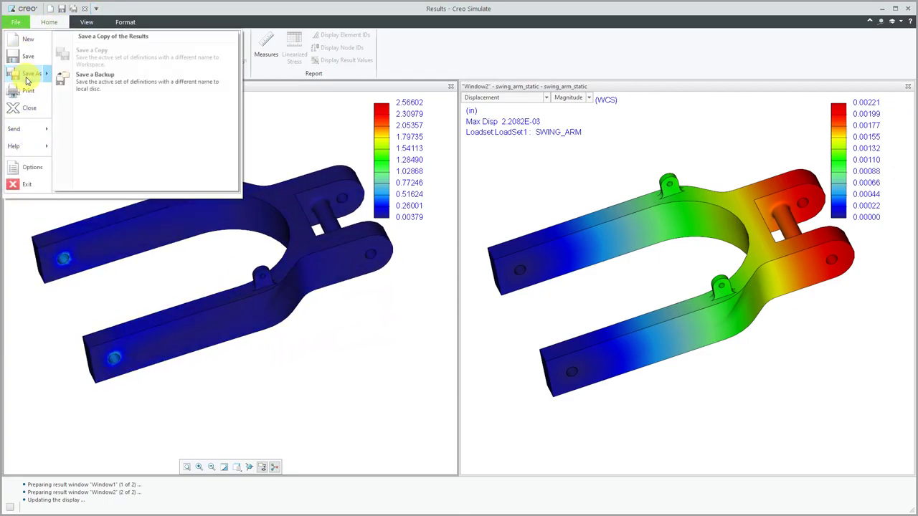
{"action": "left_click", "coordinate": [89, 75]}
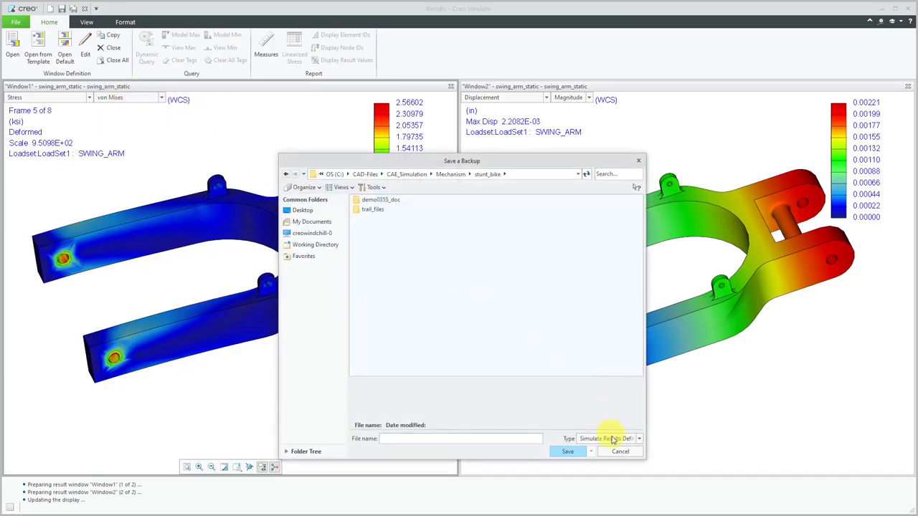
{"action": "mouse_move", "coordinate": [488, 434]}
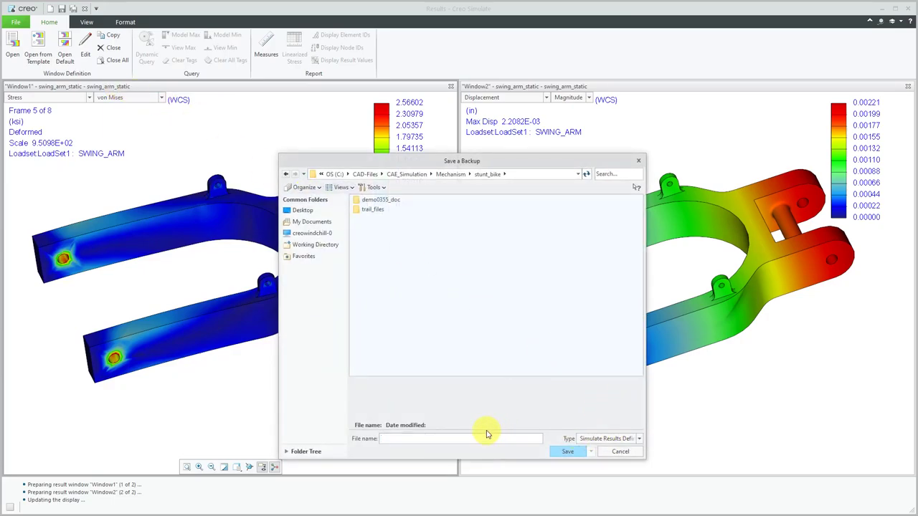
{"action": "type", "text": "movie"}
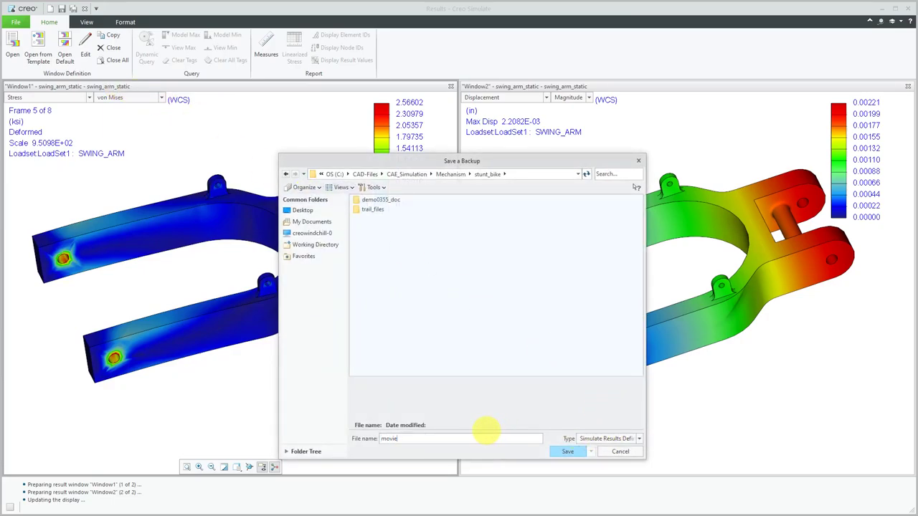
{"action": "left_click", "coordinate": [638, 439]}
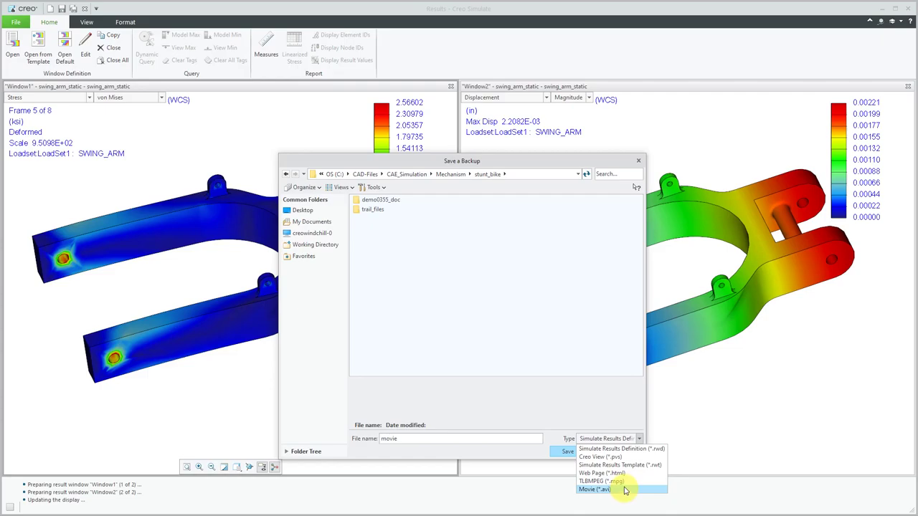
{"action": "left_click", "coordinate": [599, 482]}
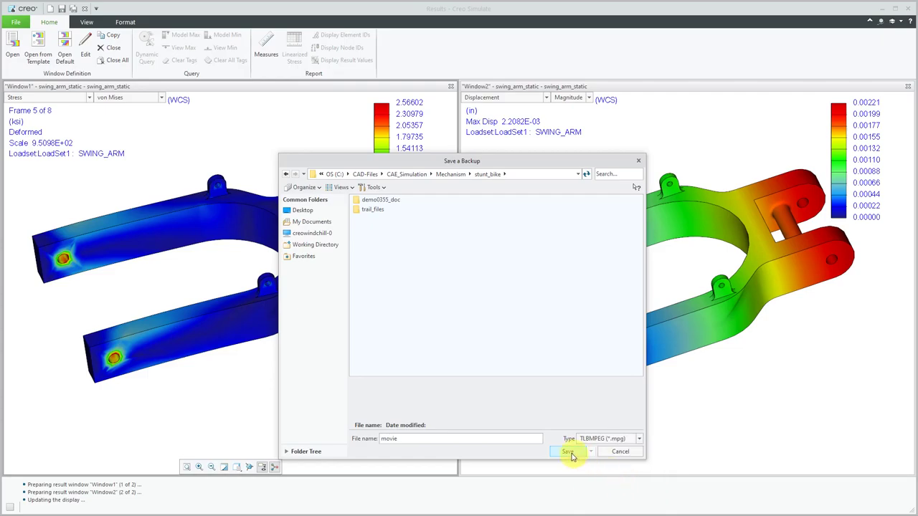
{"action": "left_click", "coordinate": [562, 450]}
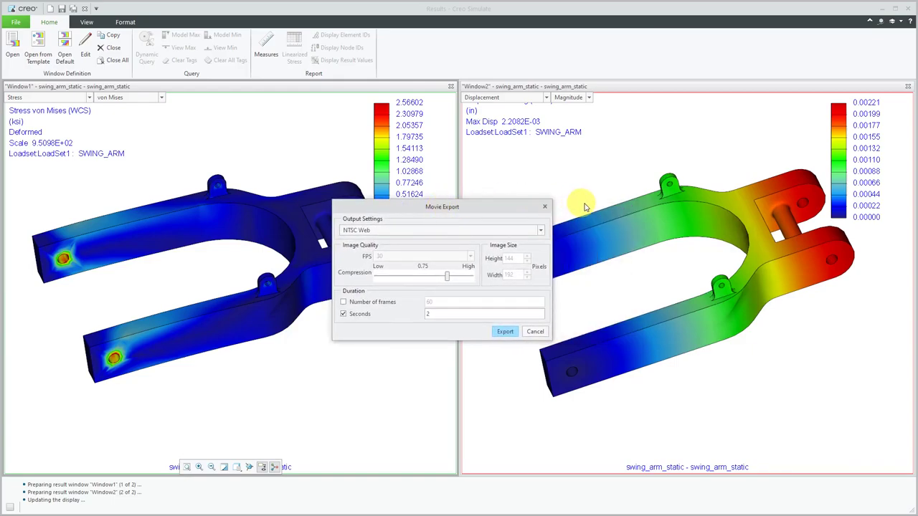
Step: Export the movie with the NTSC Web preset over a 2-second duration
{"action": "left_click", "coordinate": [540, 230]}
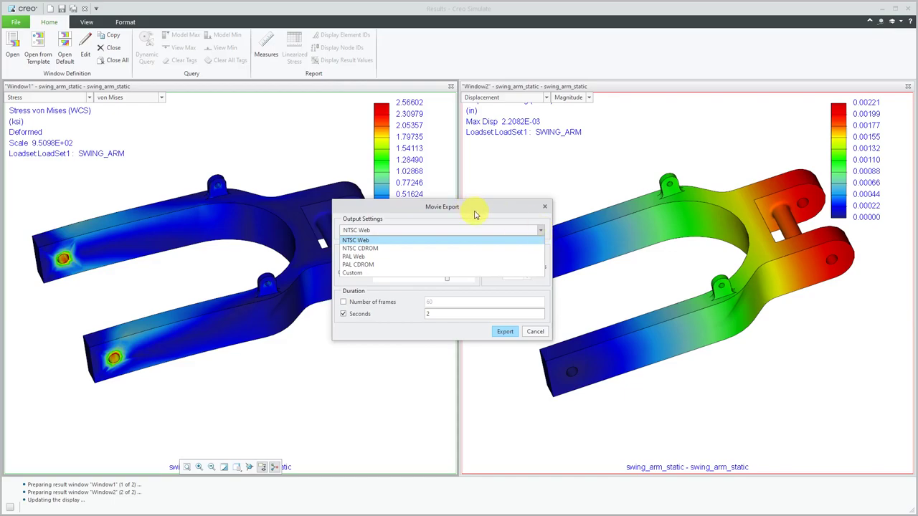
{"action": "left_click", "coordinate": [355, 241]}
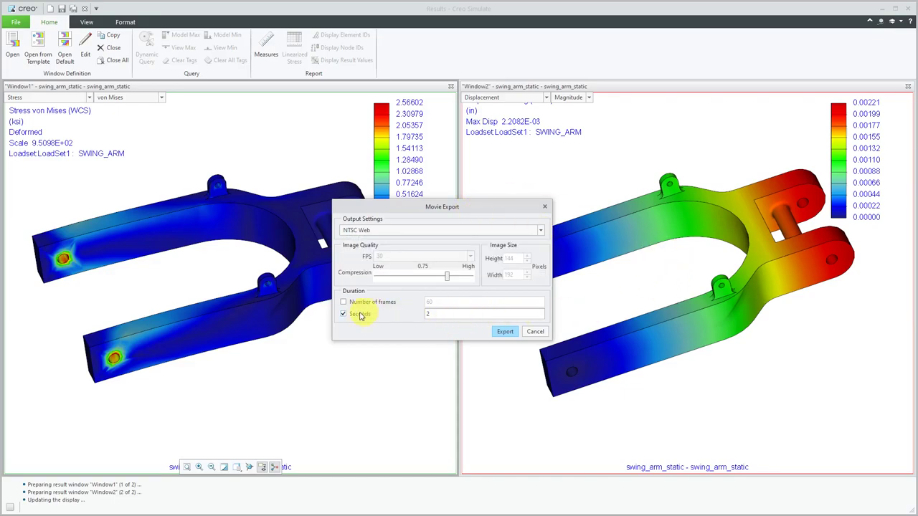
{"action": "mouse_move", "coordinate": [366, 307]}
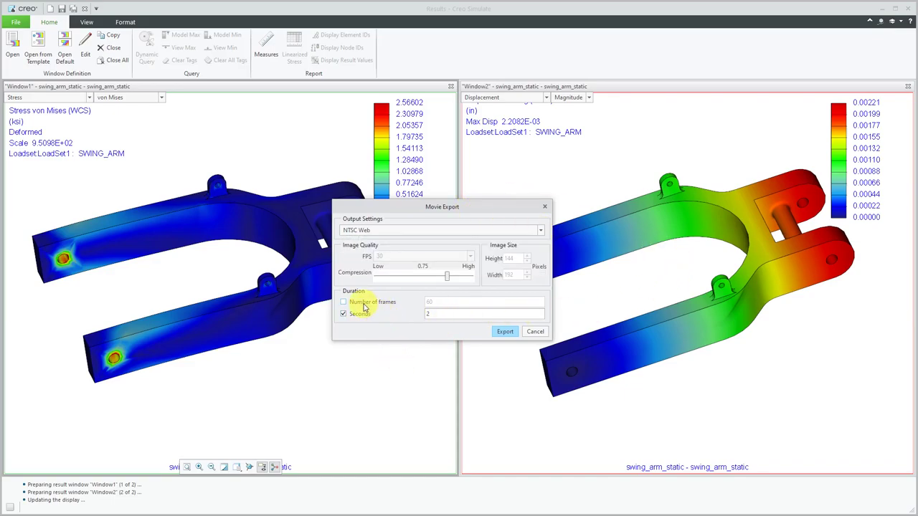
{"action": "left_click", "coordinate": [344, 301]}
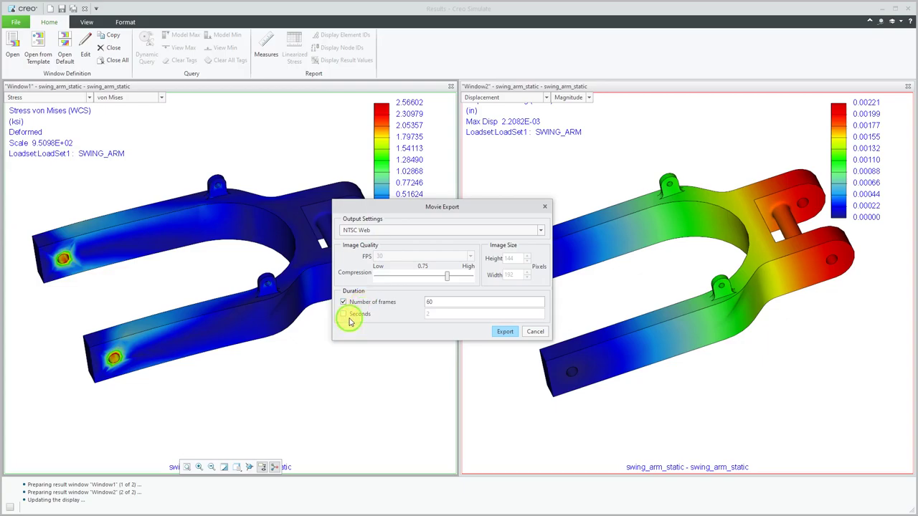
{"action": "left_click", "coordinate": [343, 314]}
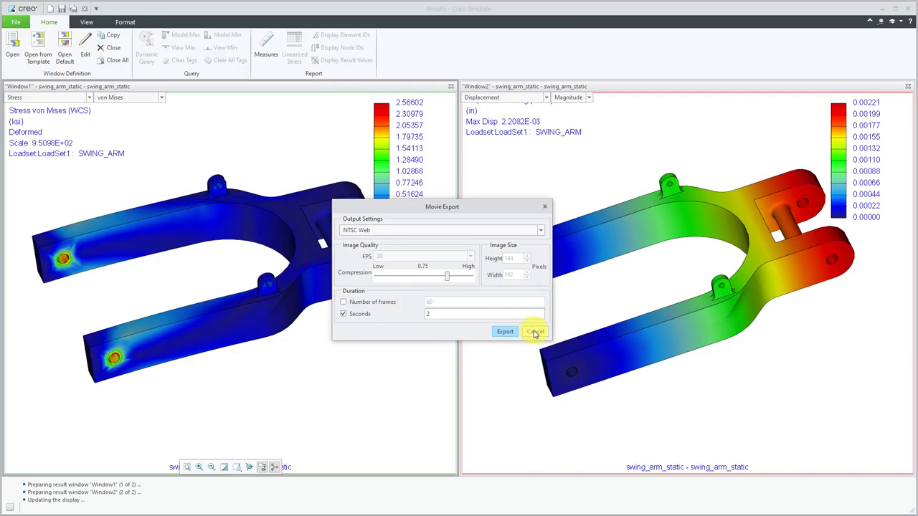
{"action": "left_click", "coordinate": [533, 331]}
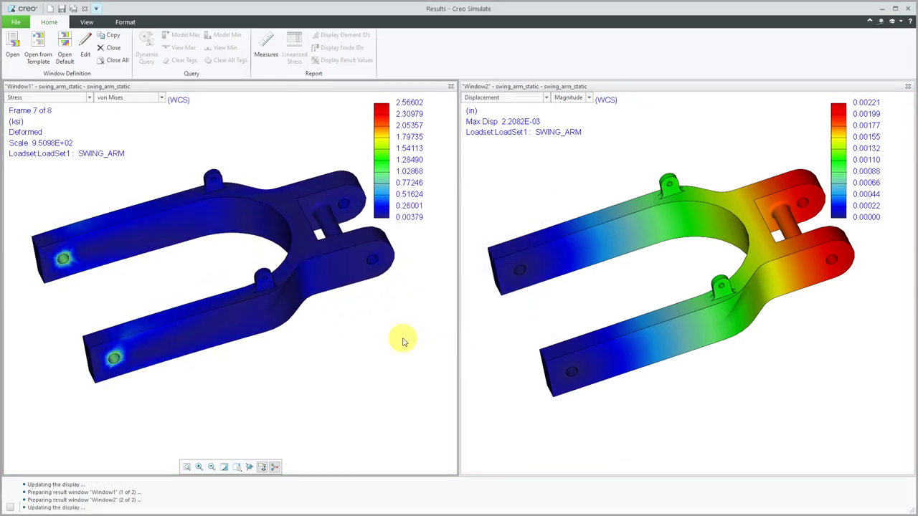